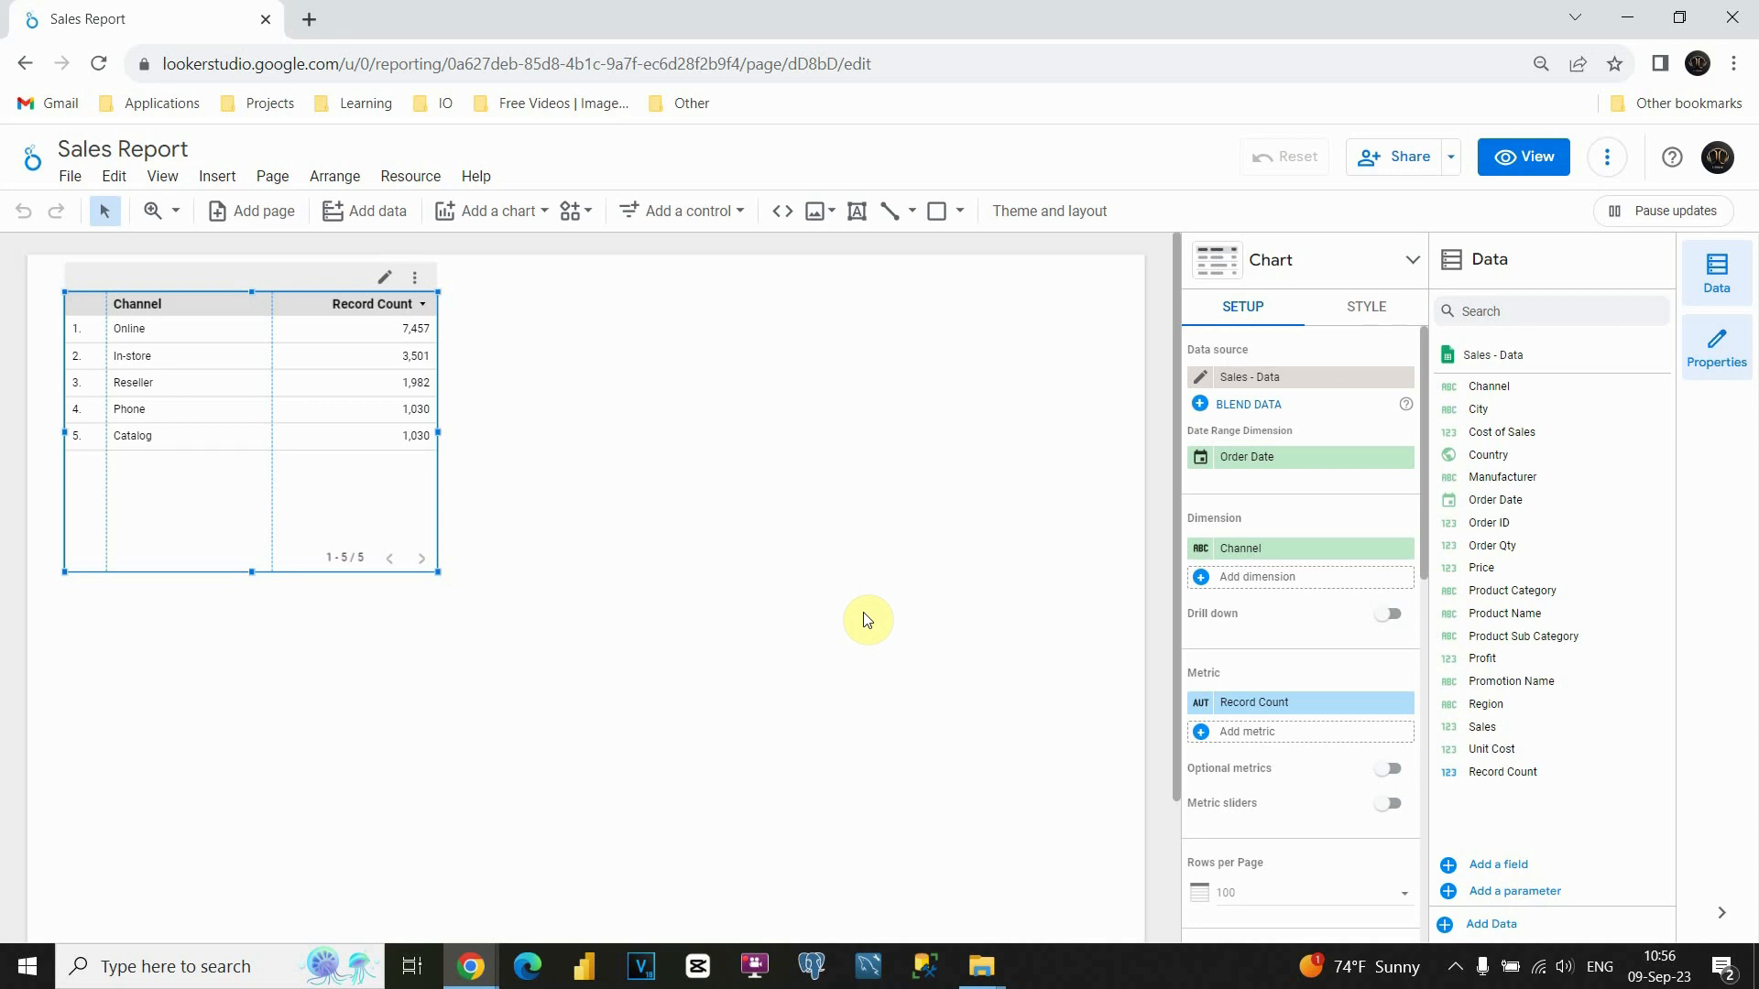
mouse_move(864, 608)
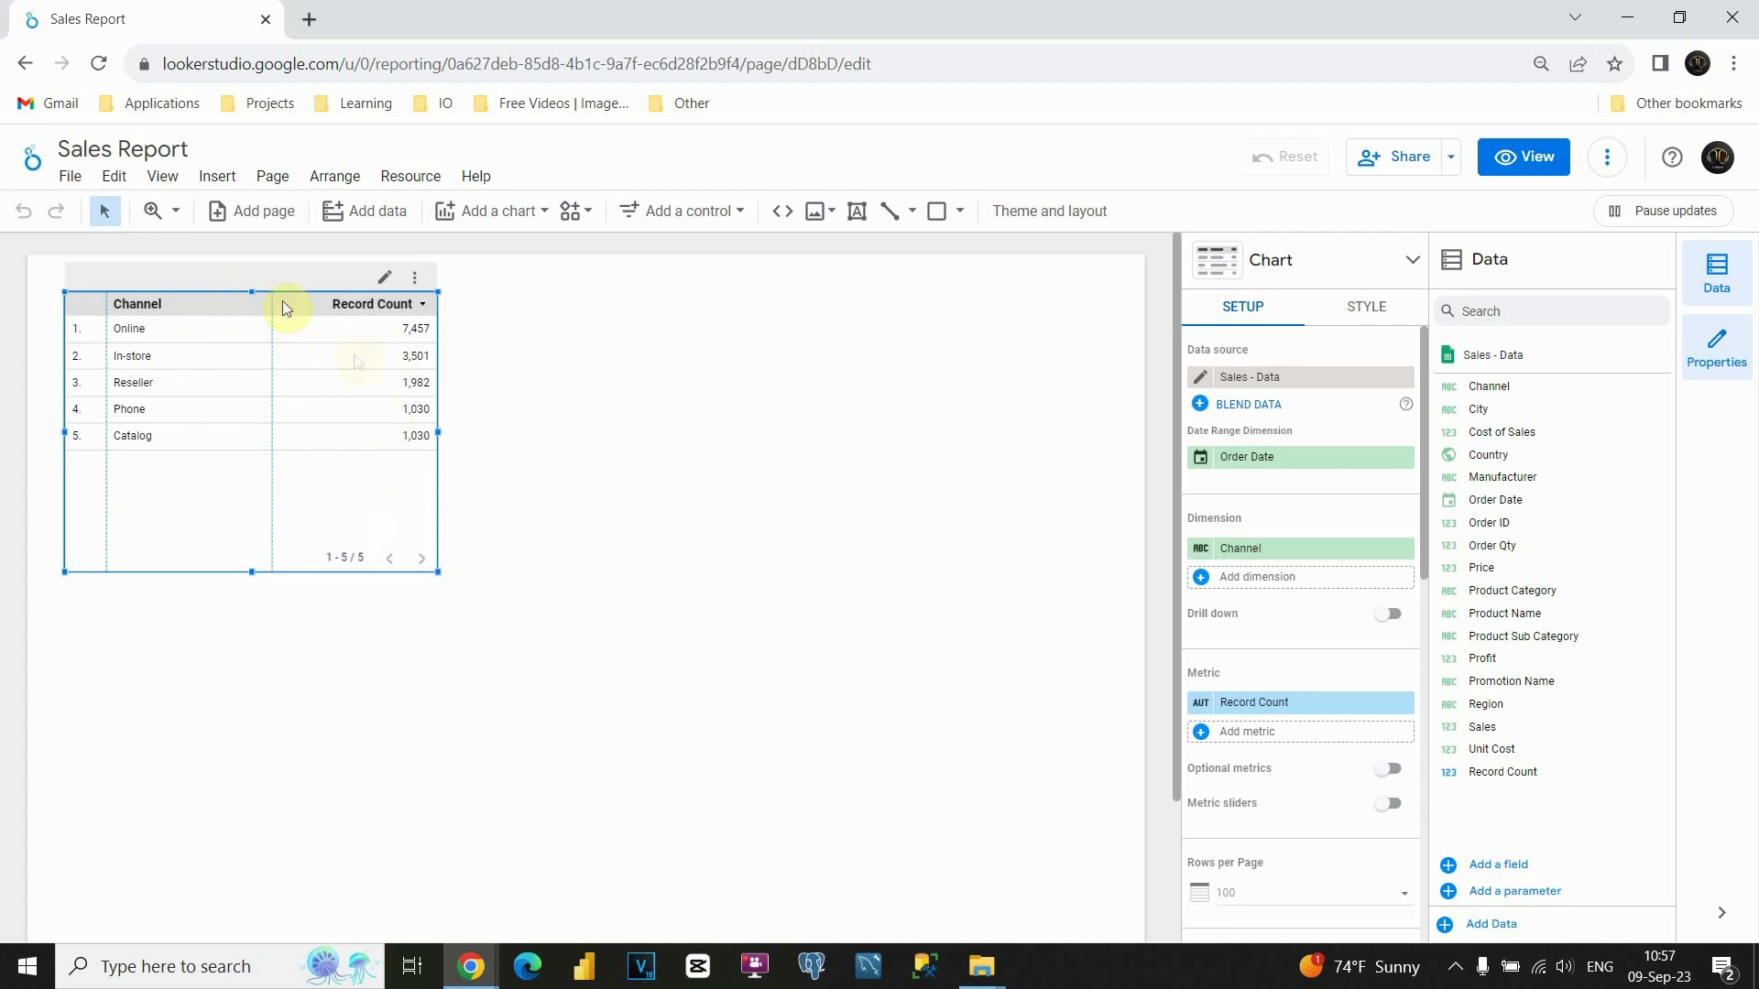
mouse_move(188, 325)
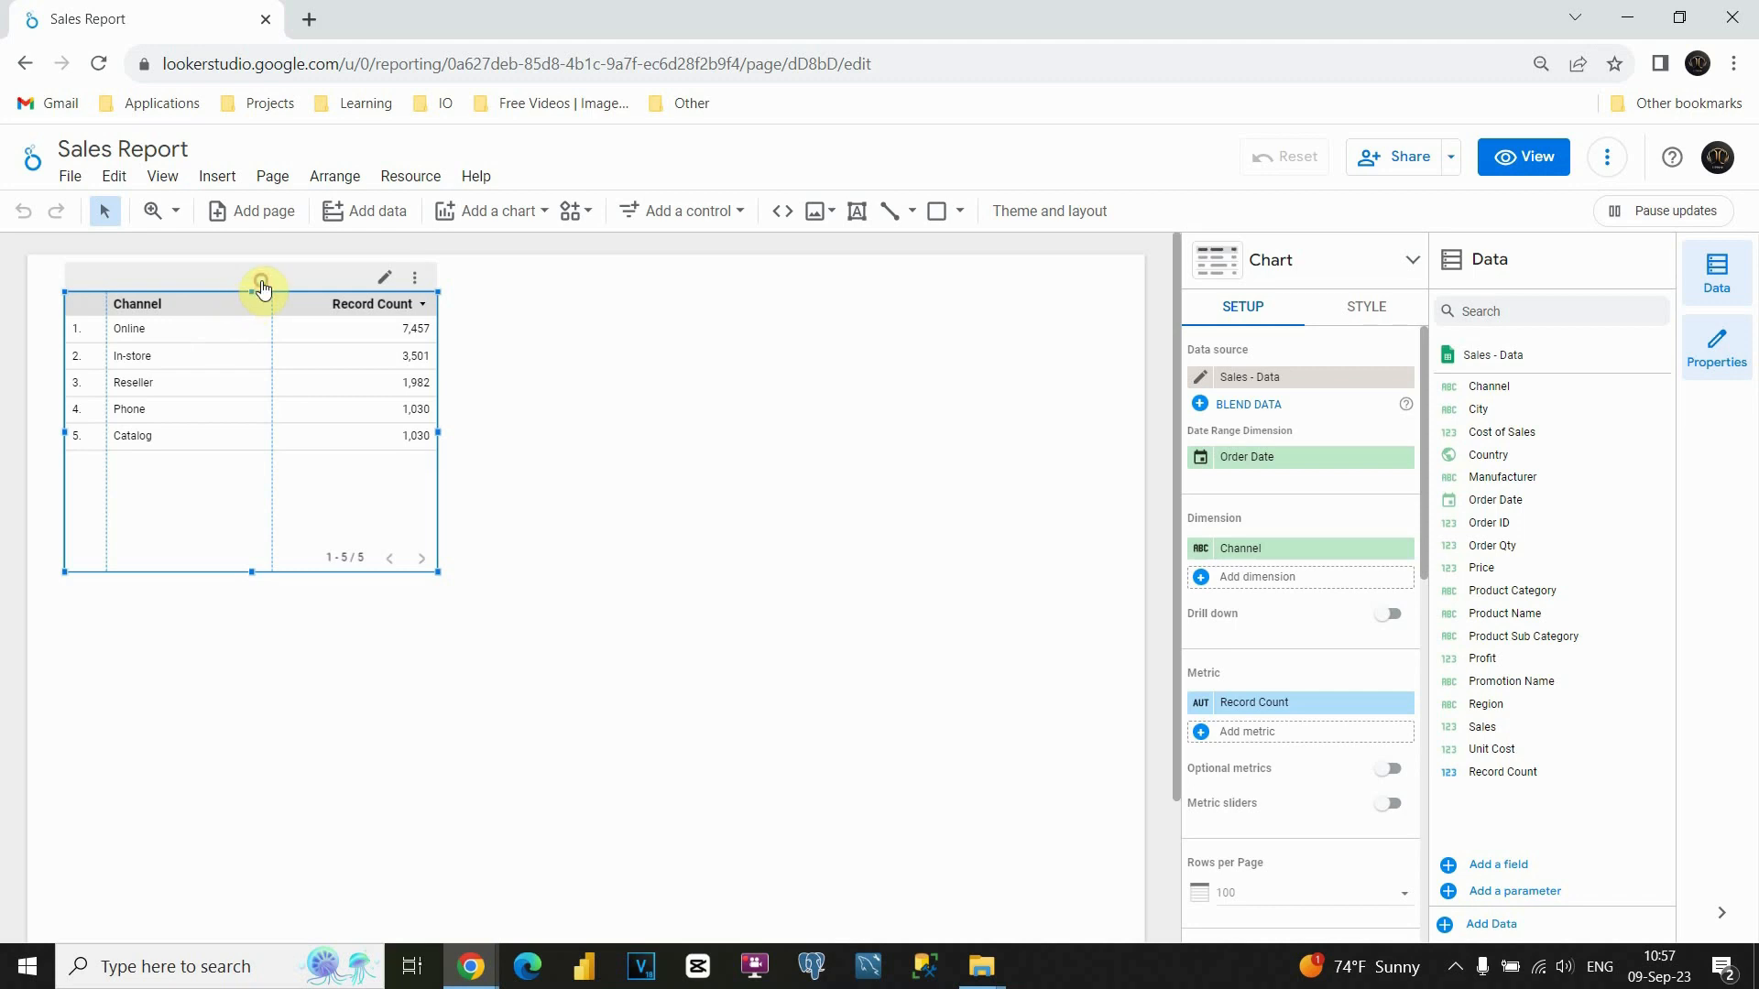
mouse_move(281, 285)
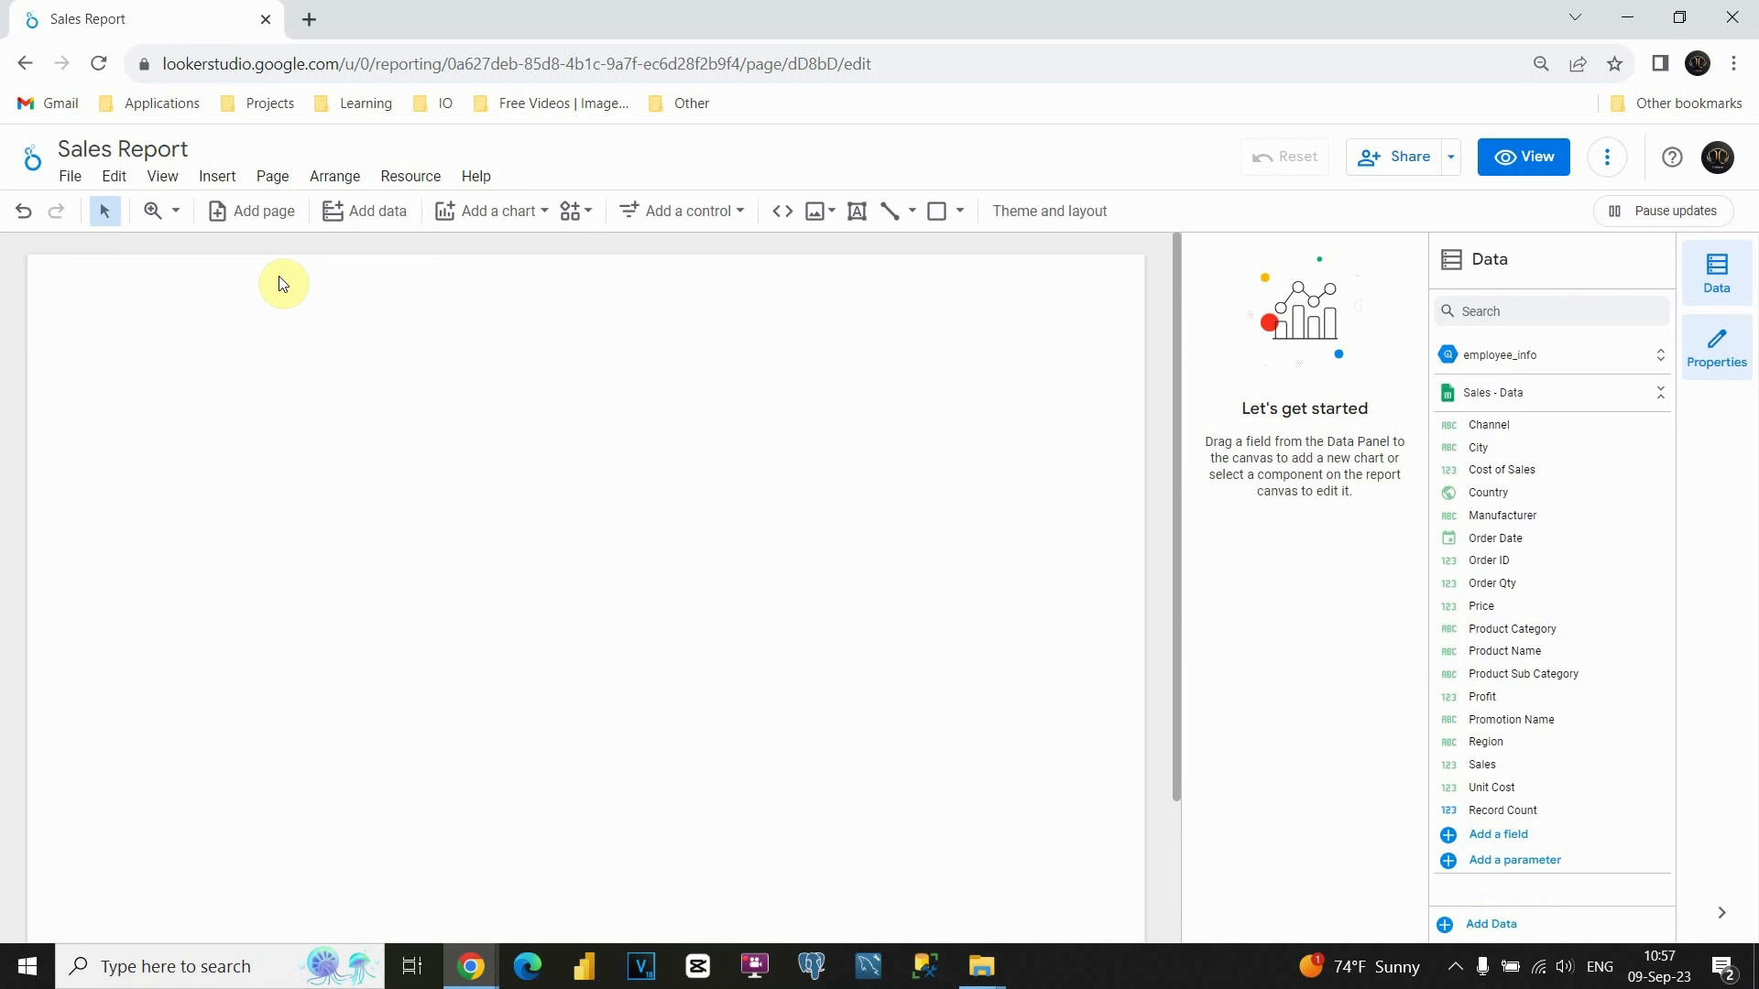
mouse_move(224, 183)
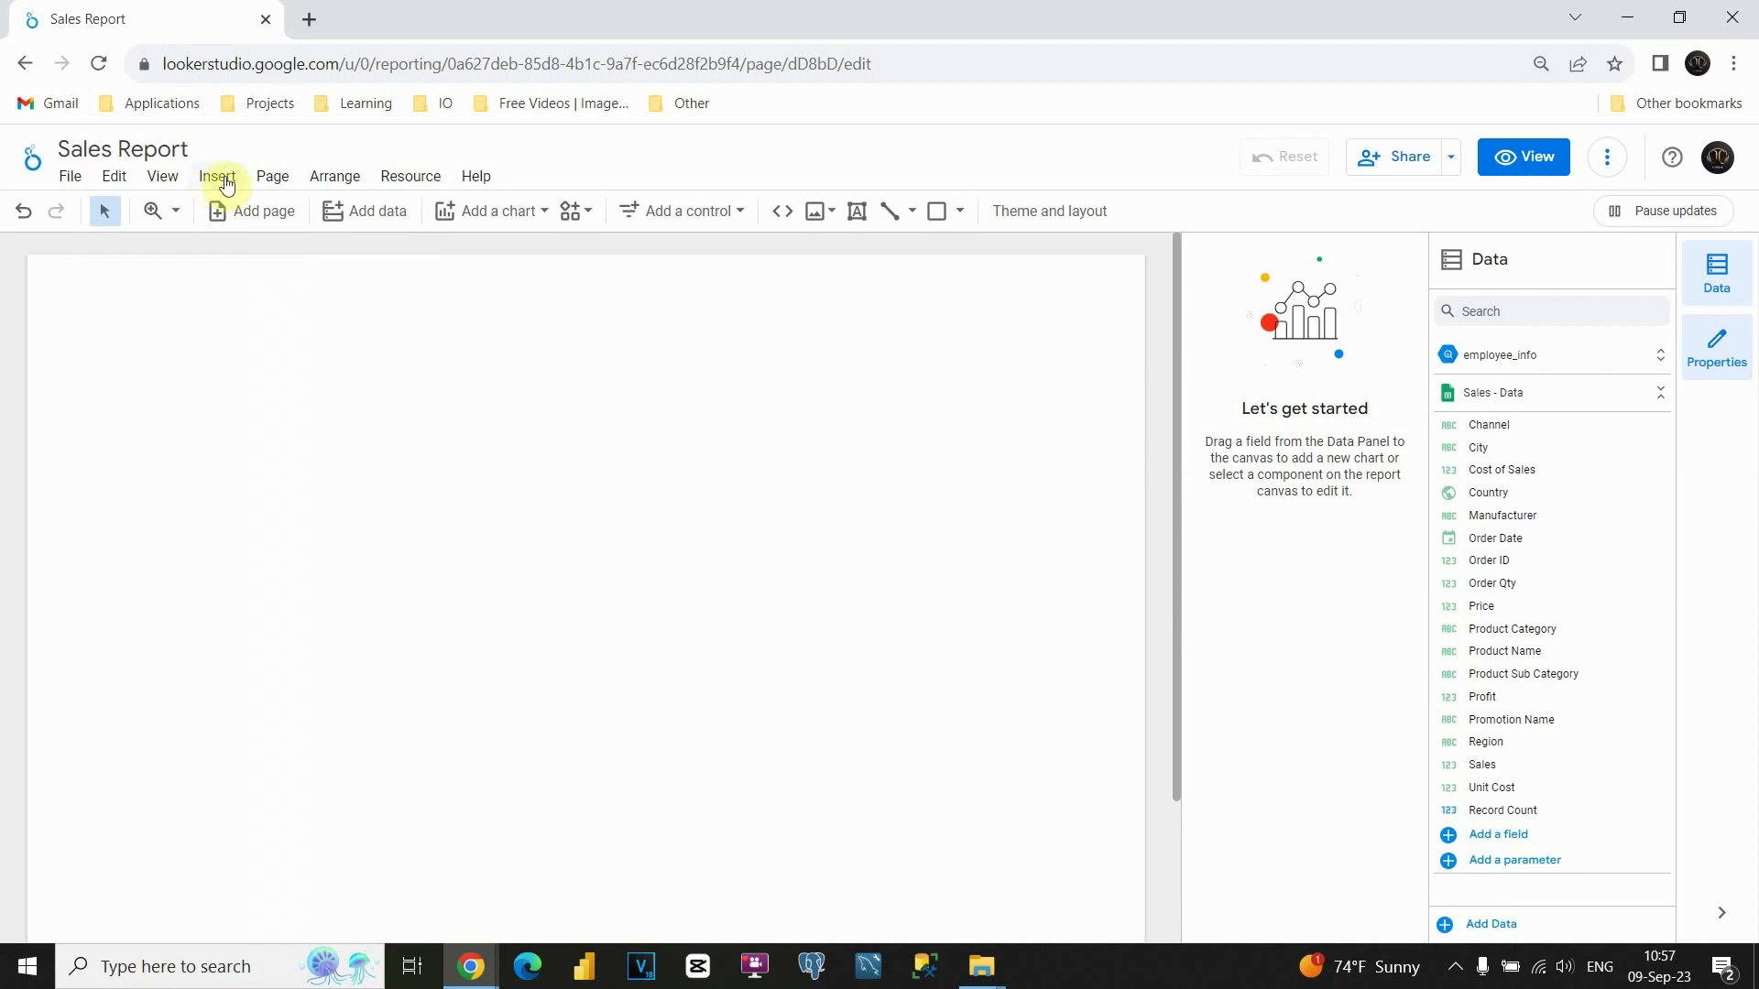
Insert a default table of Channel and Record Count onto the Sales Report page
click(217, 176)
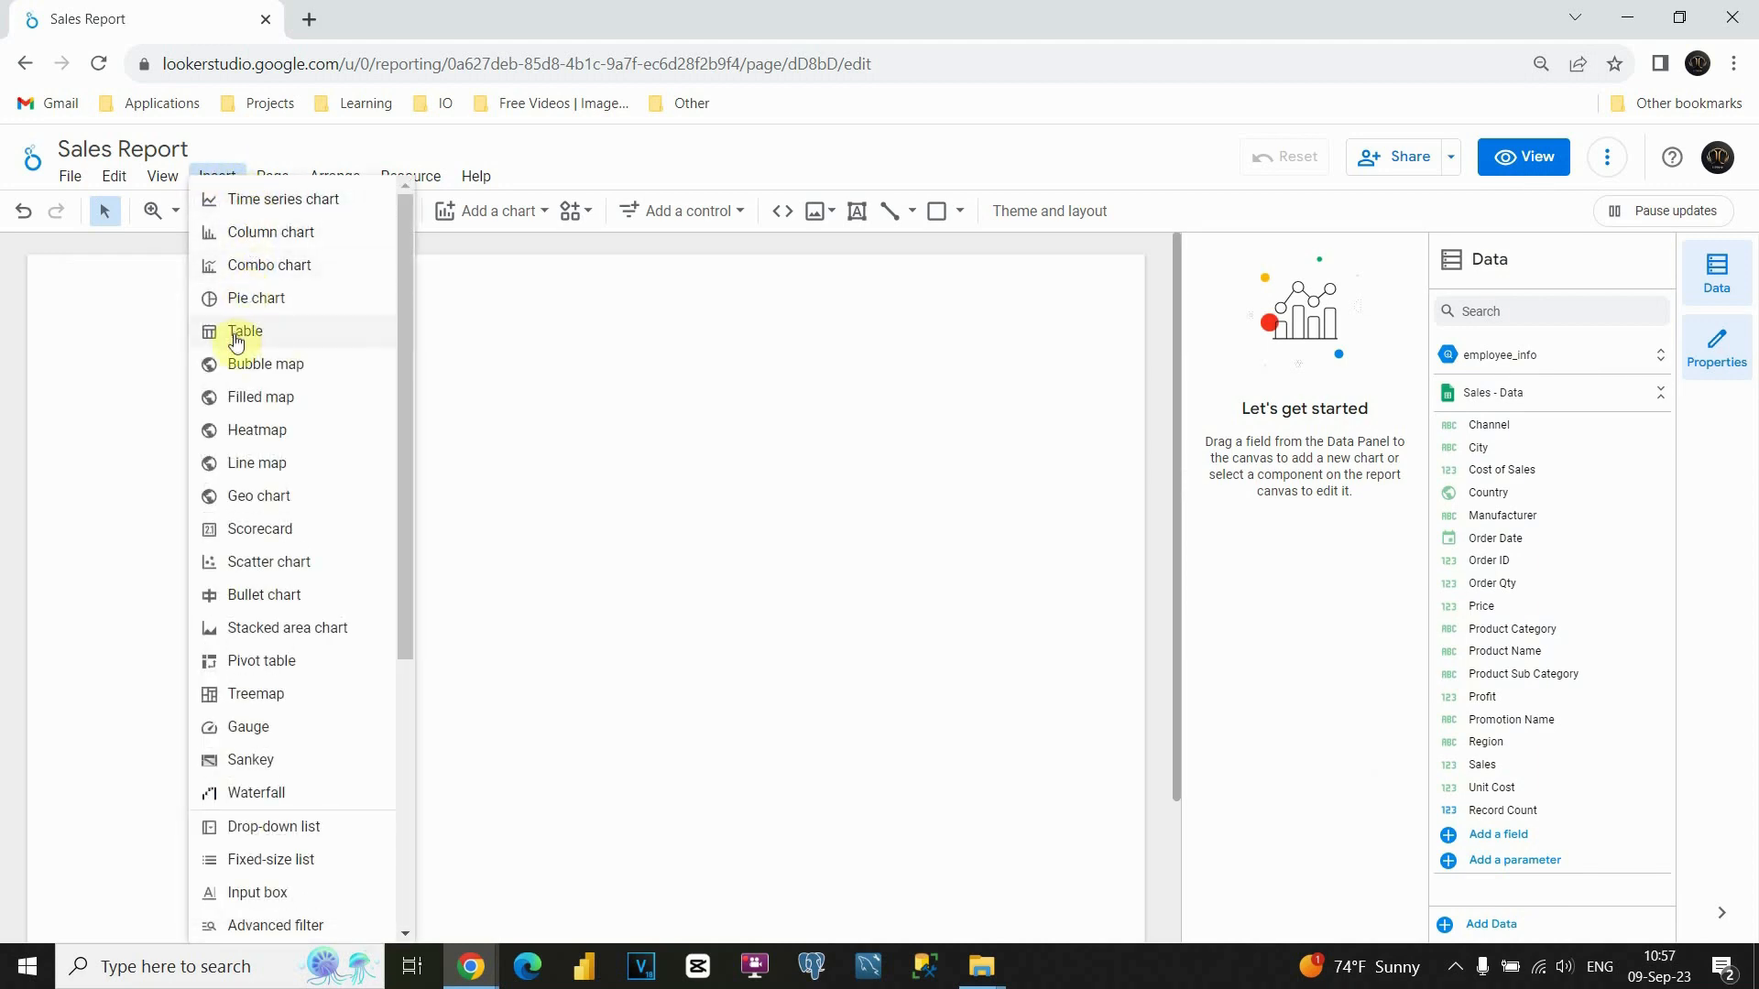
click(244, 332)
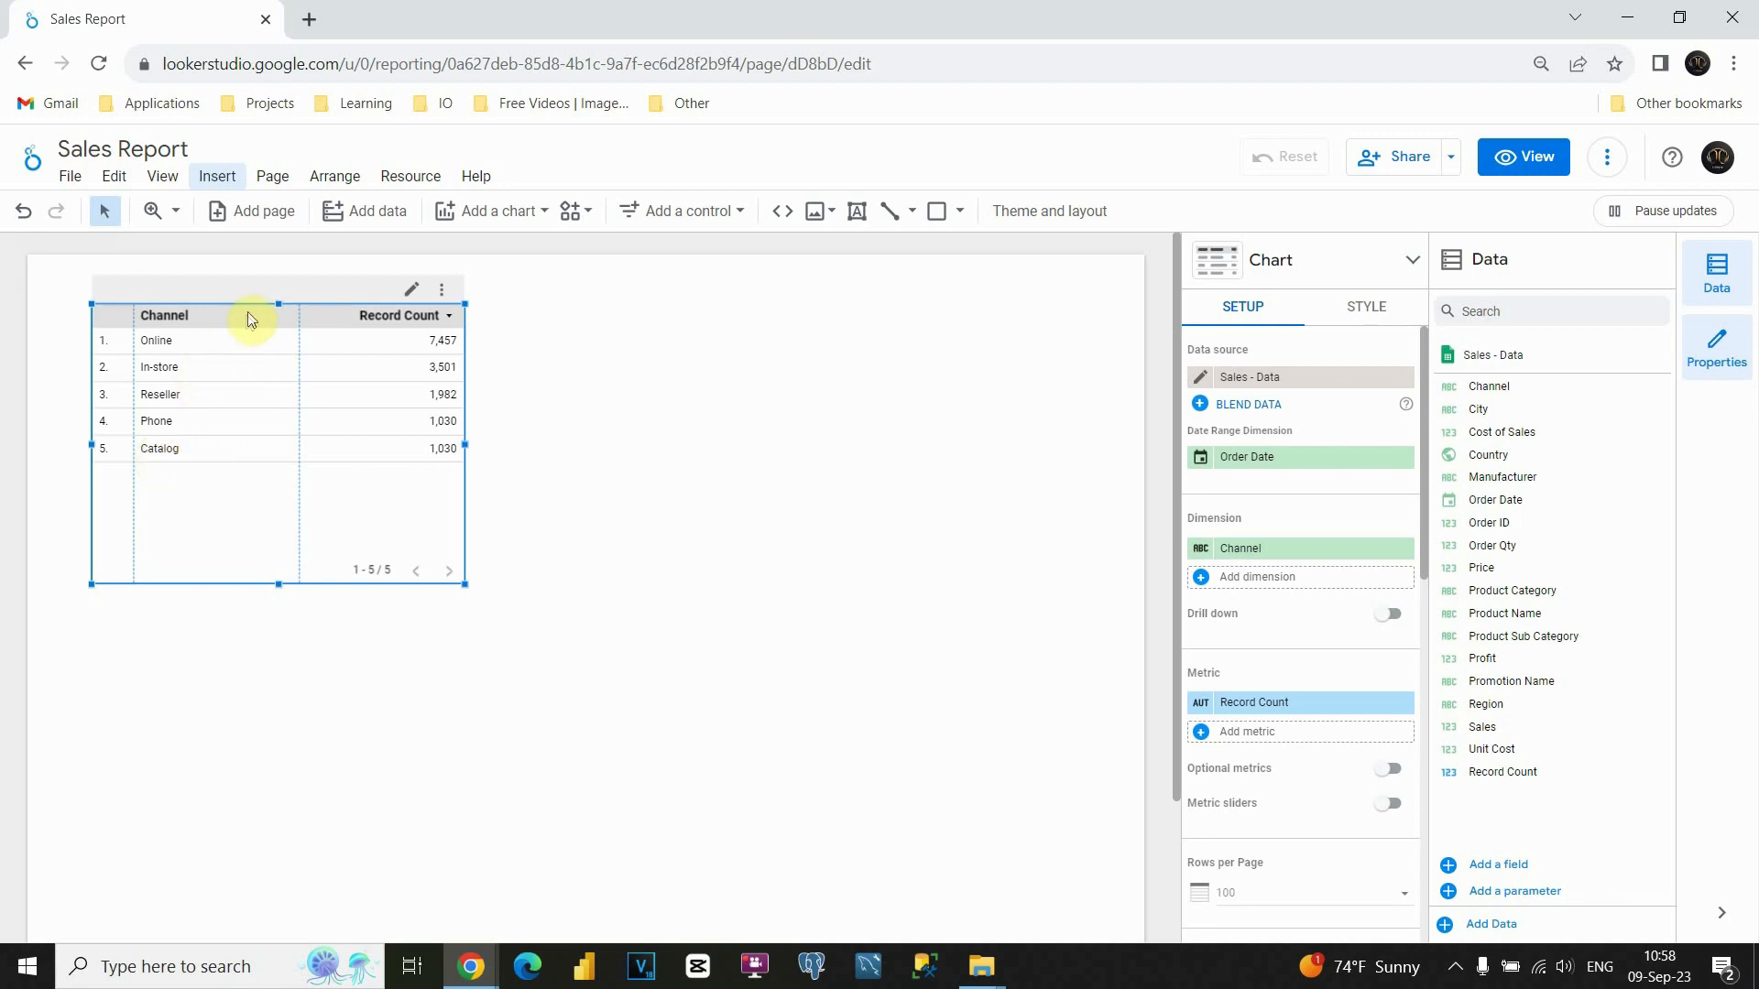
mouse_move(255, 295)
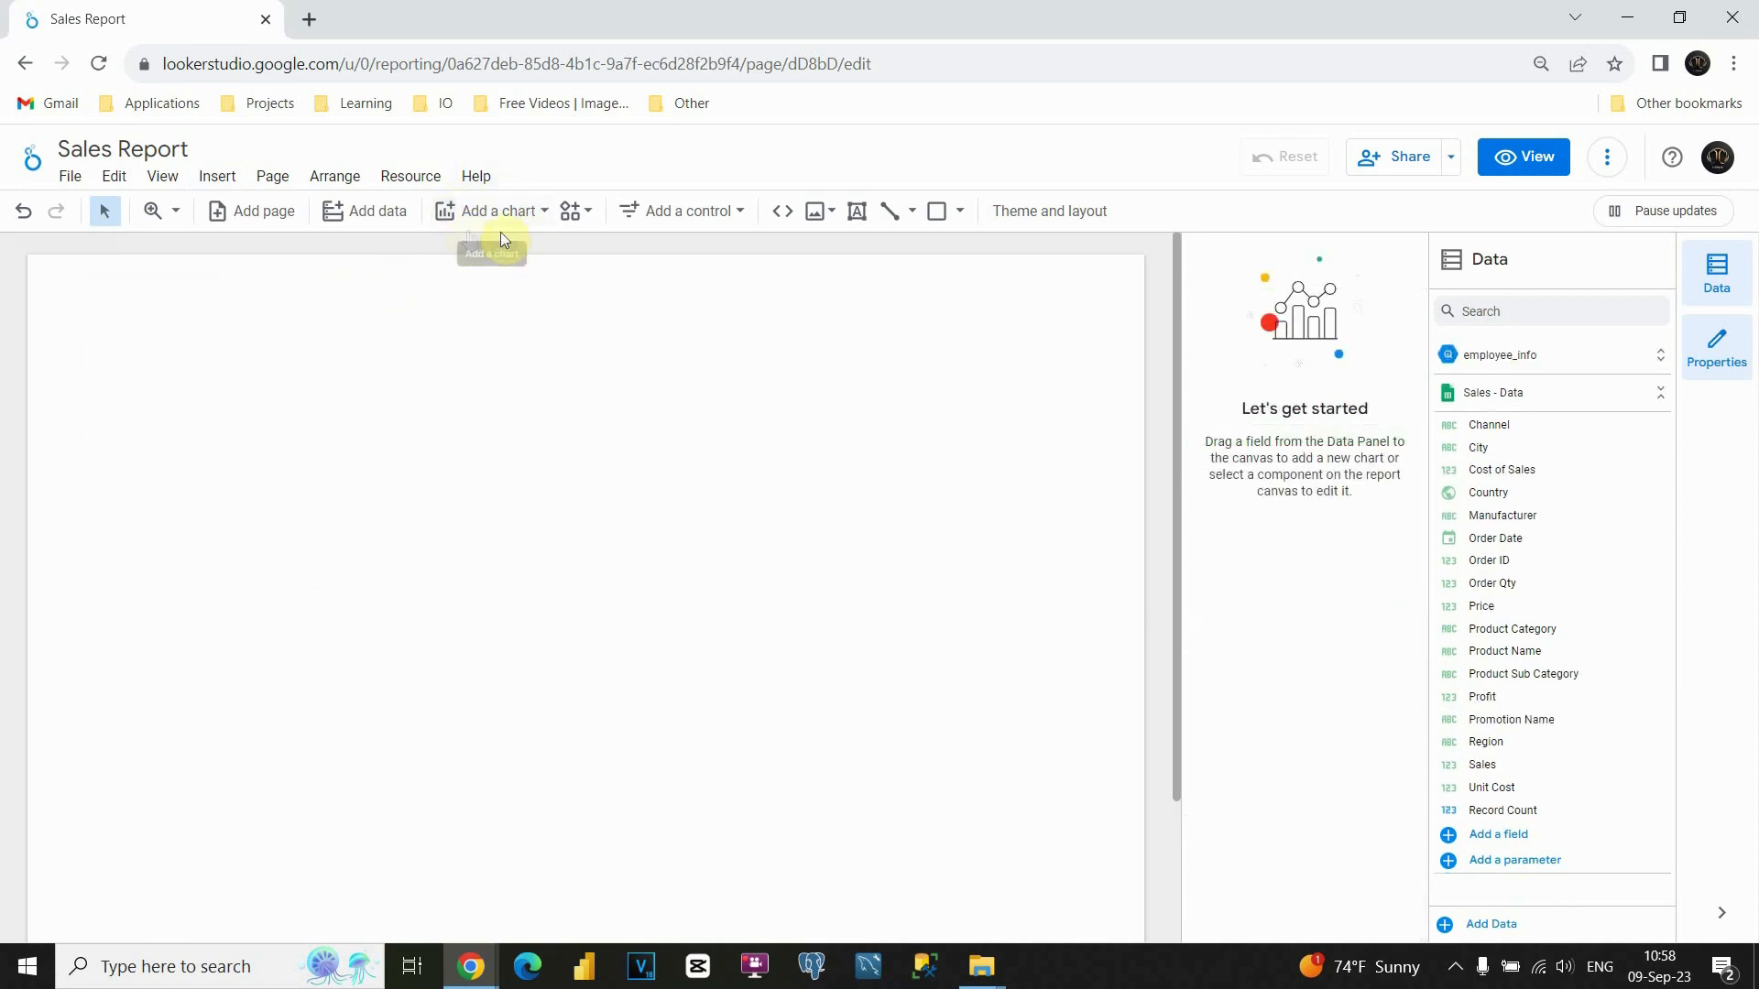
mouse_move(525, 217)
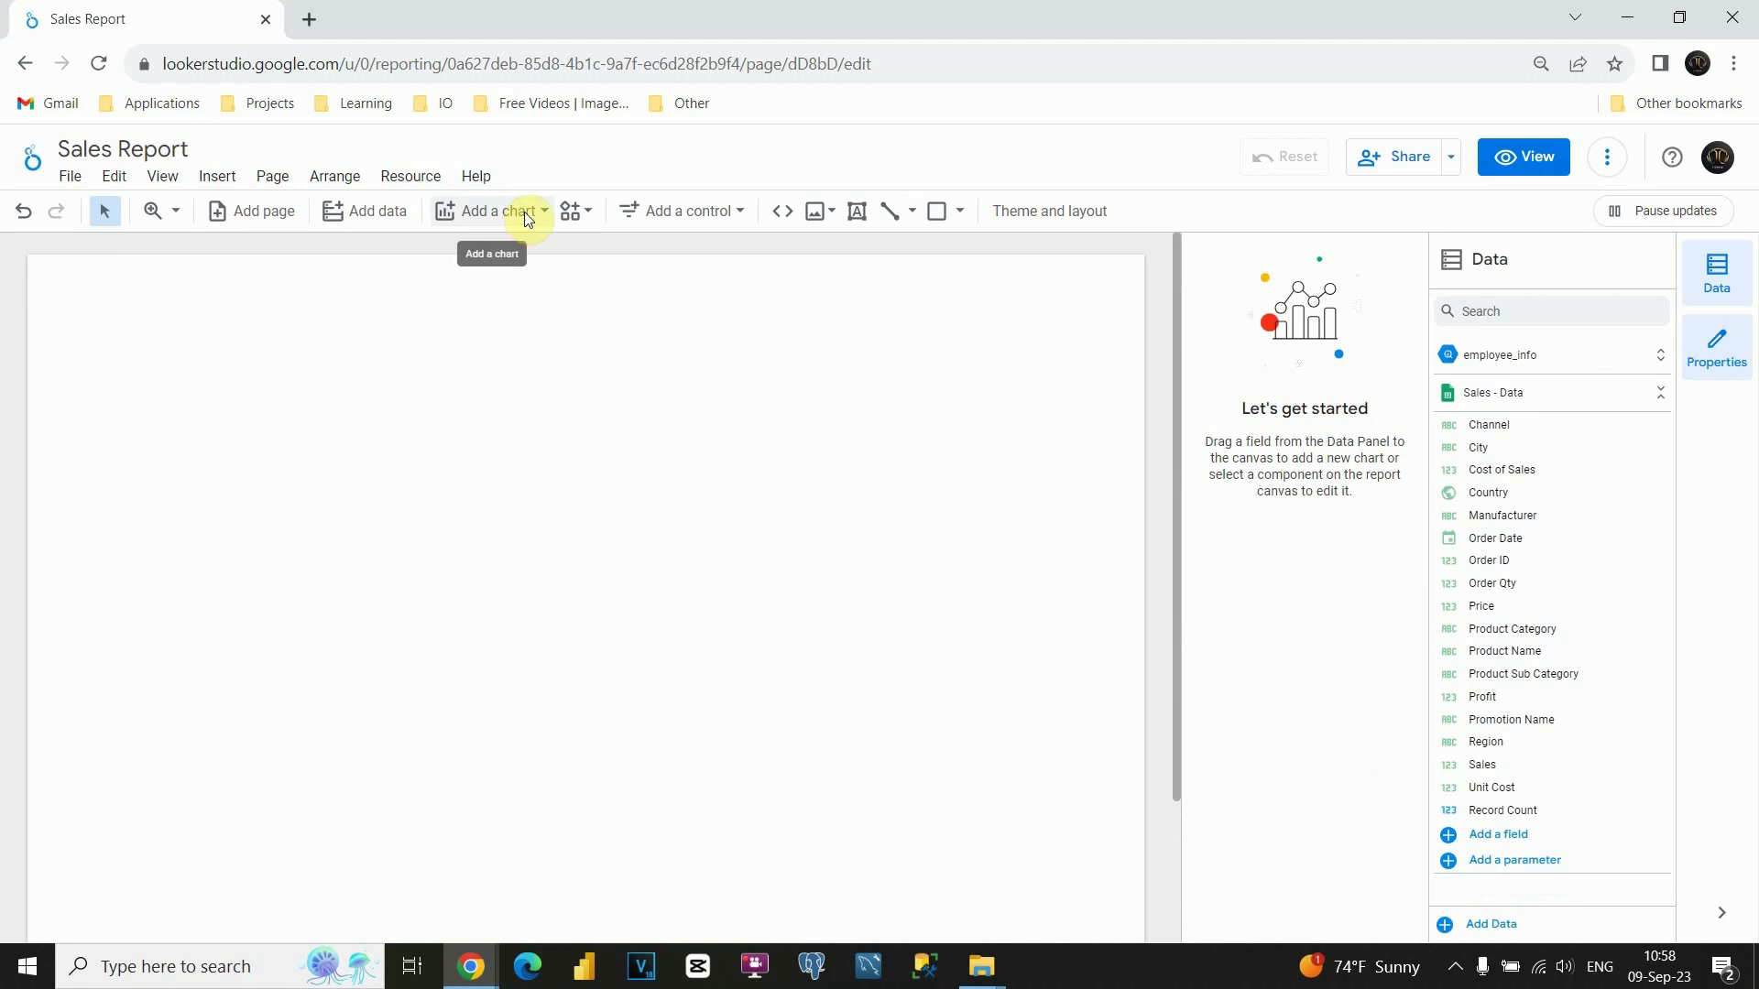
Re-add a plain table from the chart gallery, showing Channel and Record Count
click(490, 211)
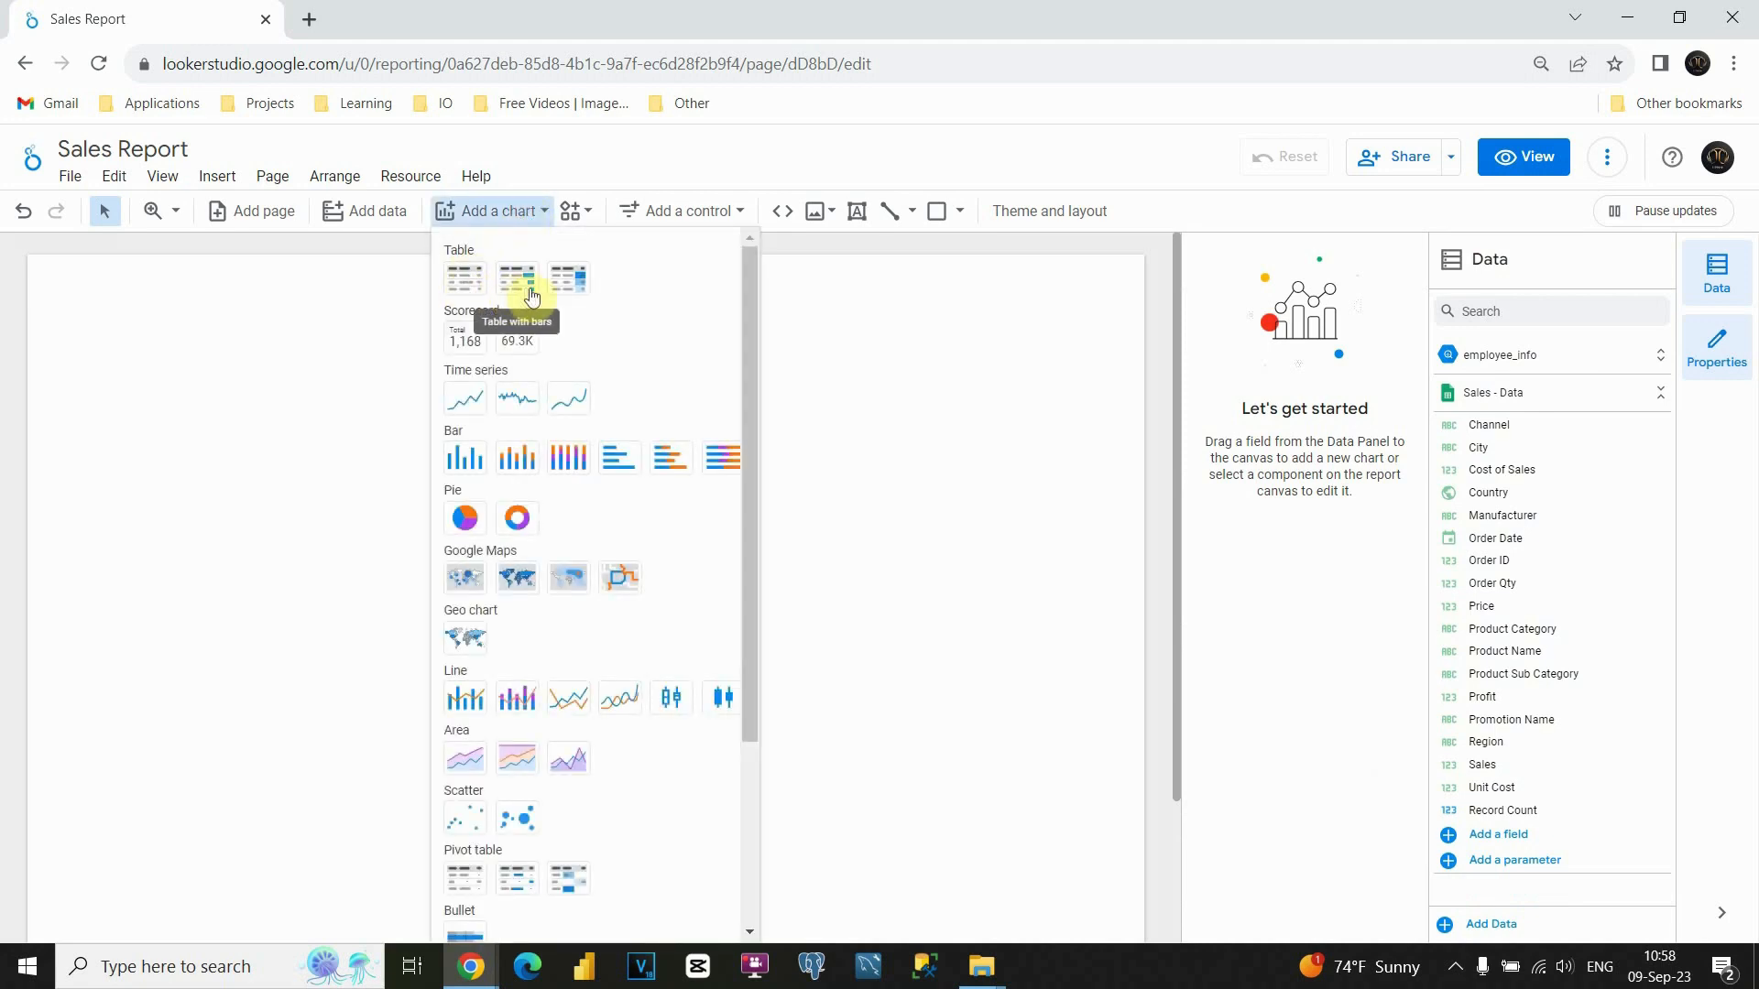
mouse_move(465, 278)
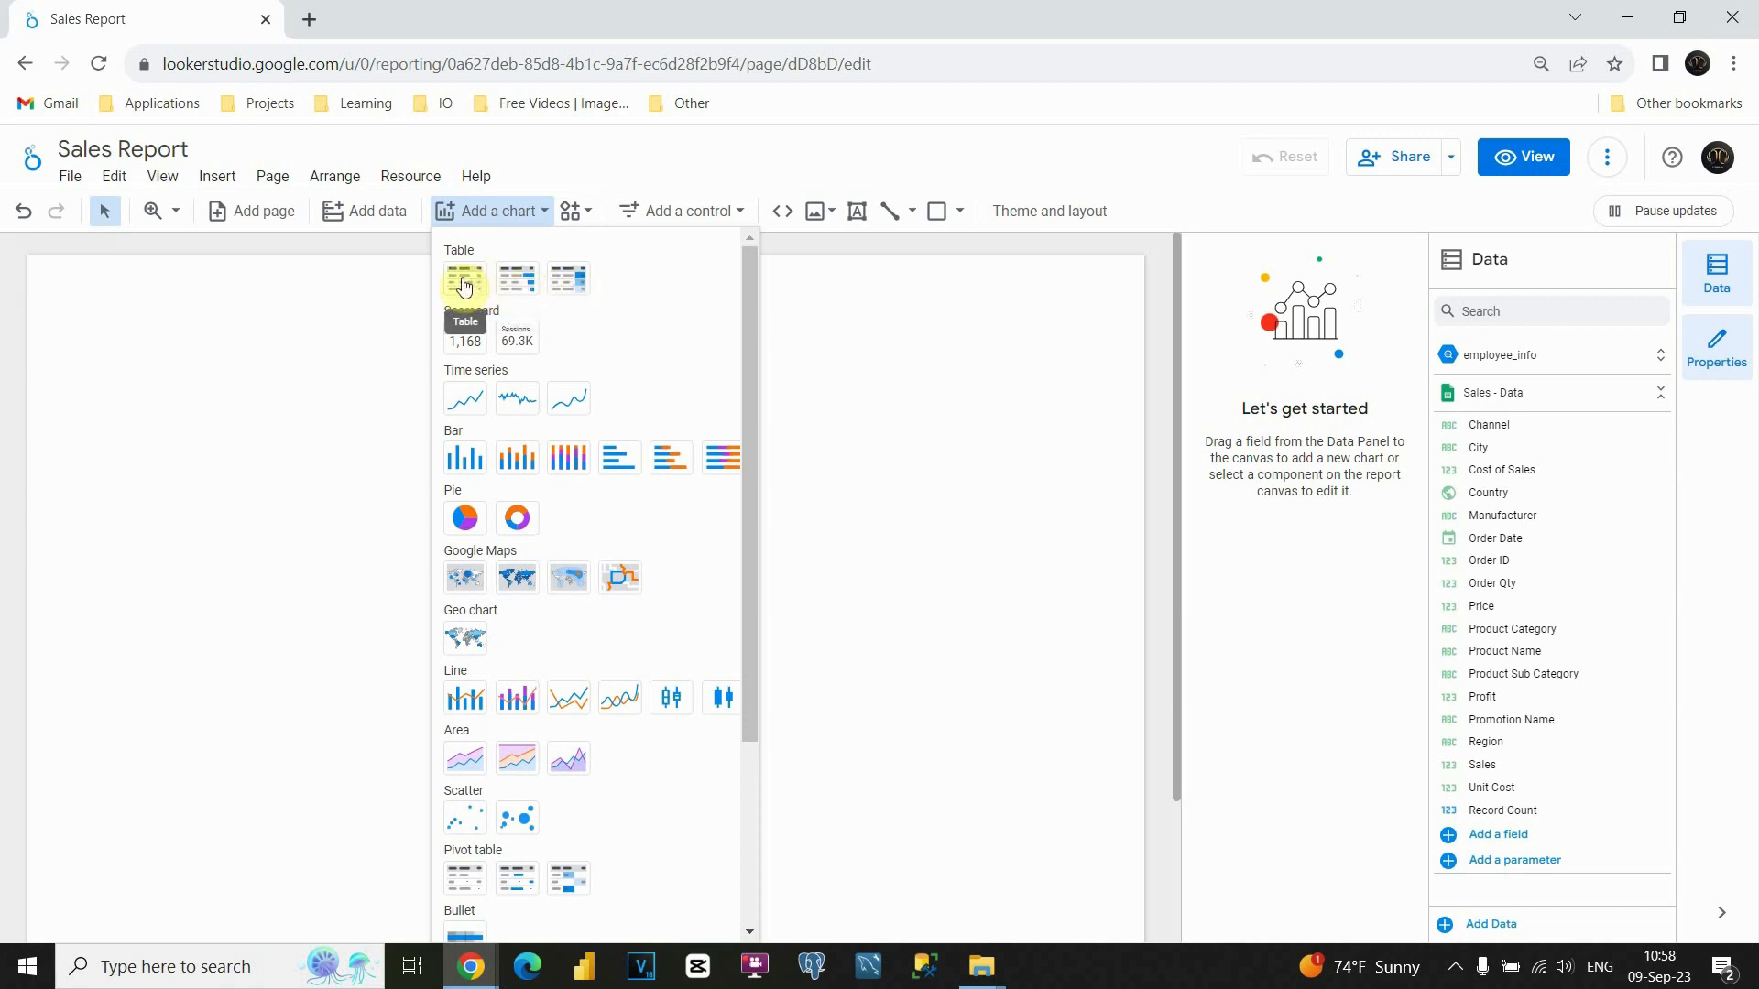
click(464, 280)
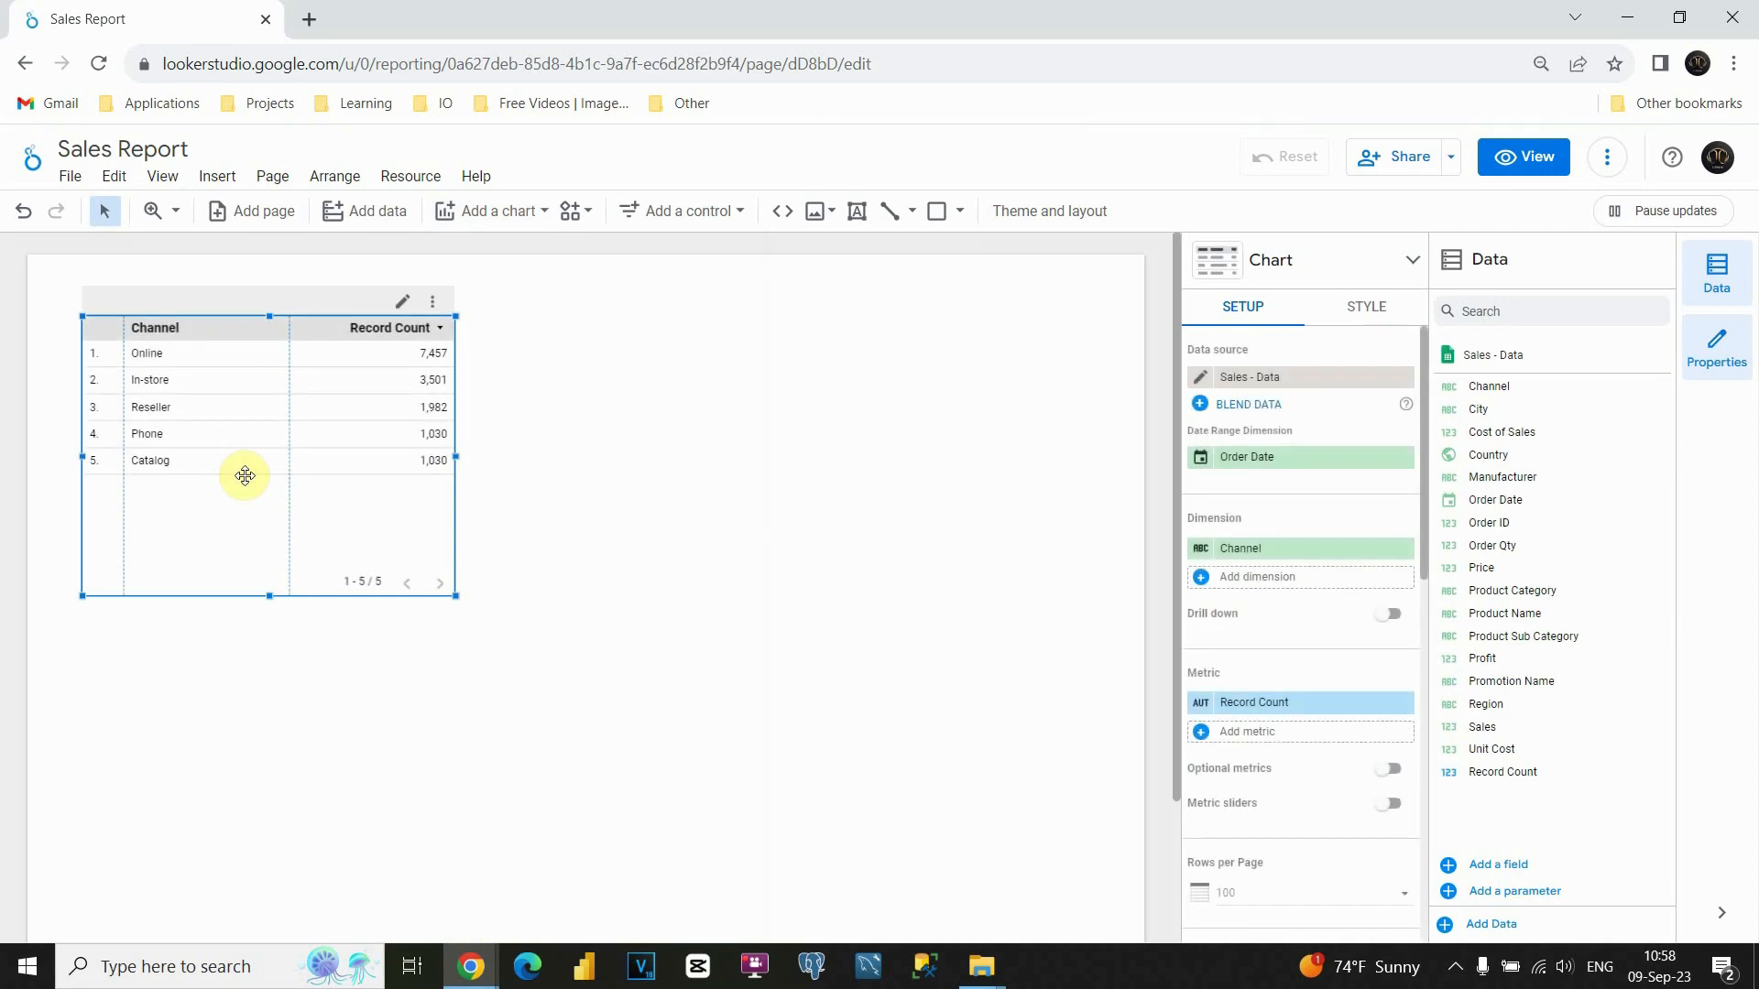
mouse_move(255, 480)
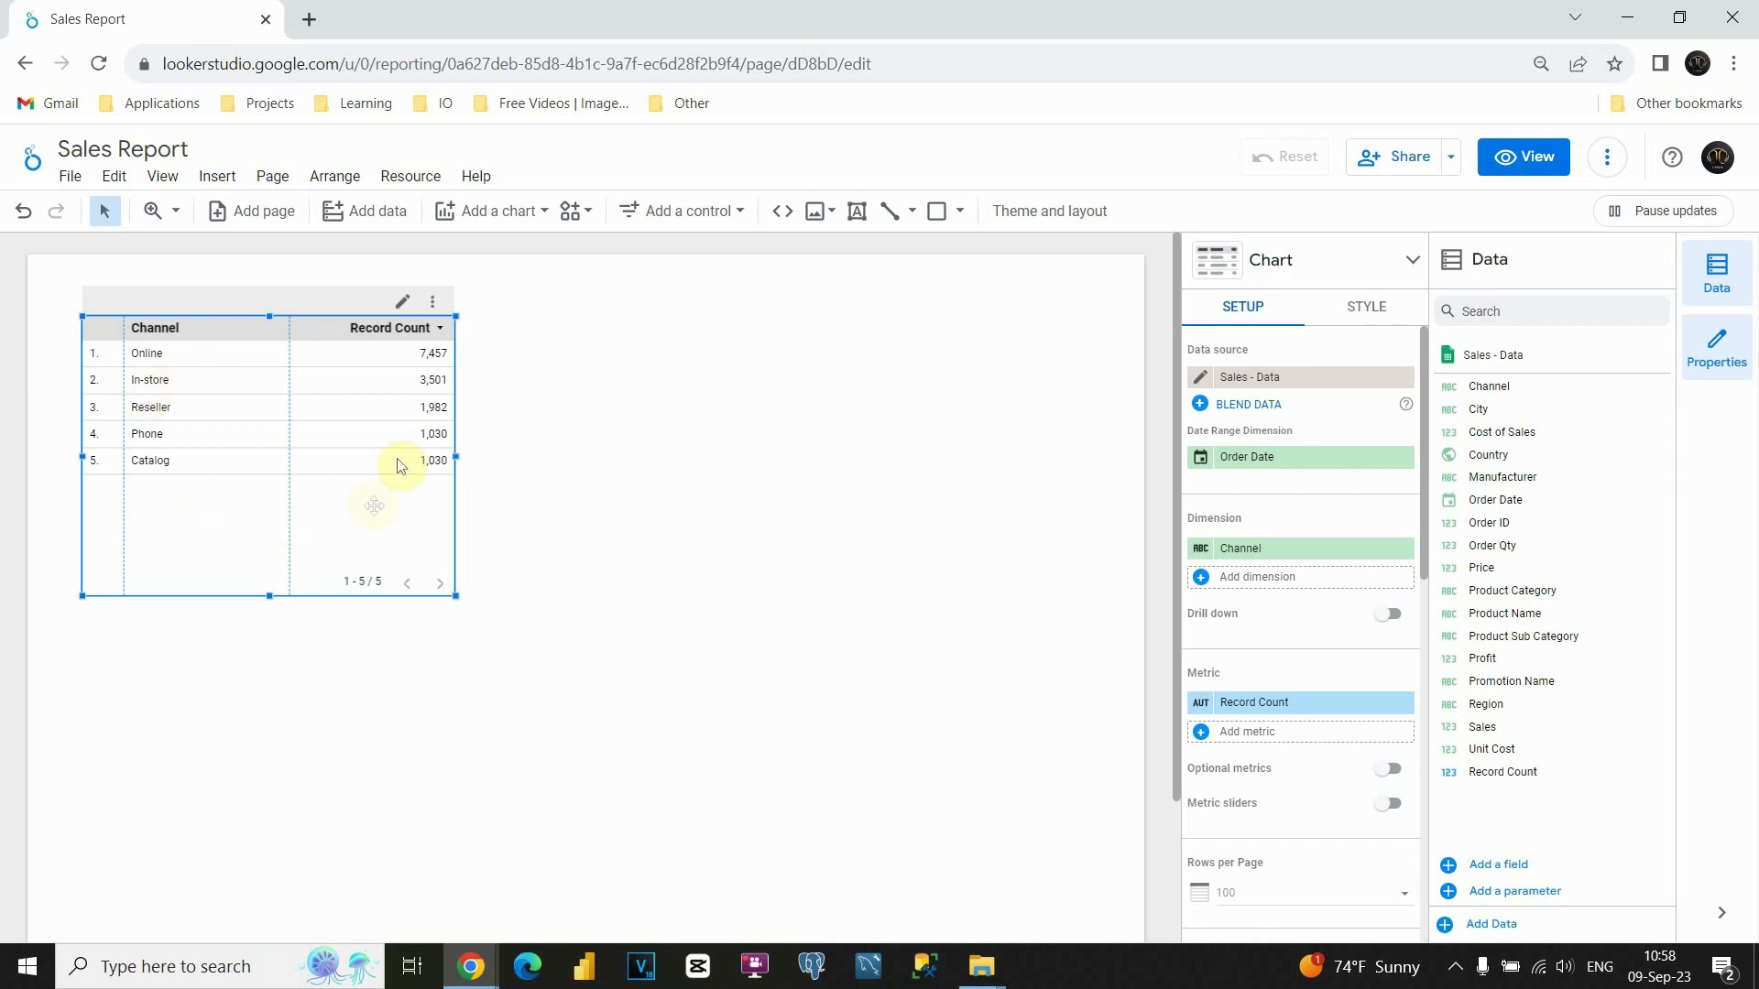
mouse_move(108, 484)
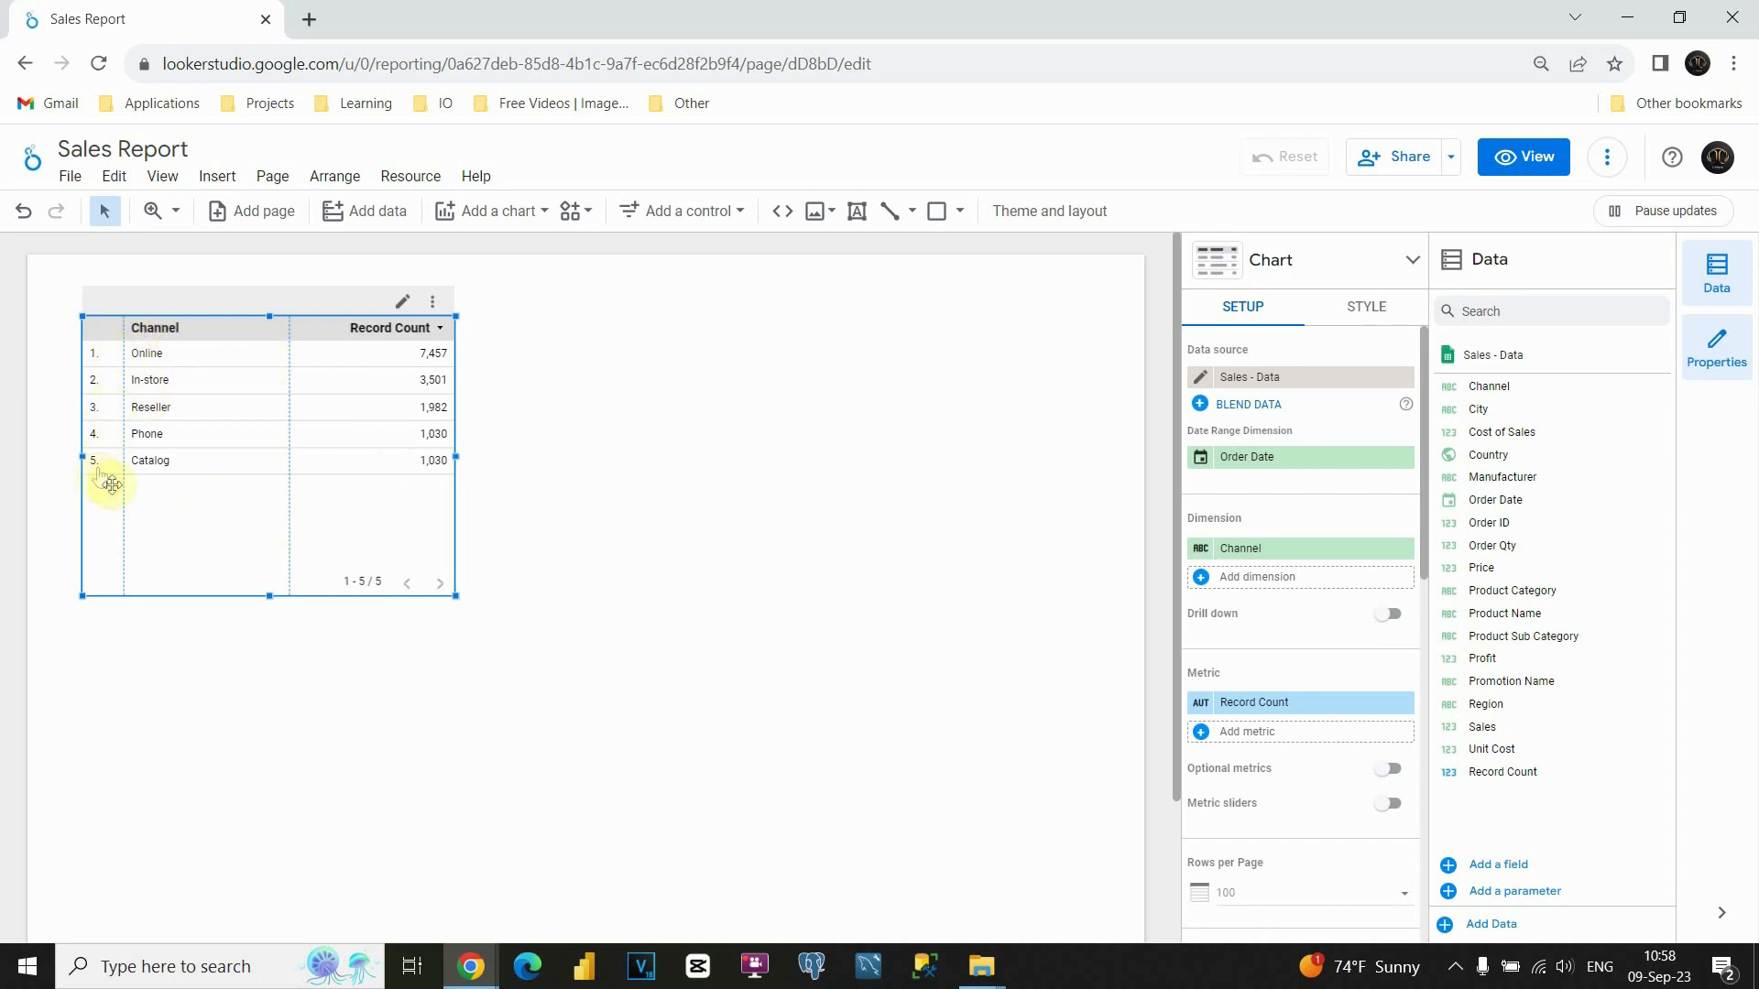
mouse_move(392, 347)
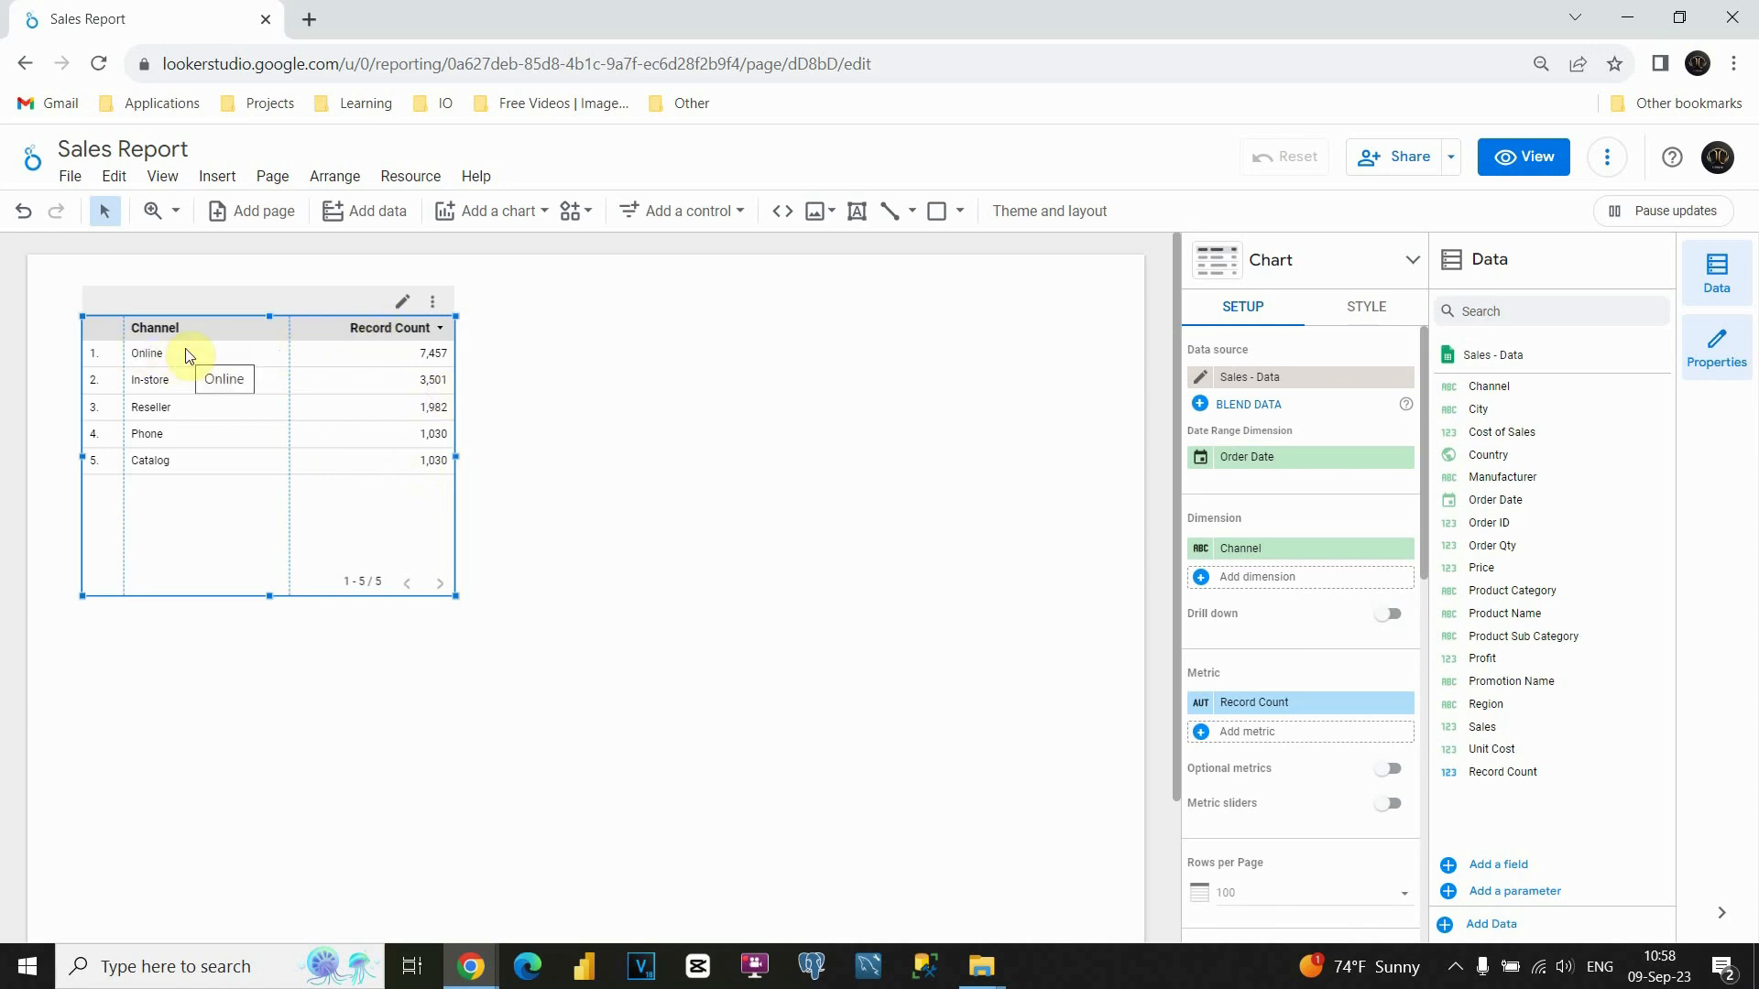
mouse_move(1286, 253)
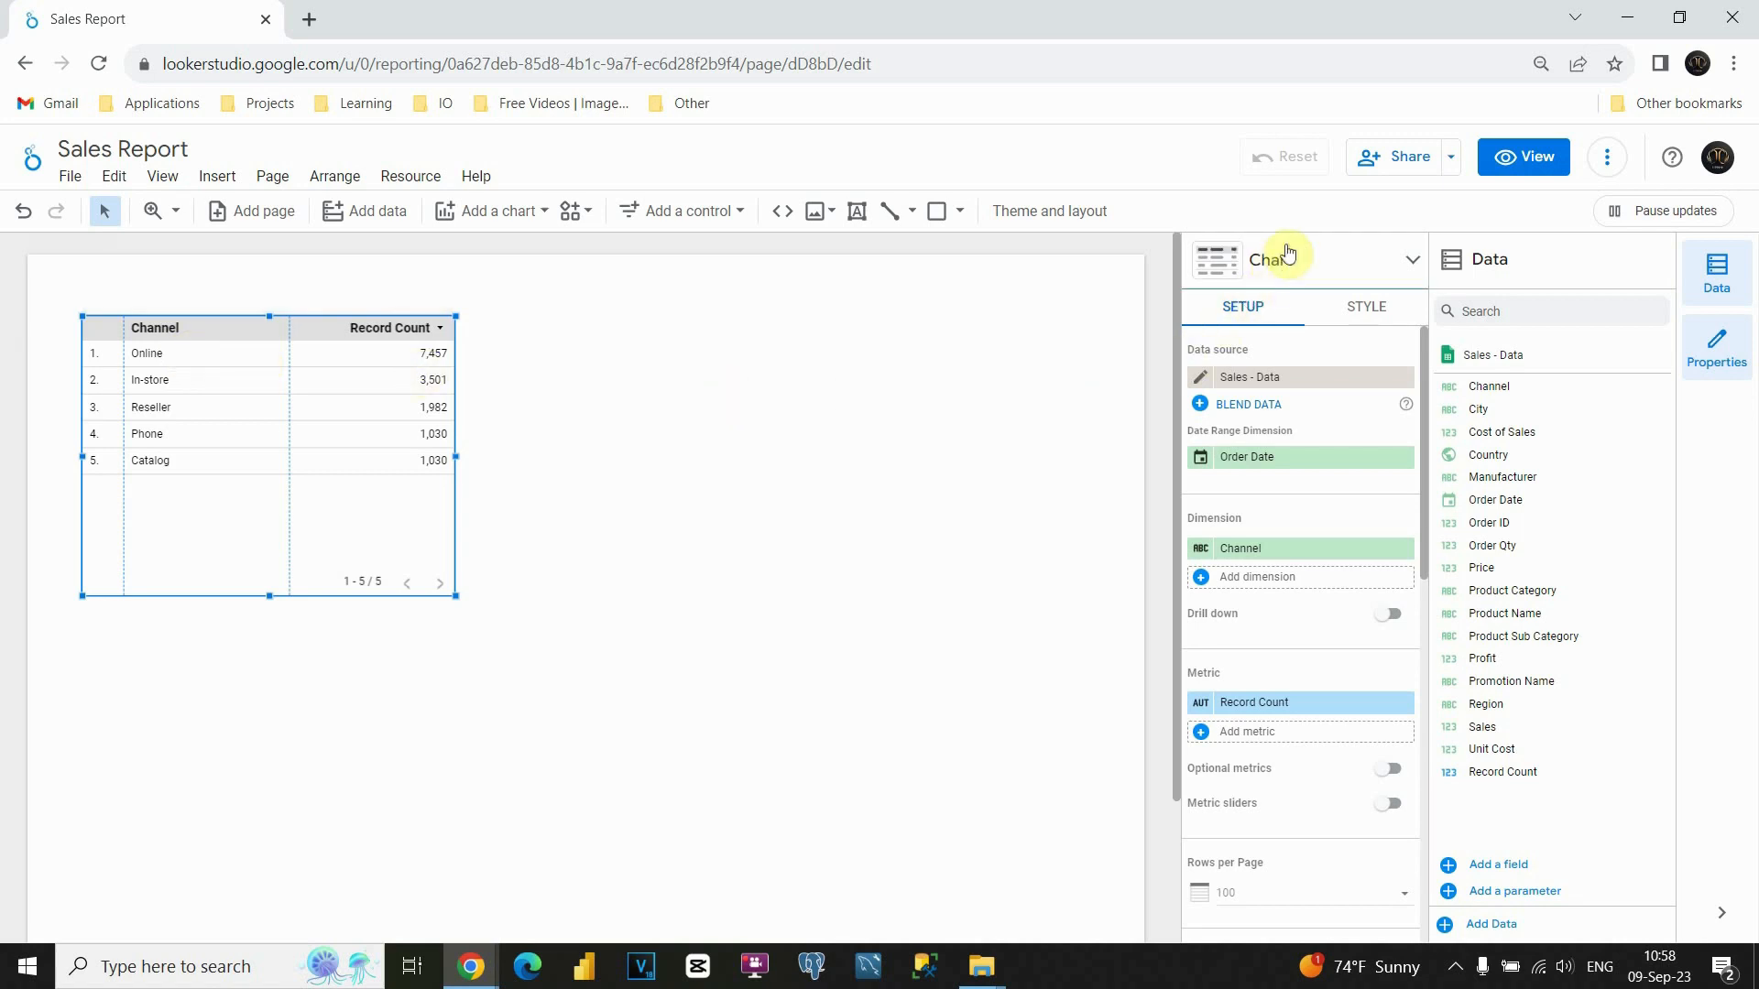
mouse_move(1254, 367)
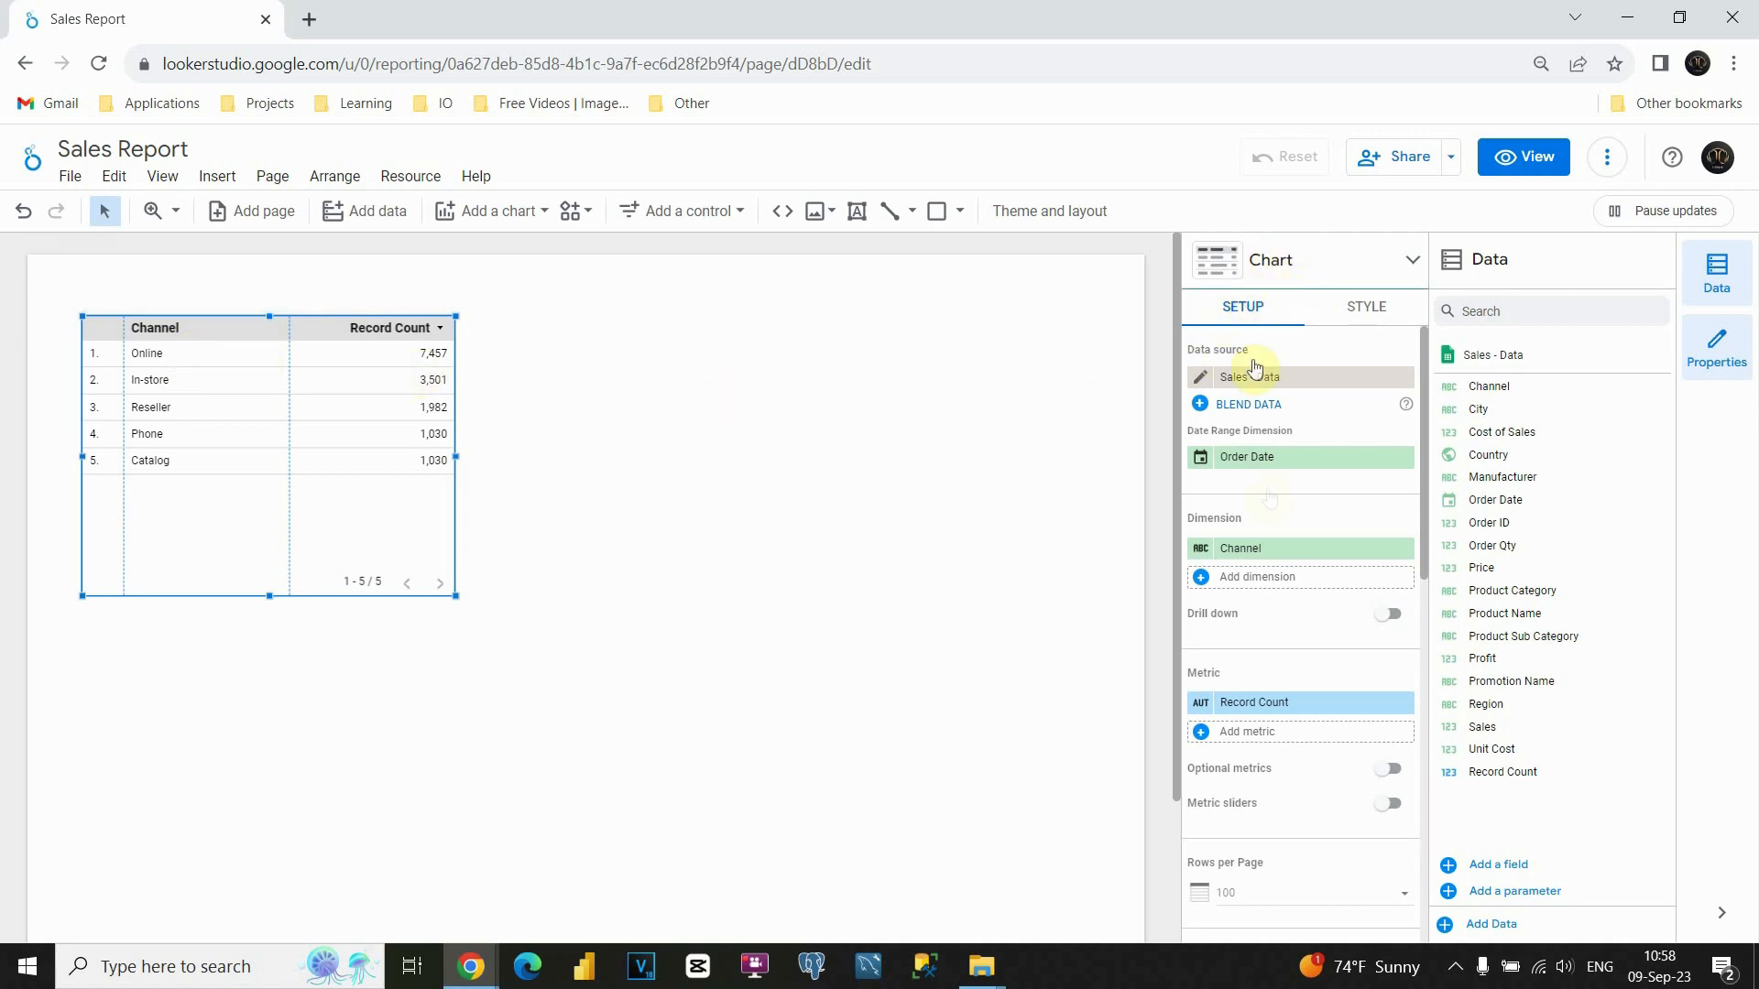
mouse_move(1262, 305)
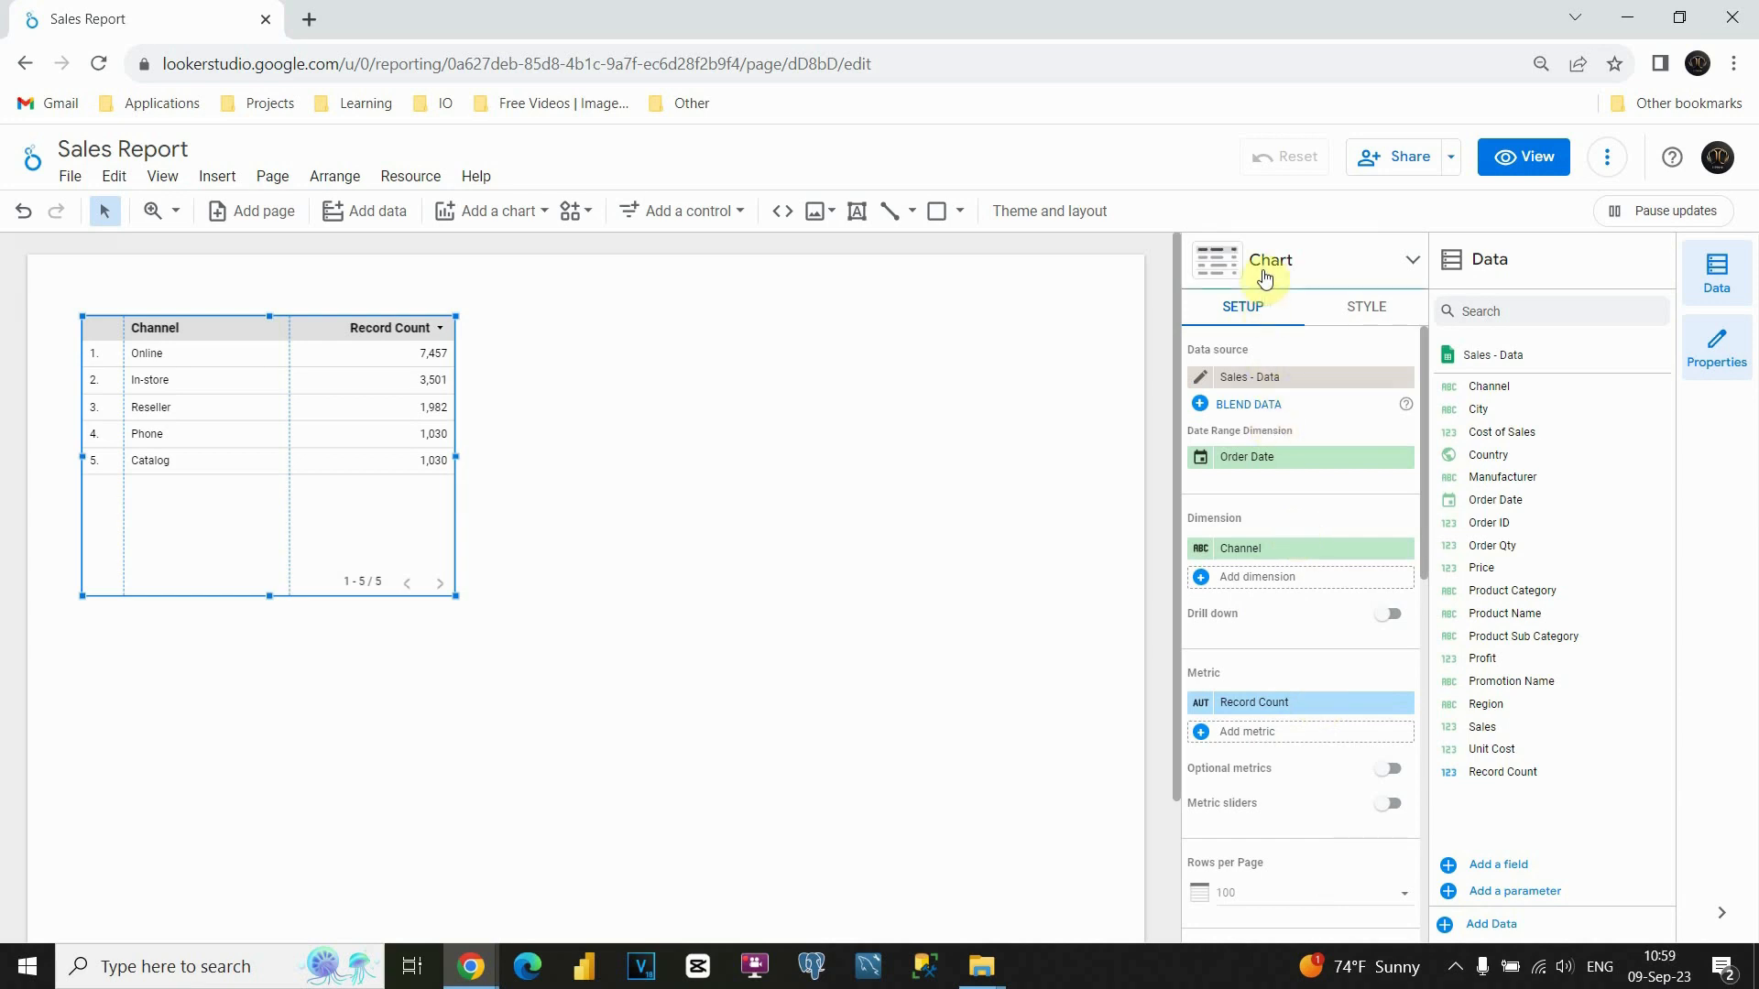
mouse_move(1319, 233)
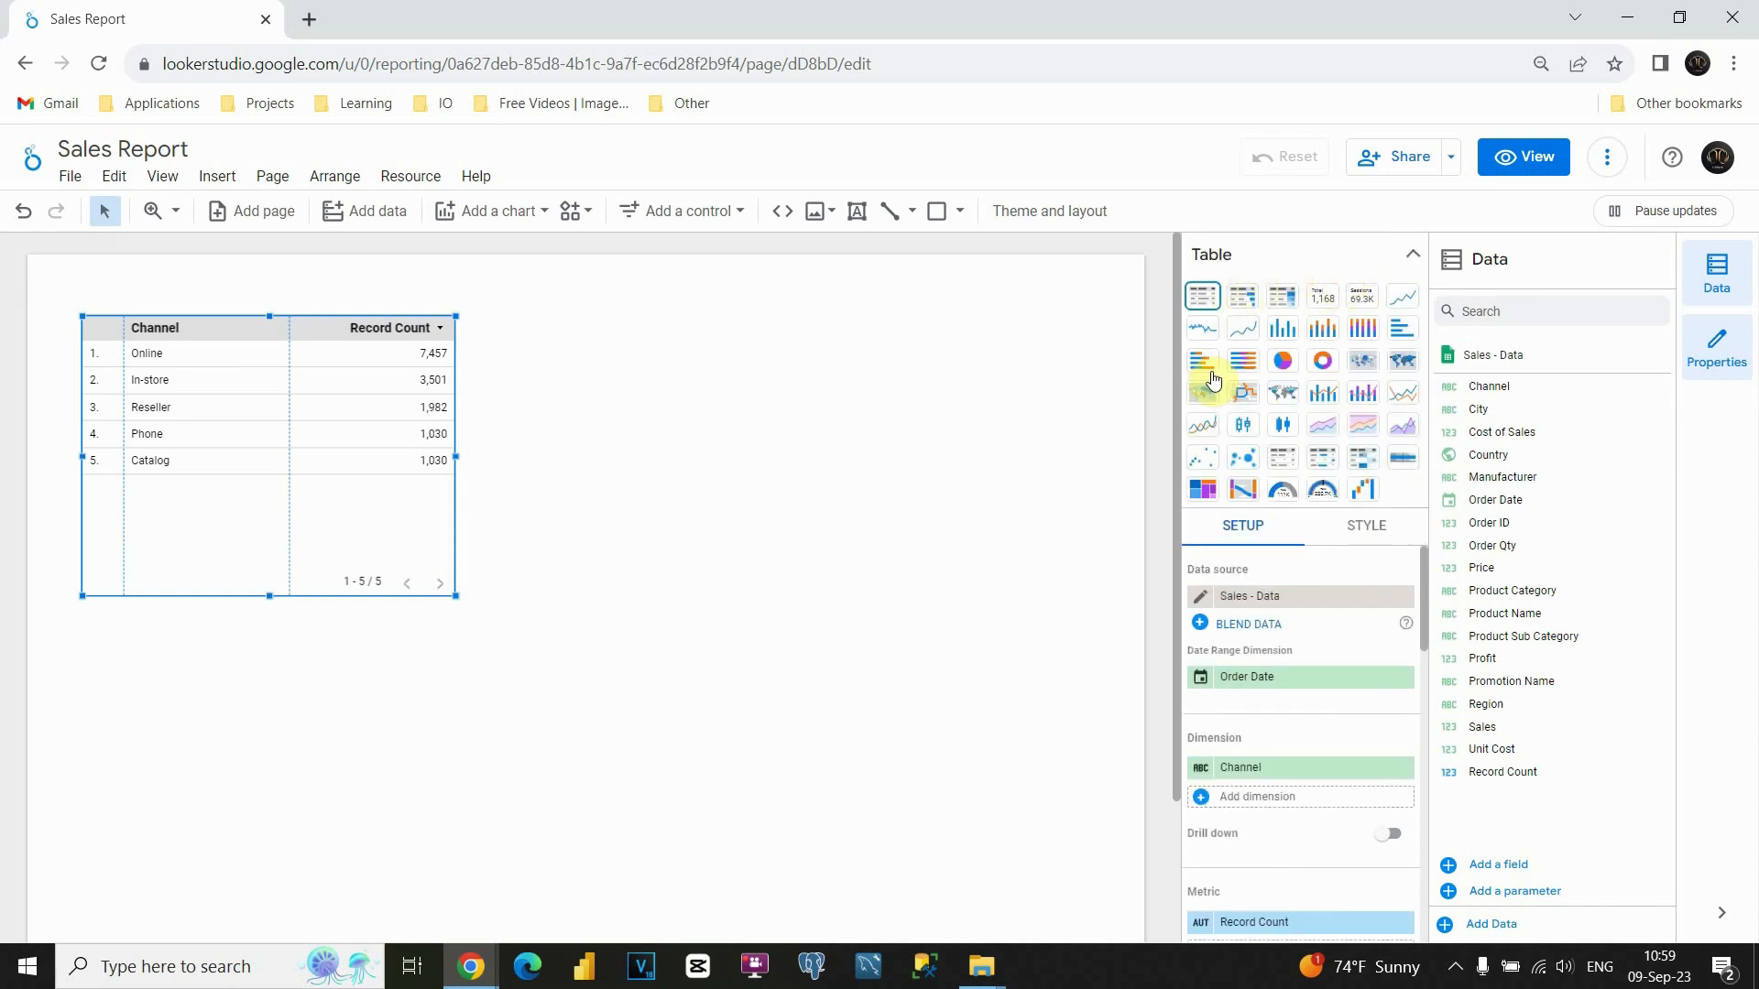
mouse_move(1322, 328)
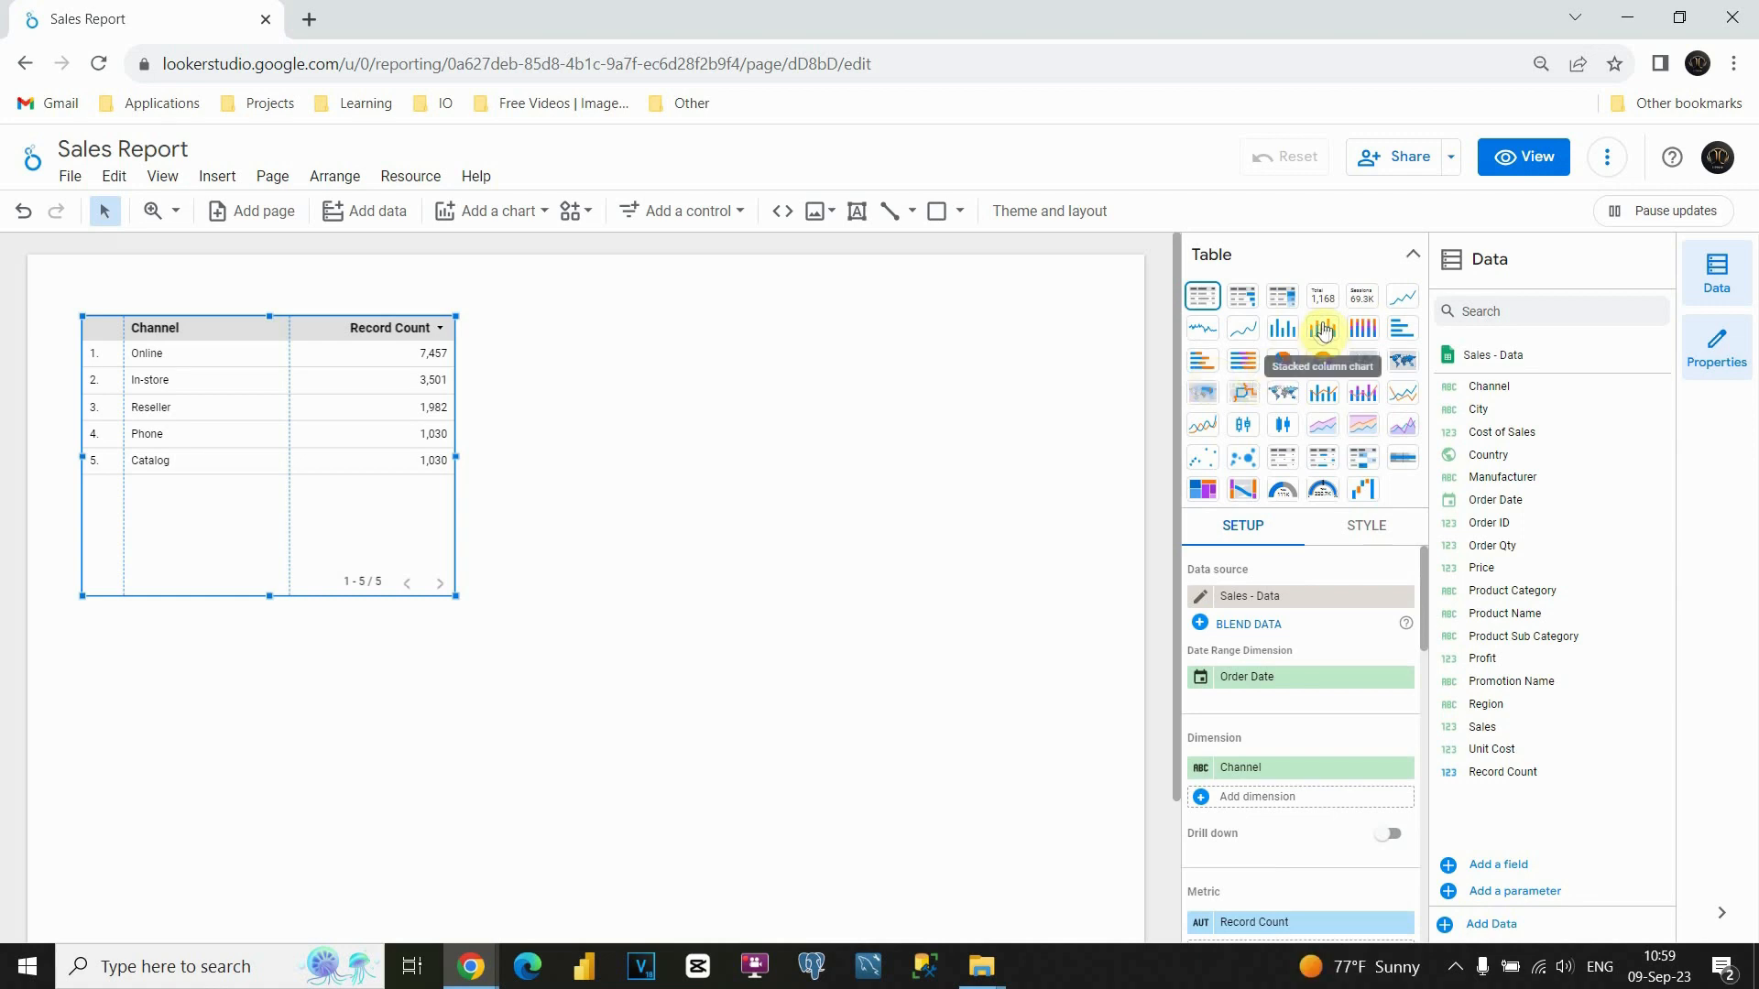
click(1322, 327)
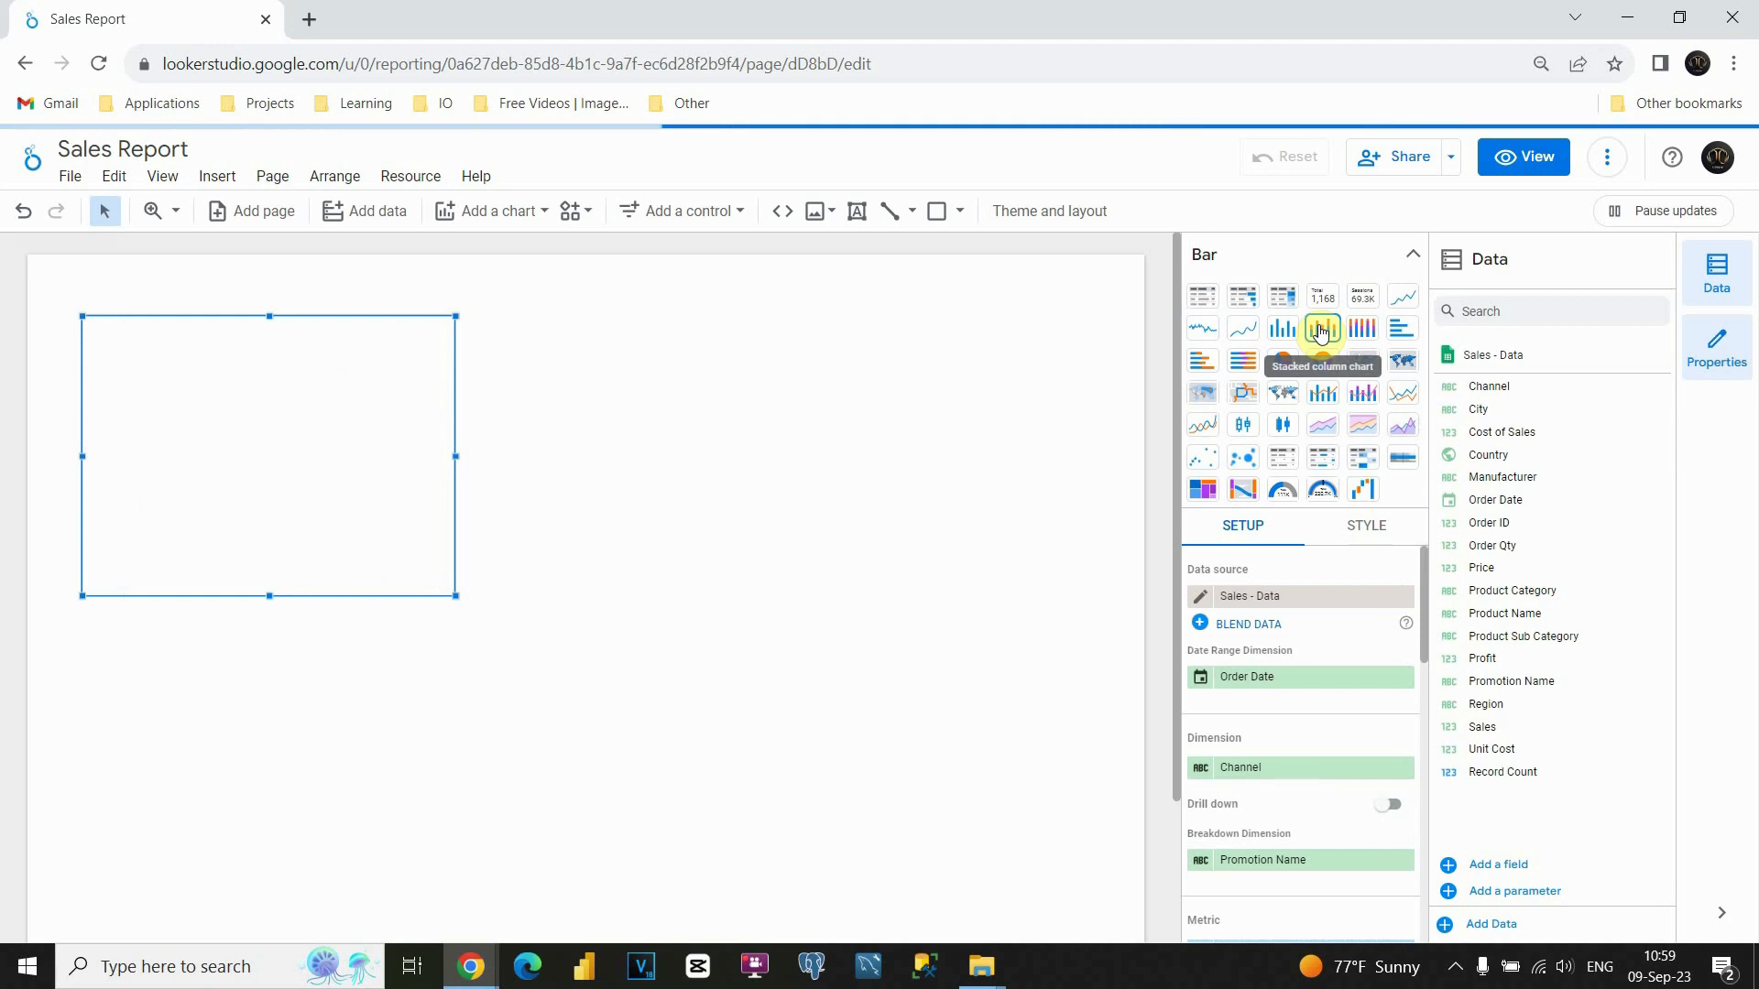
mouse_move(1282, 328)
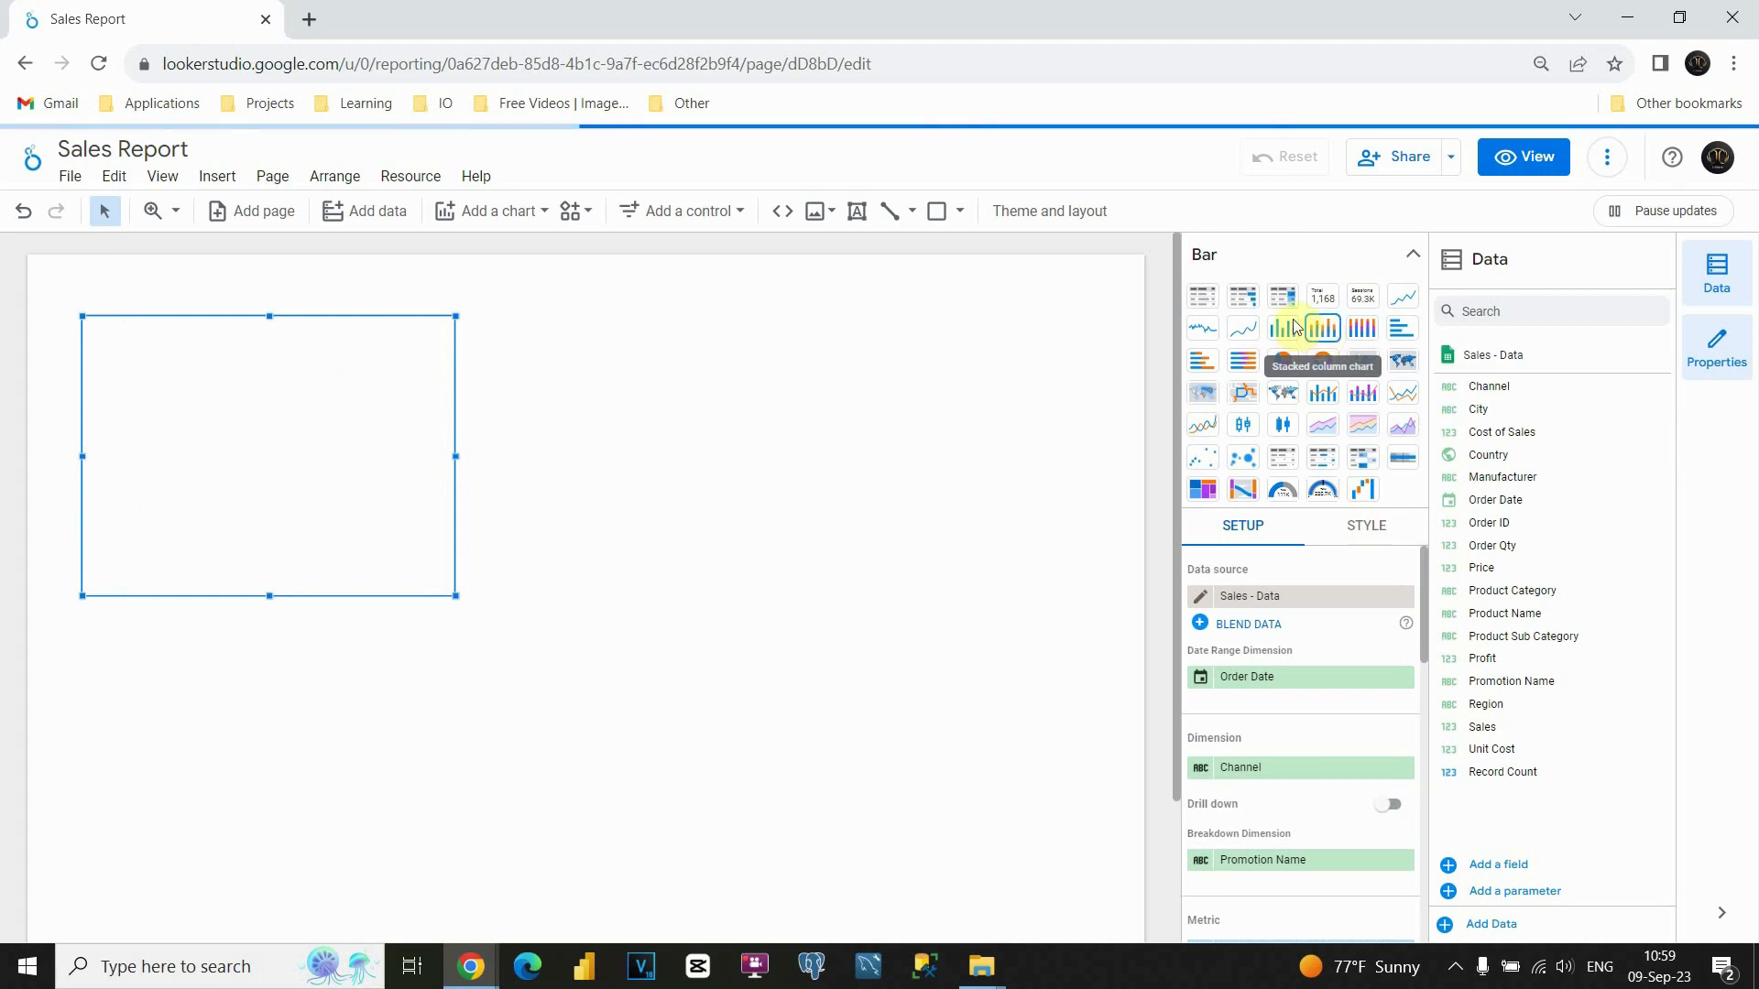
click(1322, 328)
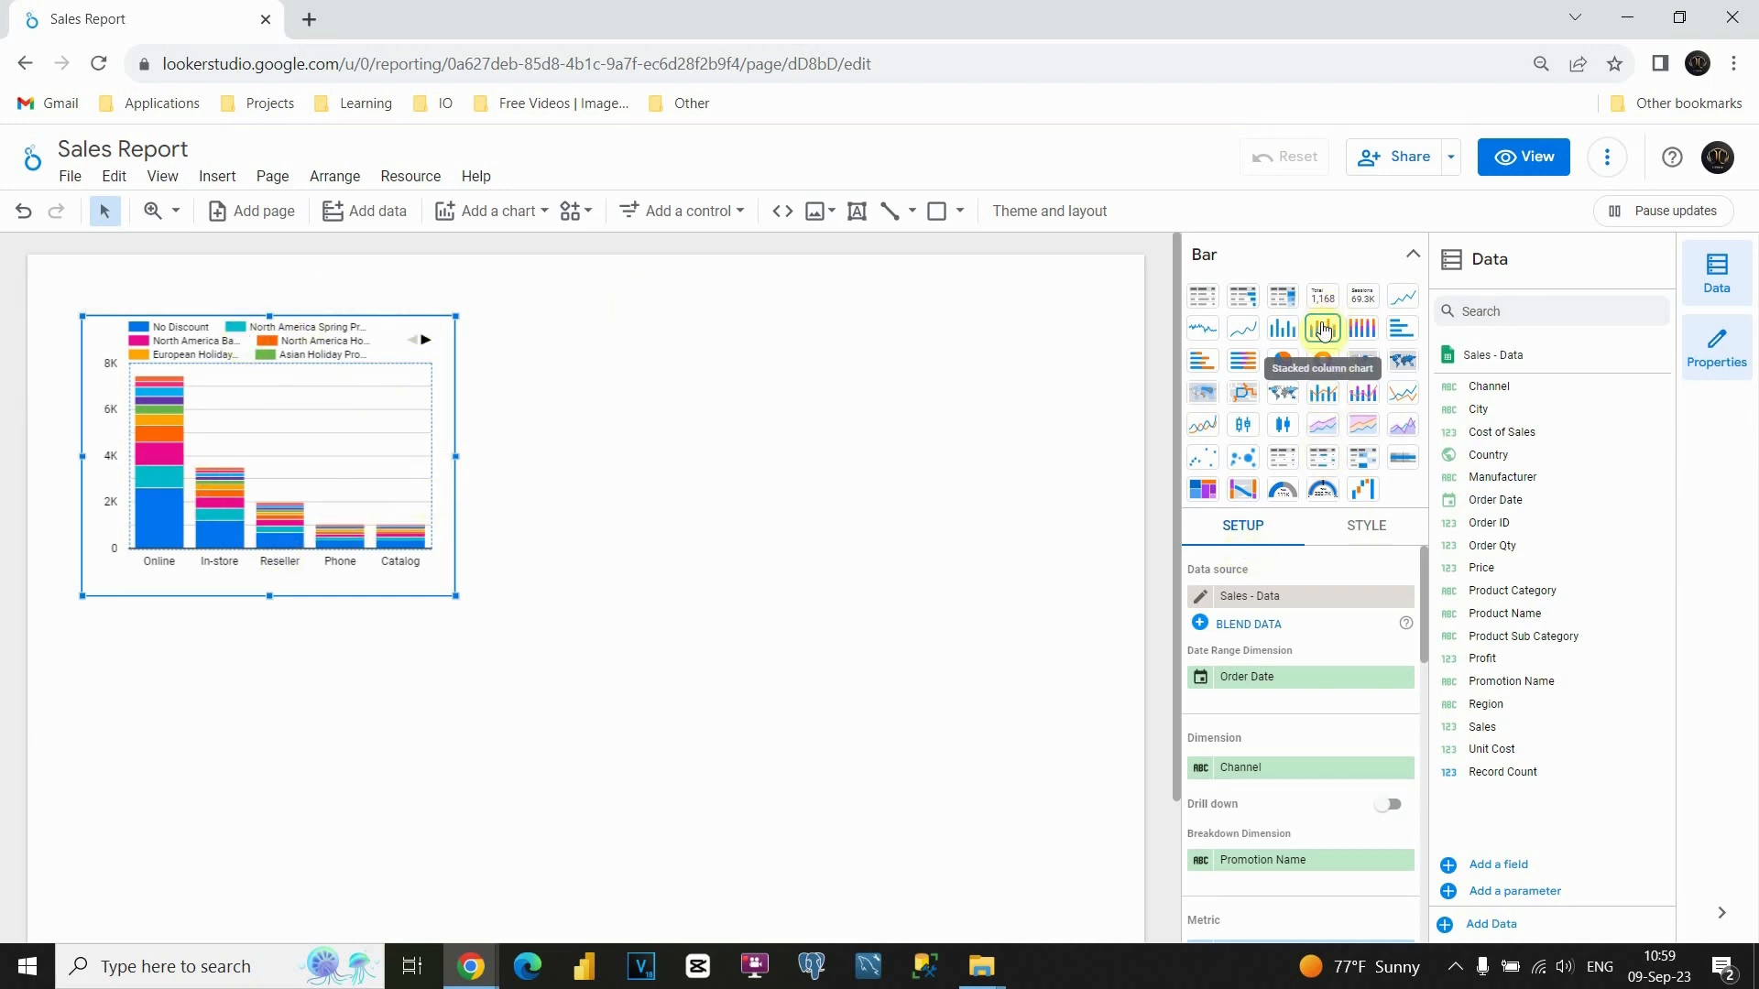
click(1202, 300)
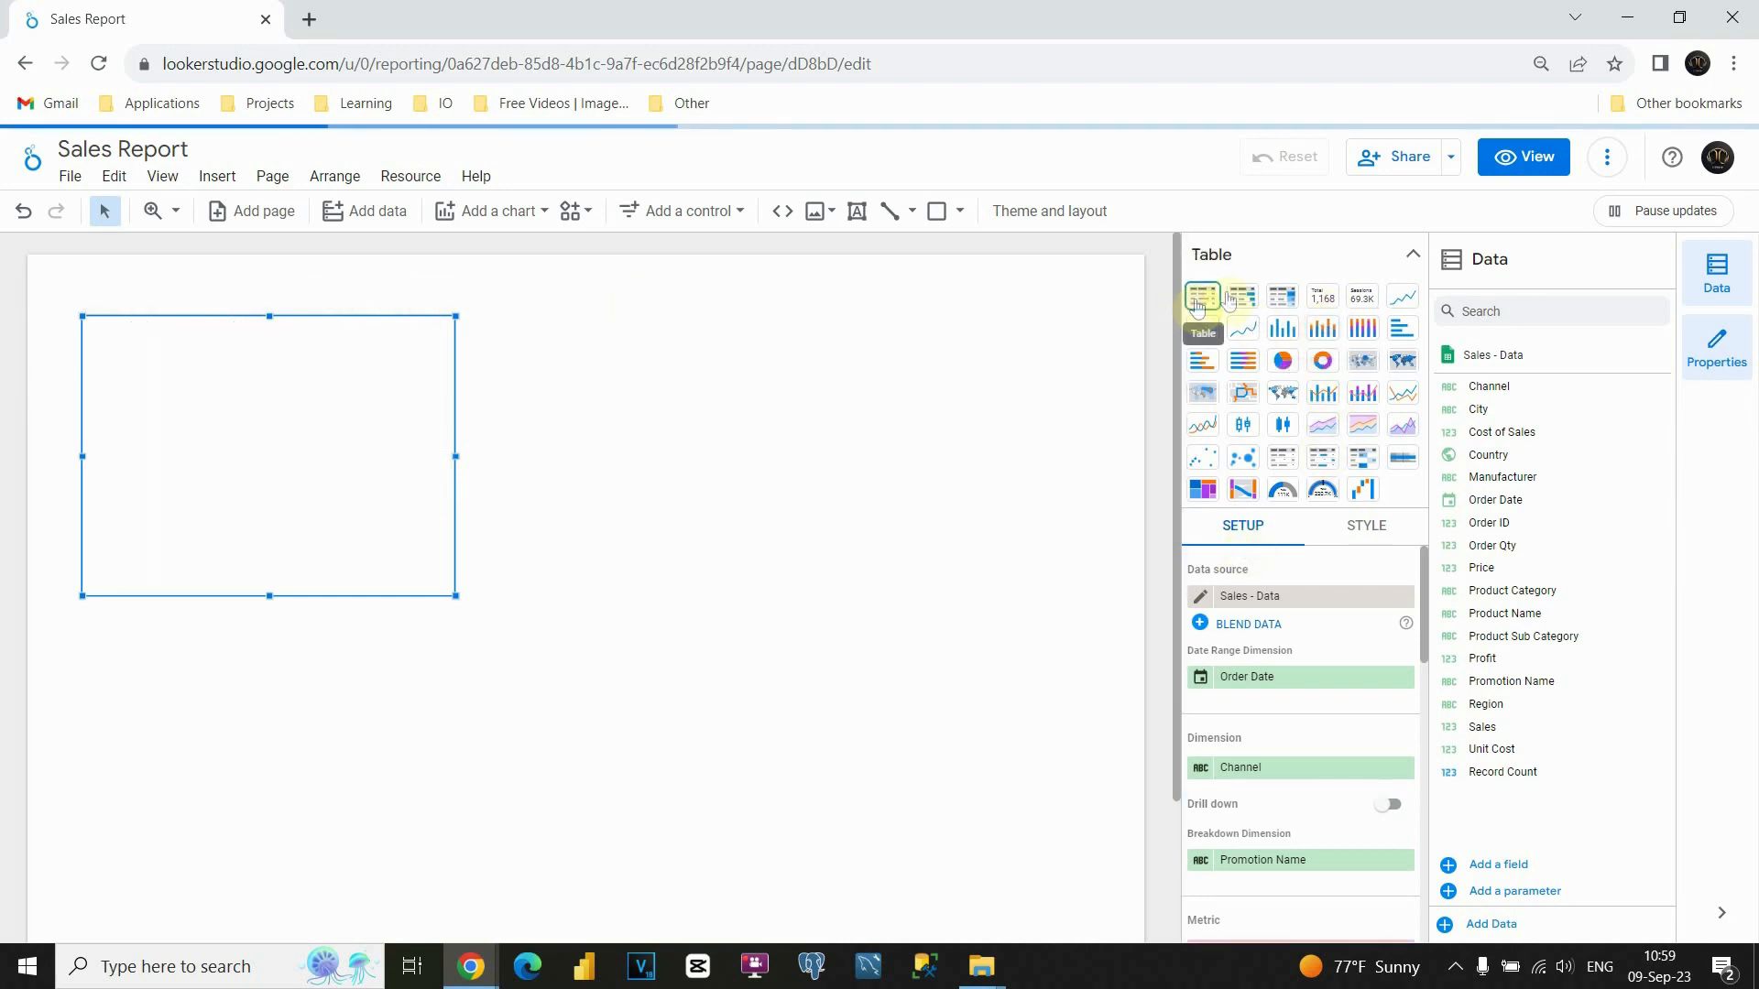
click(1202, 295)
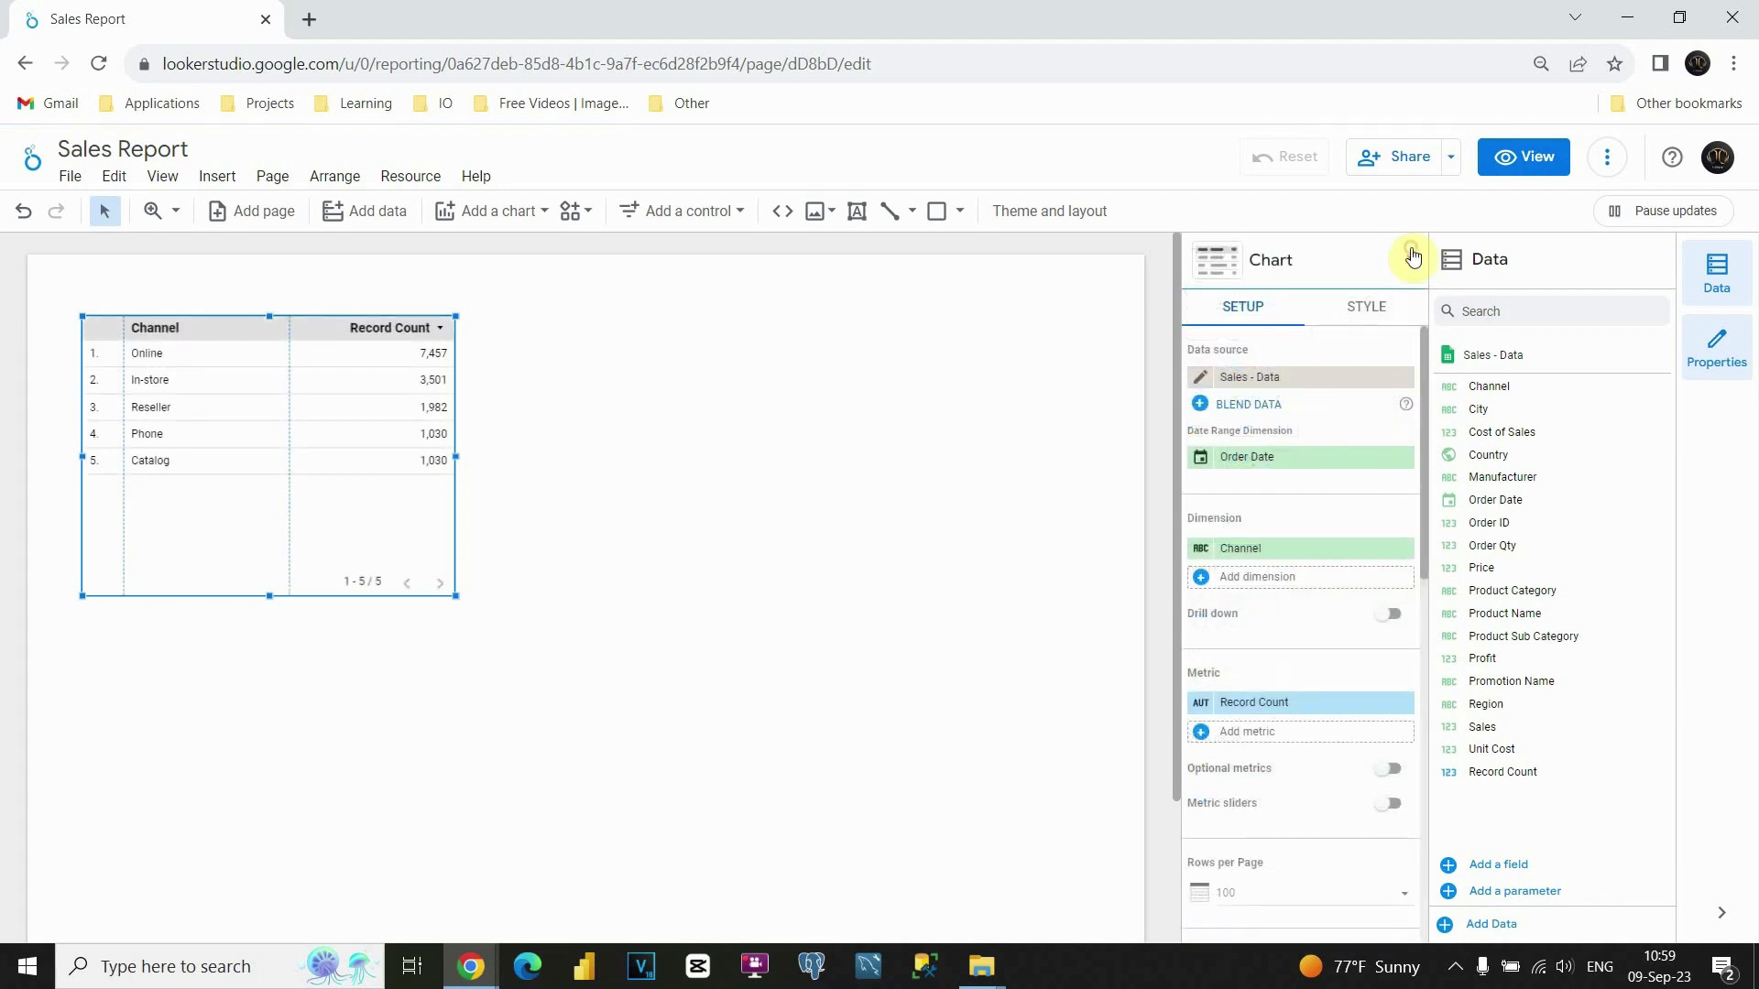
mouse_move(1383, 265)
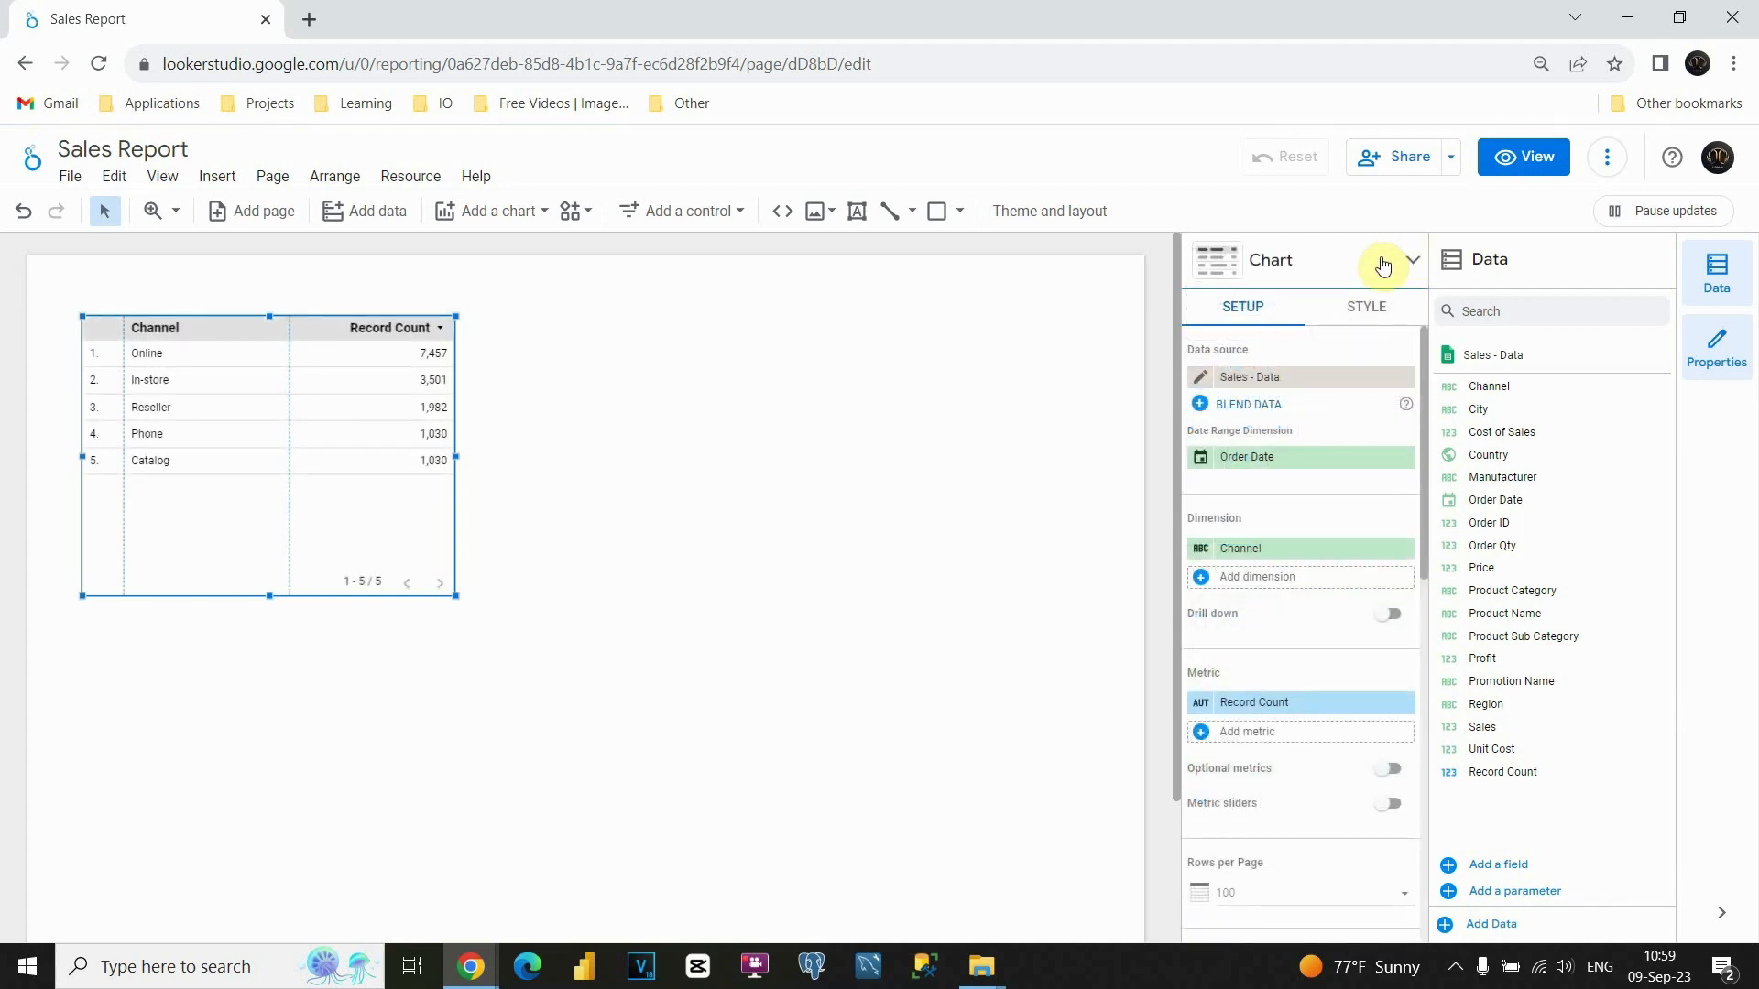
mouse_move(1310, 363)
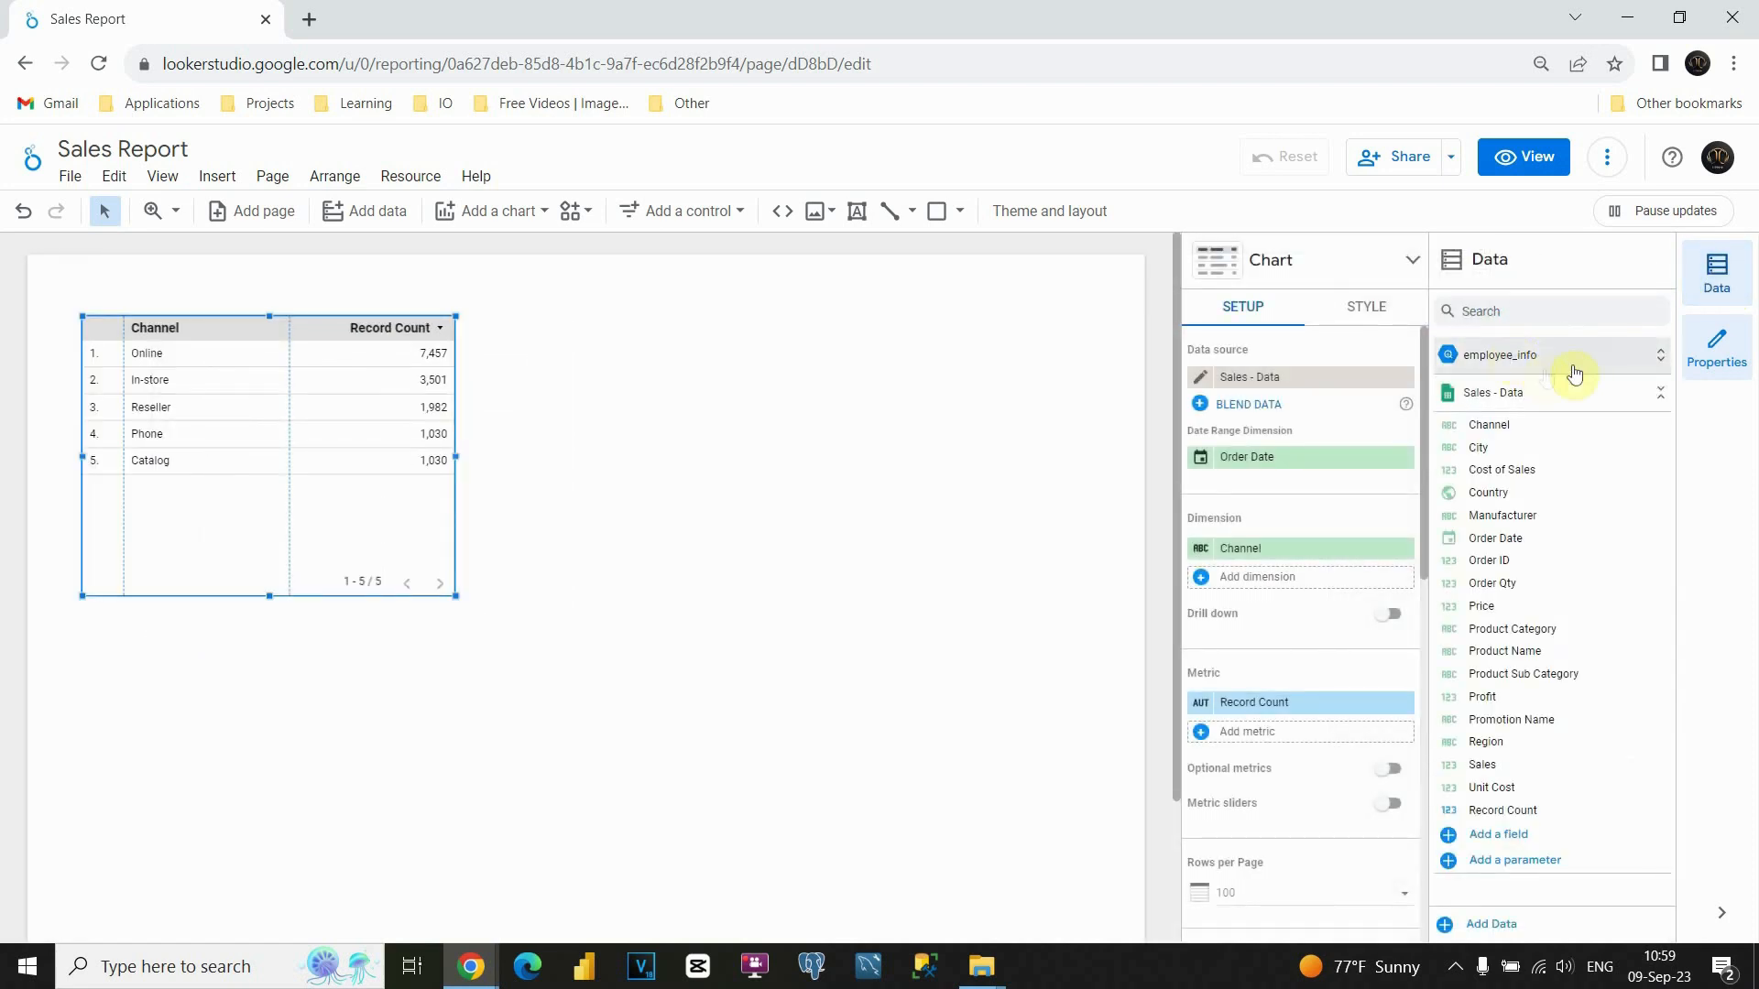
mouse_move(1539, 360)
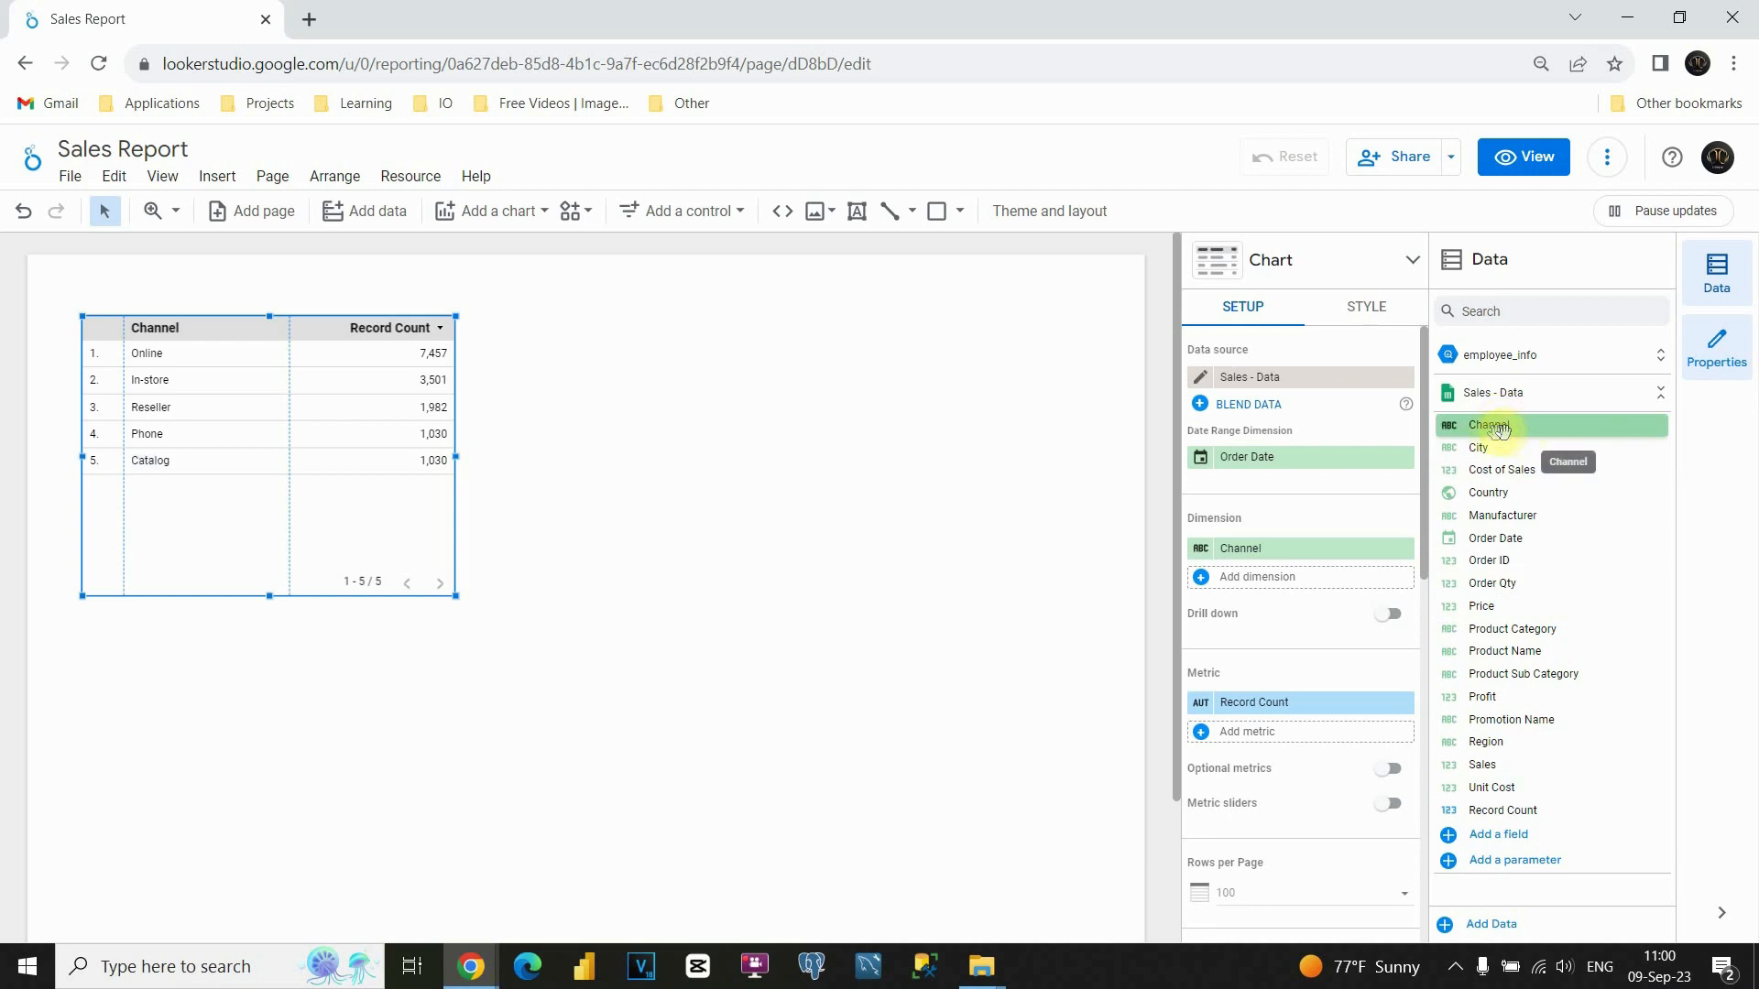
mouse_move(1496, 538)
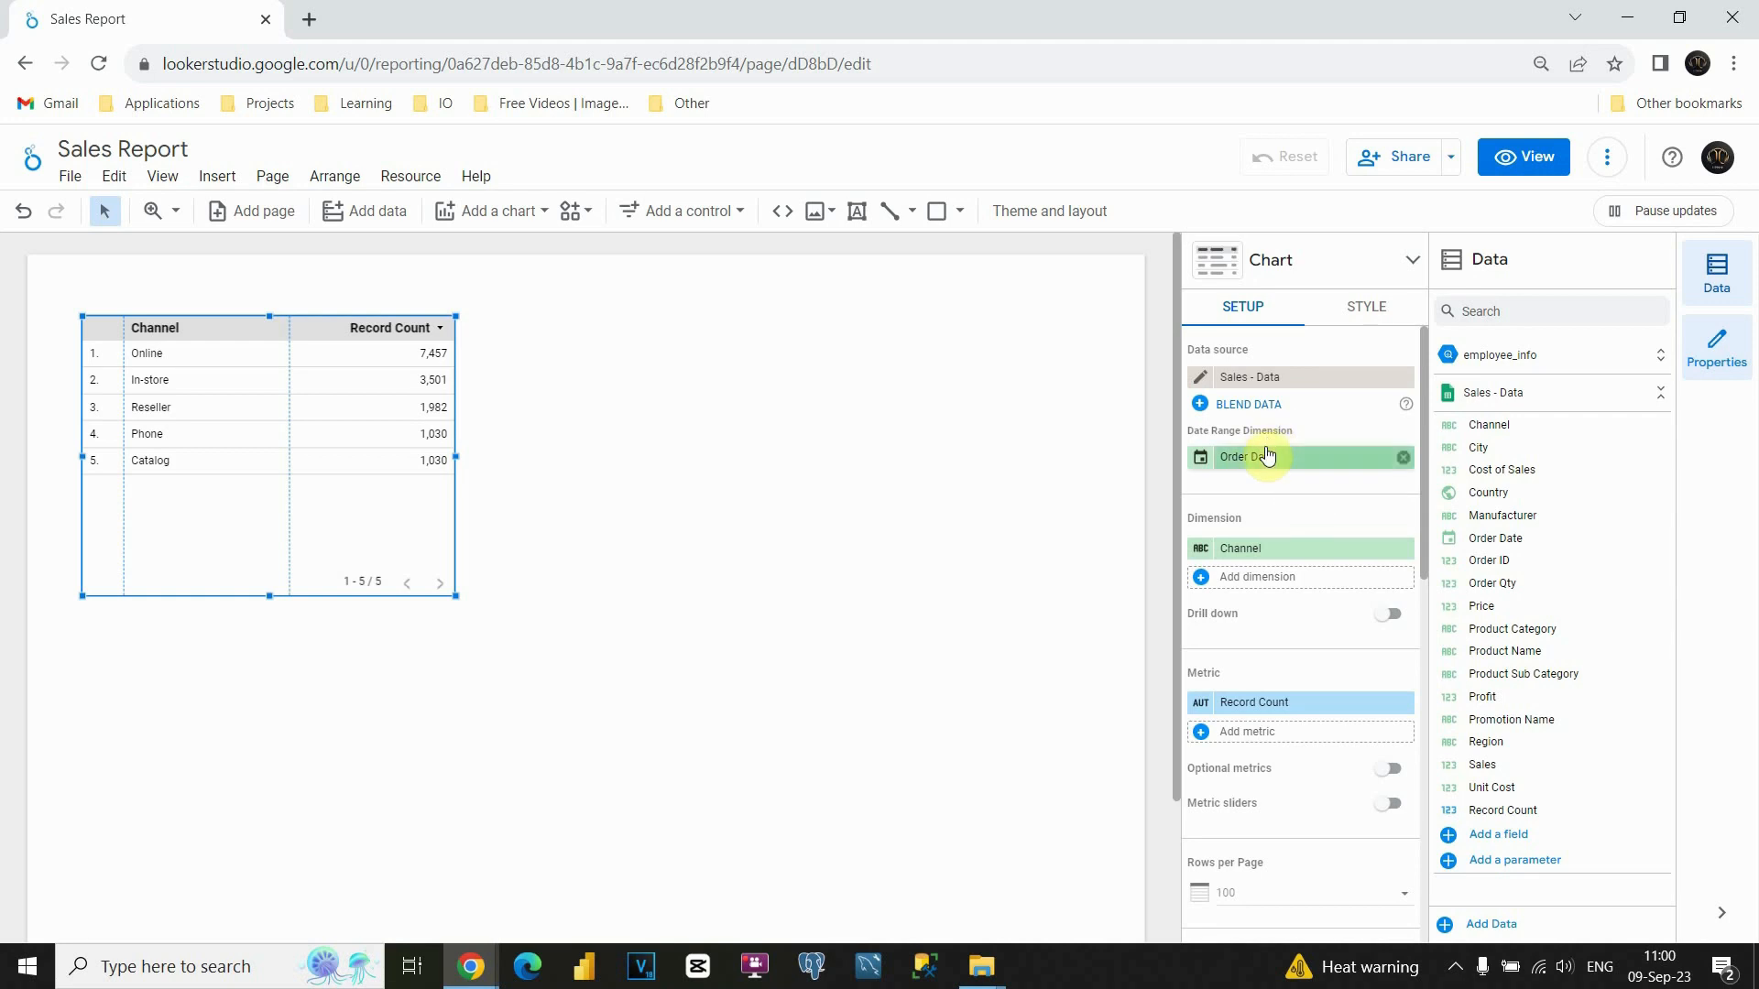
mouse_move(1268, 457)
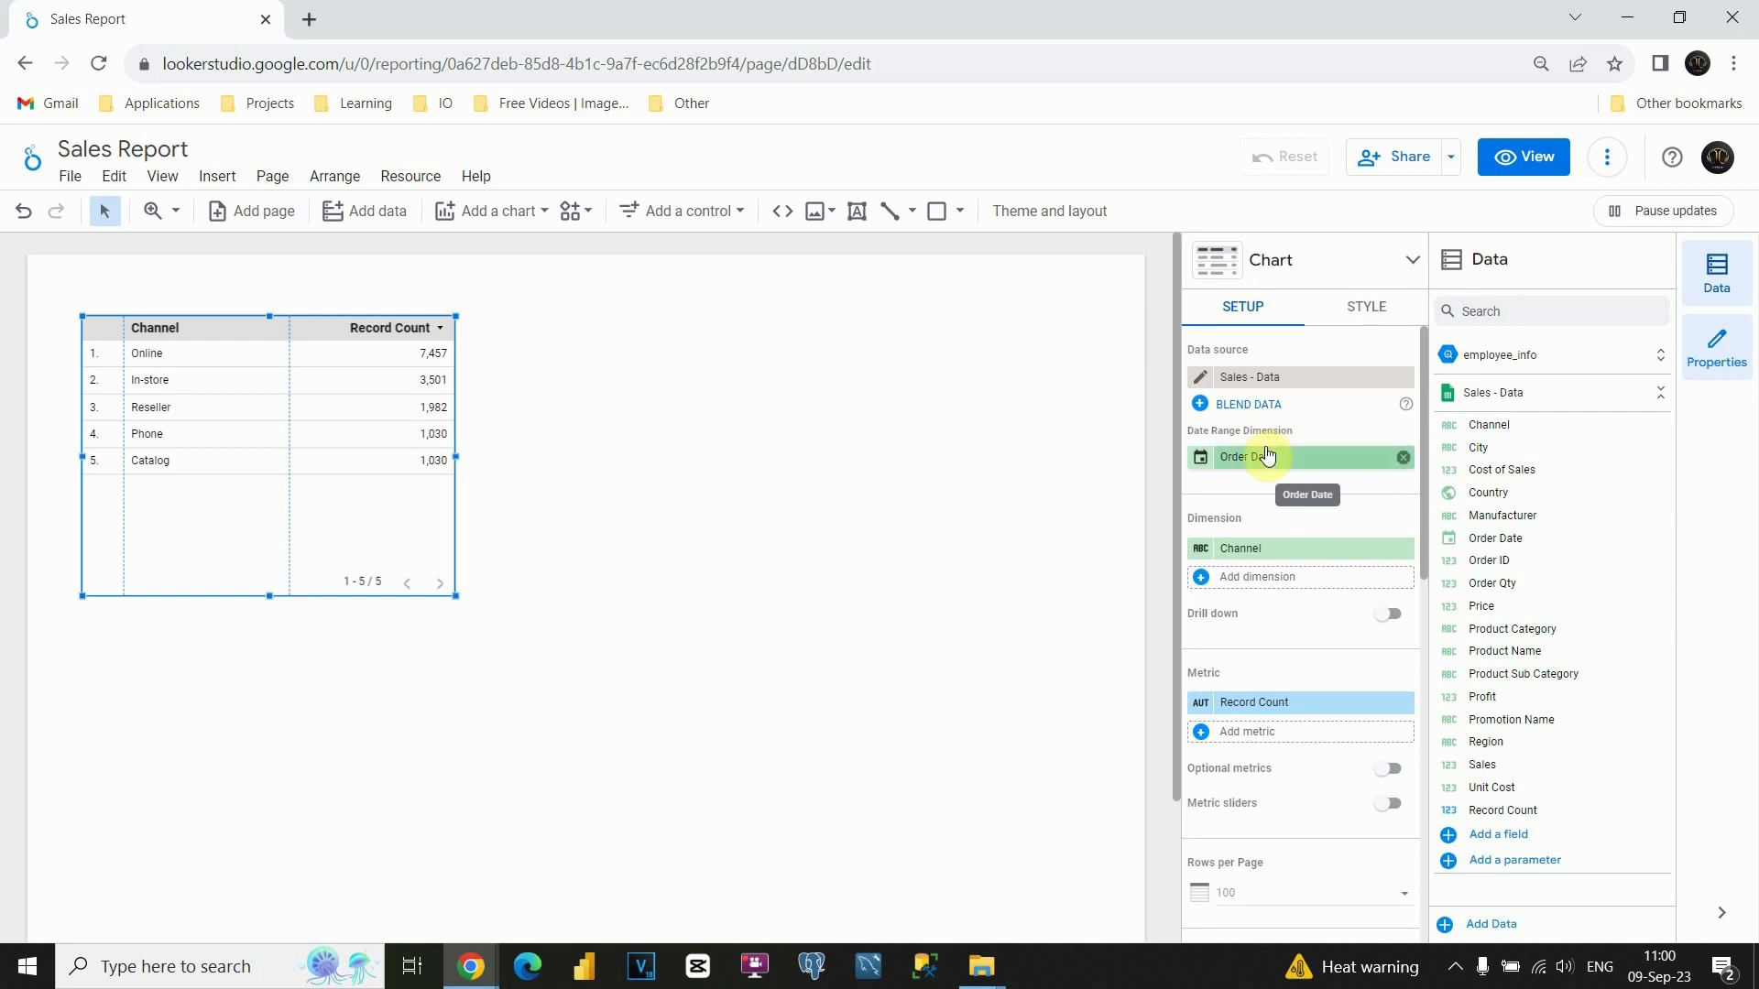
mouse_move(1277, 502)
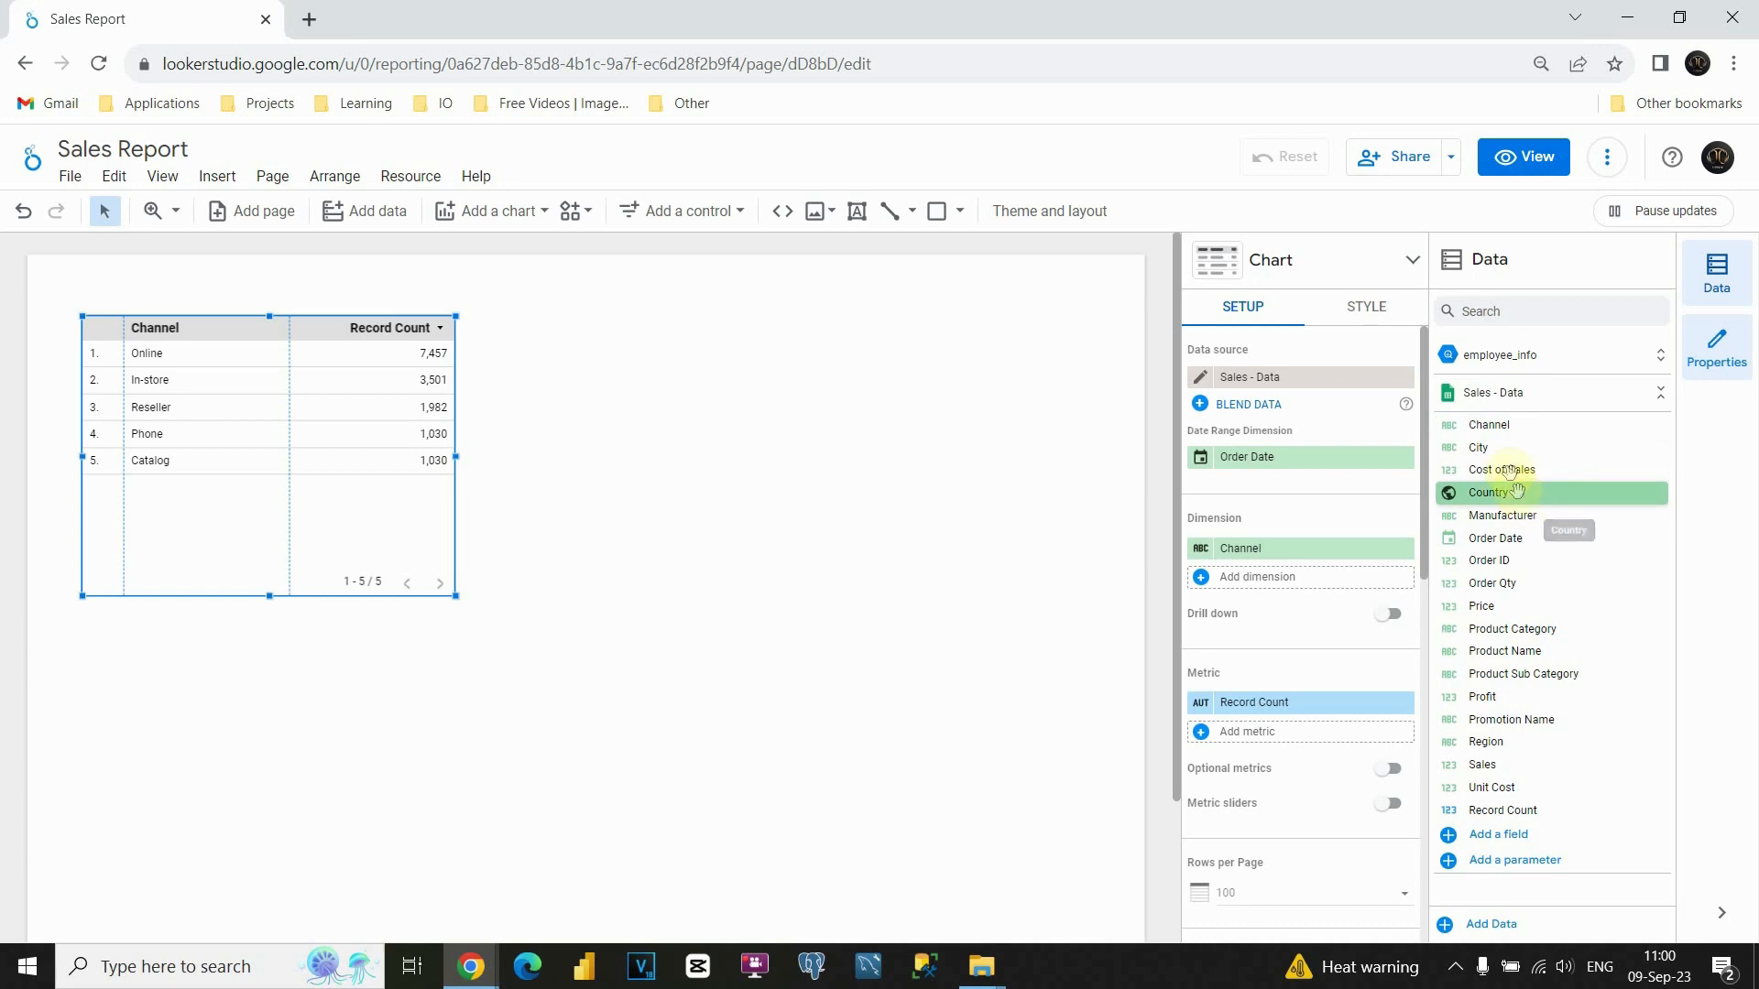
mouse_move(1506, 493)
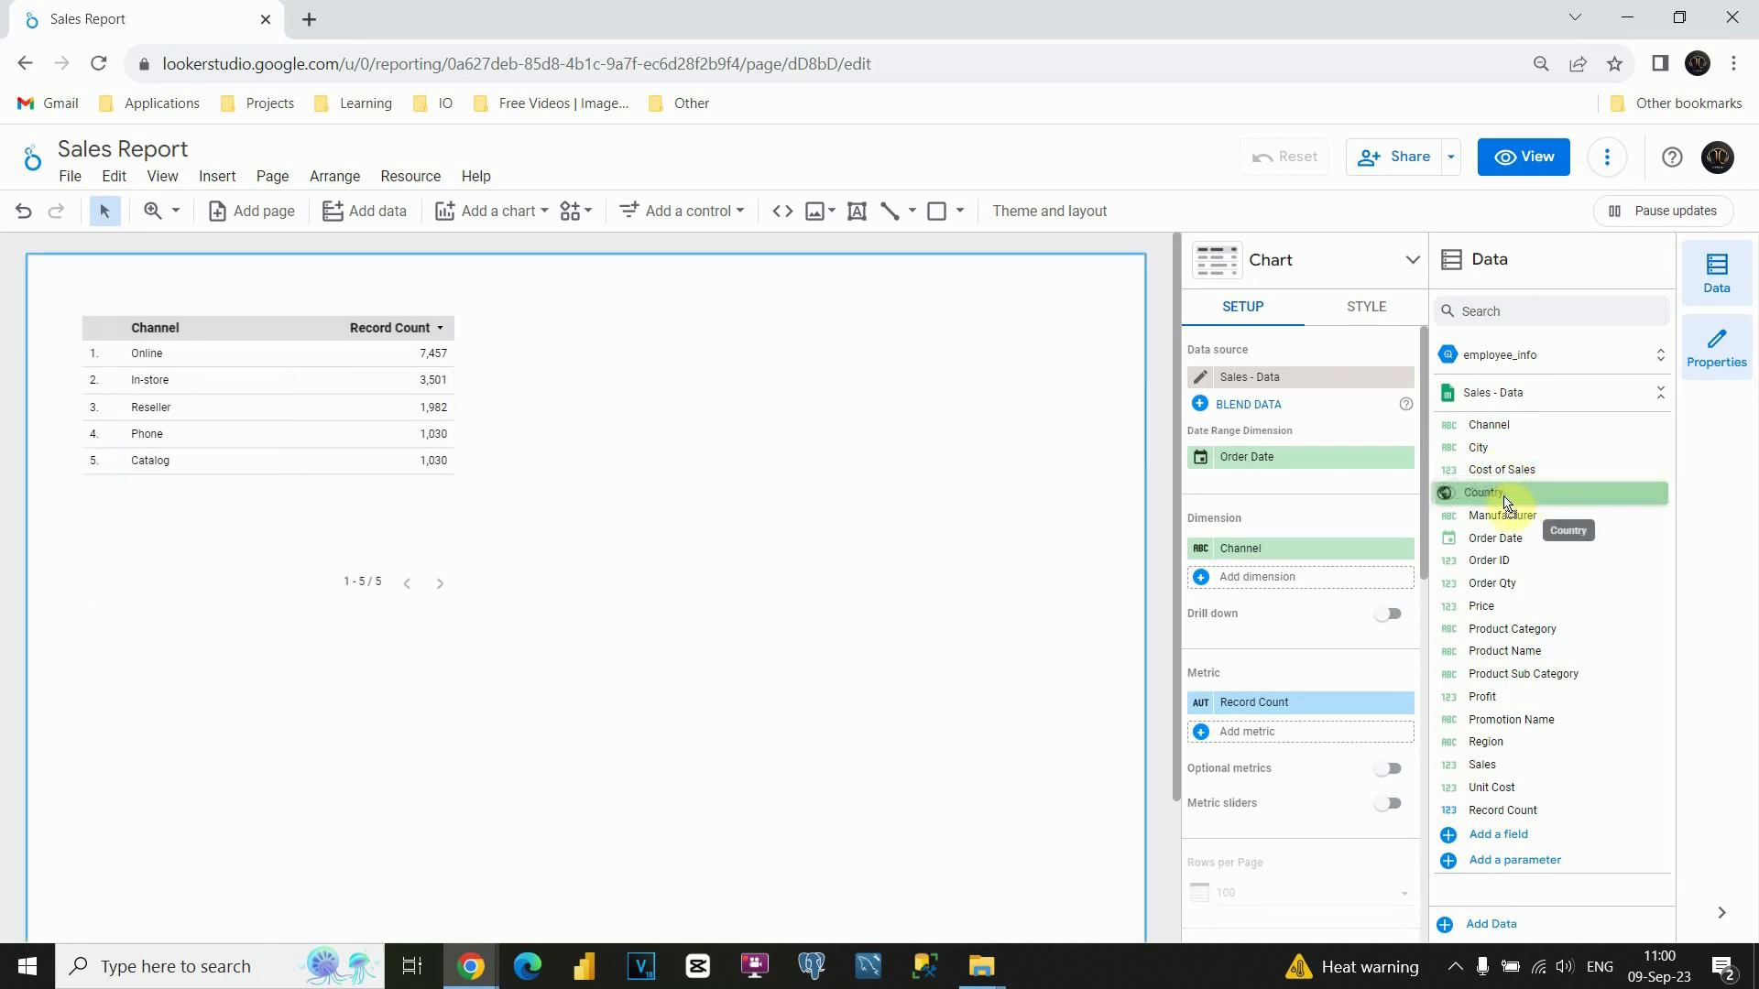
Swap the table's Channel dimension for Country, listing 34 countries
drag(1504, 493, 1256, 576)
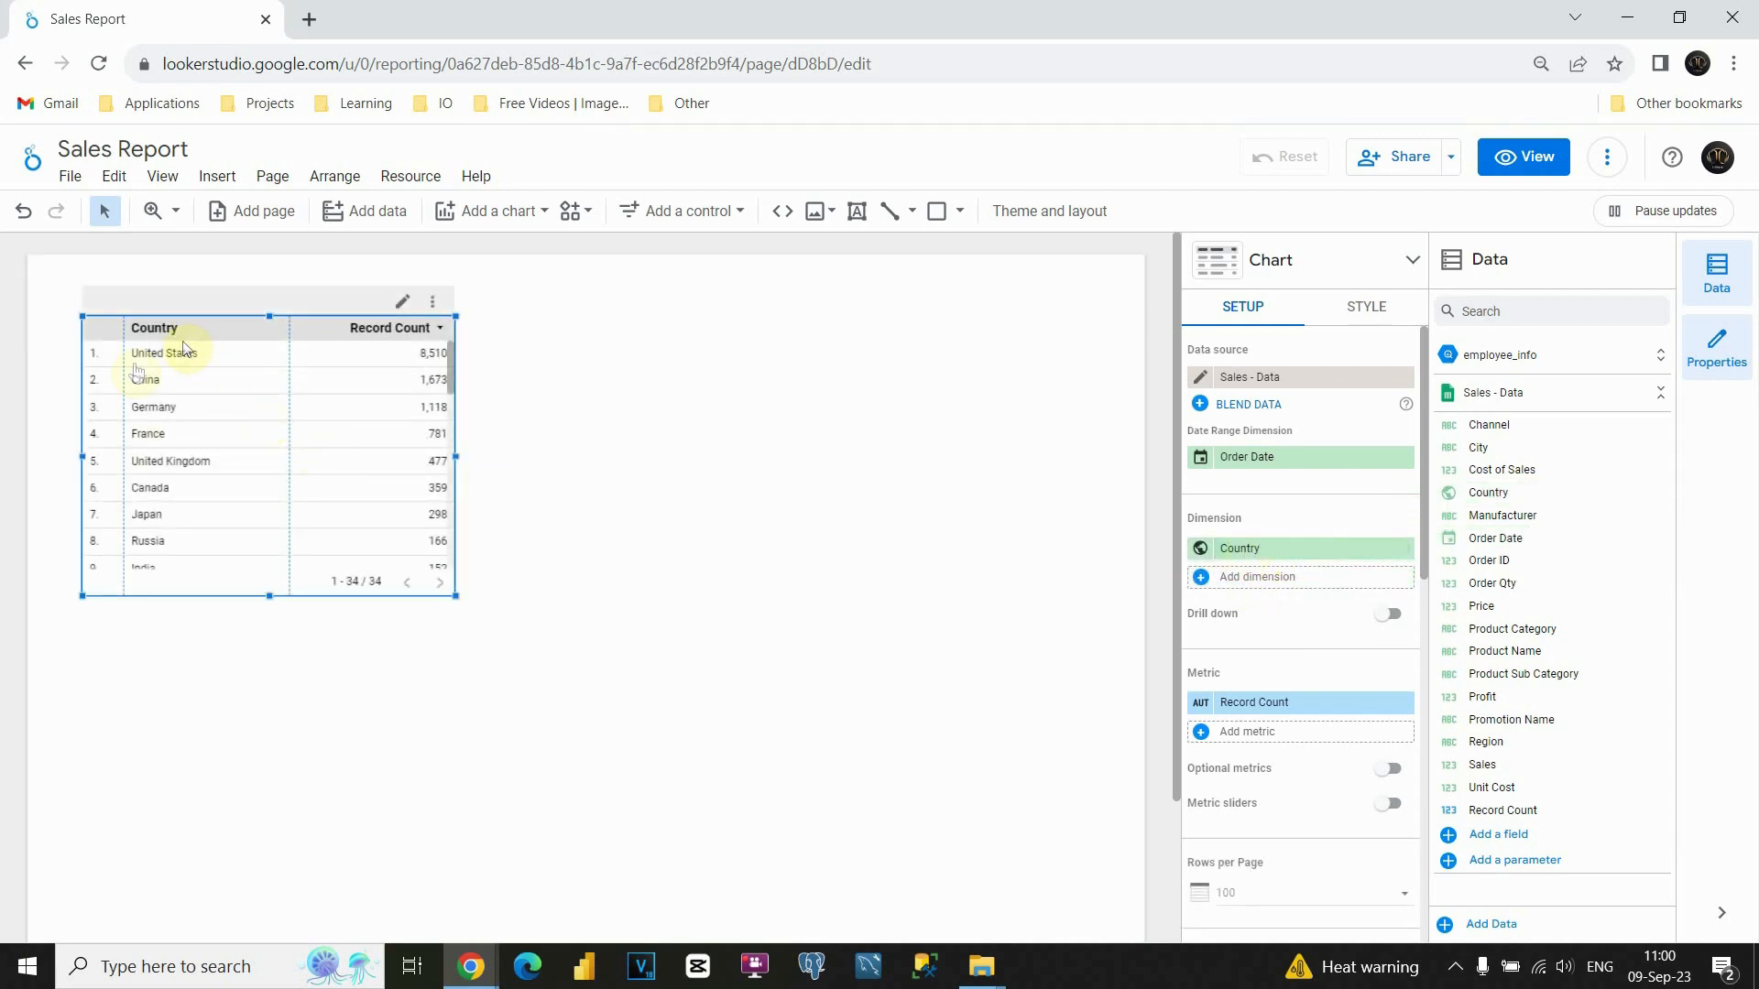
mouse_move(182, 358)
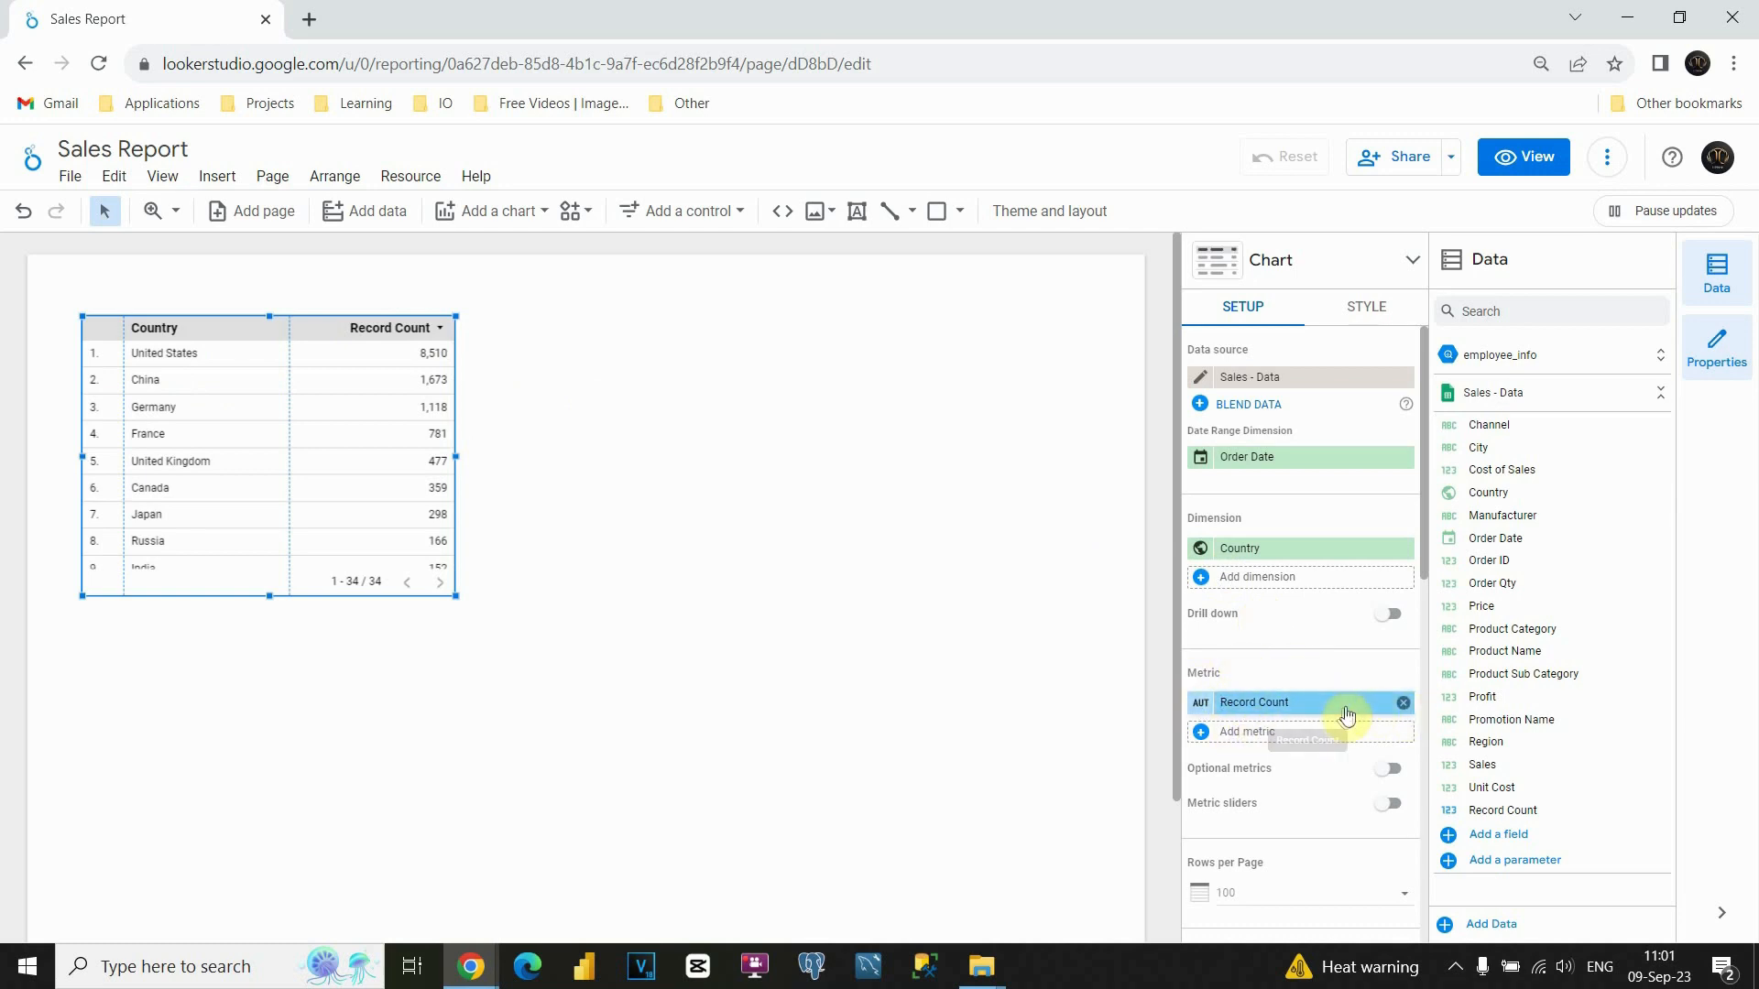
mouse_move(1402, 707)
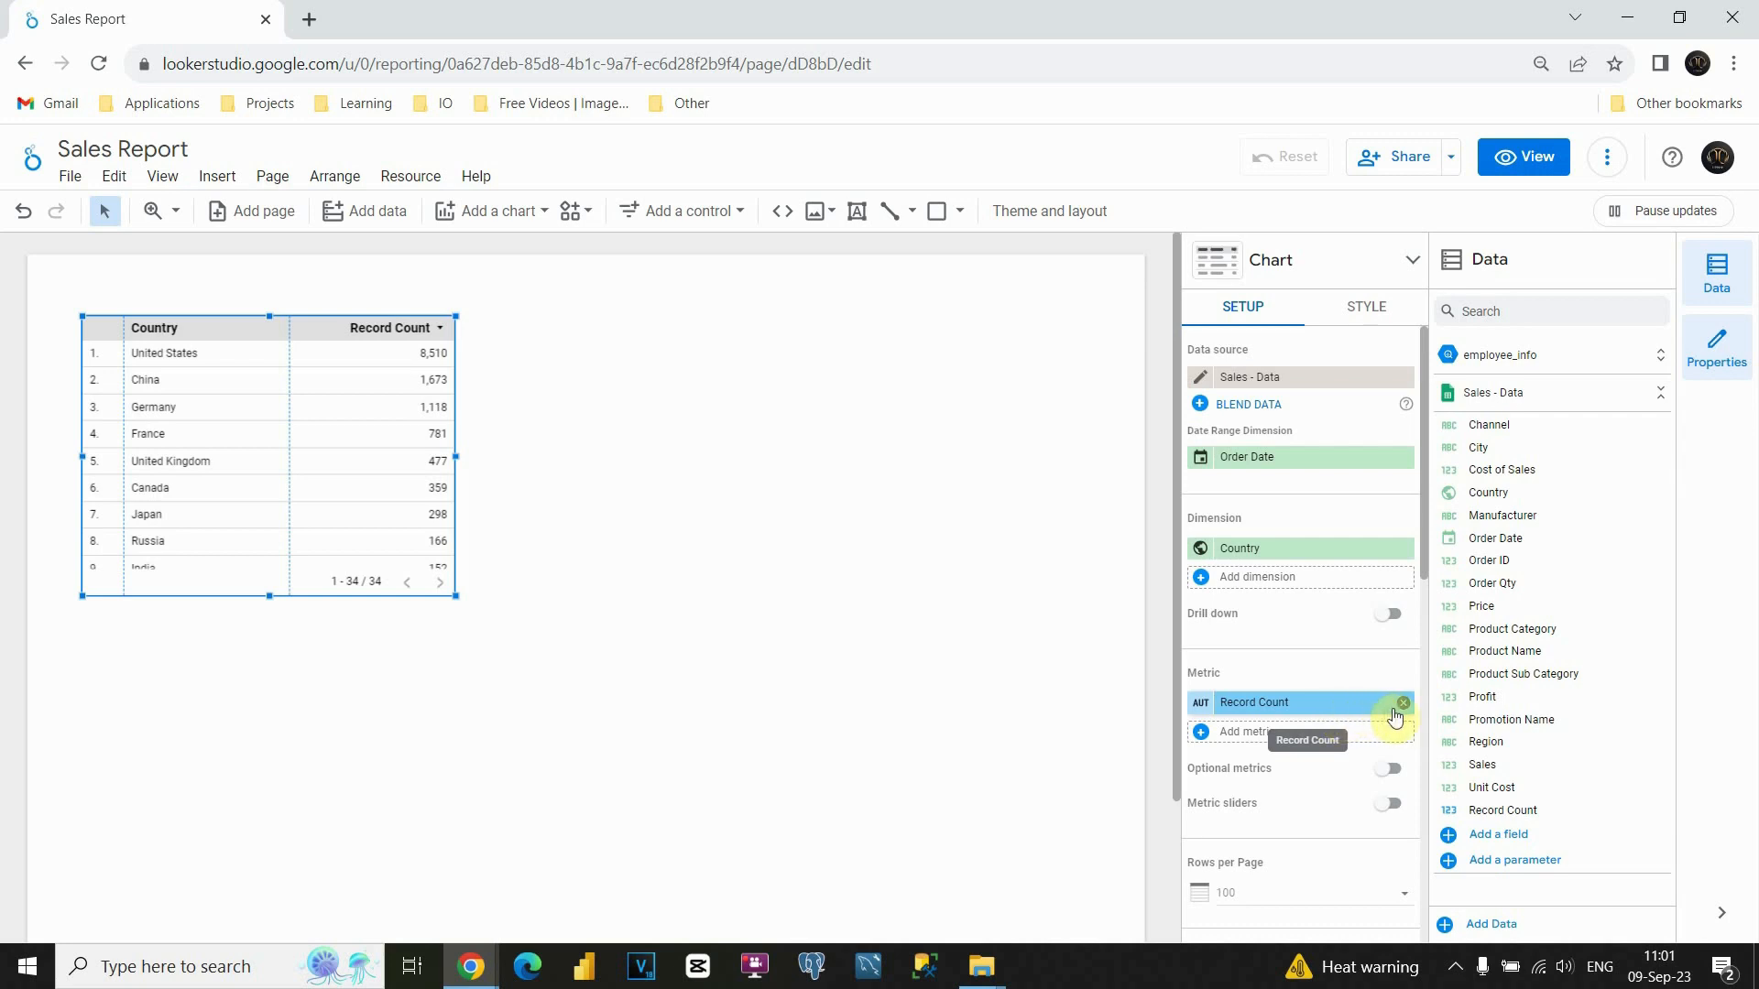
Swap the Record Count metric for summed Profit and widen the table to fit values
click(1403, 703)
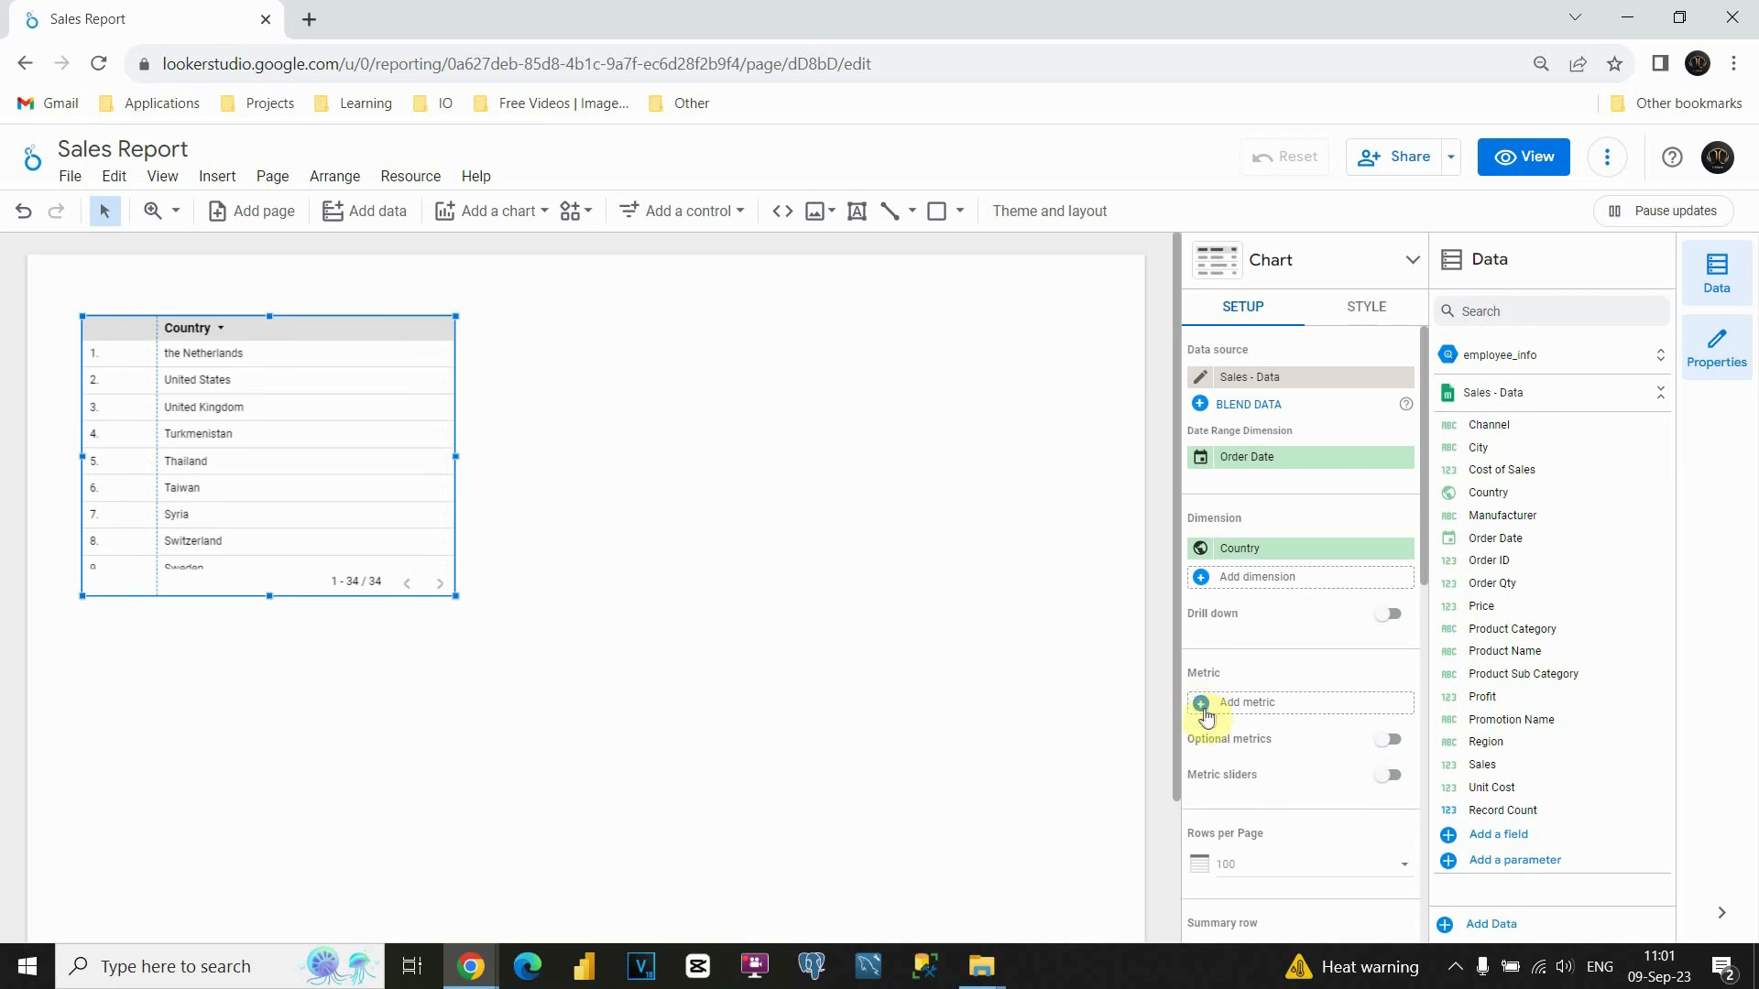
click(1246, 702)
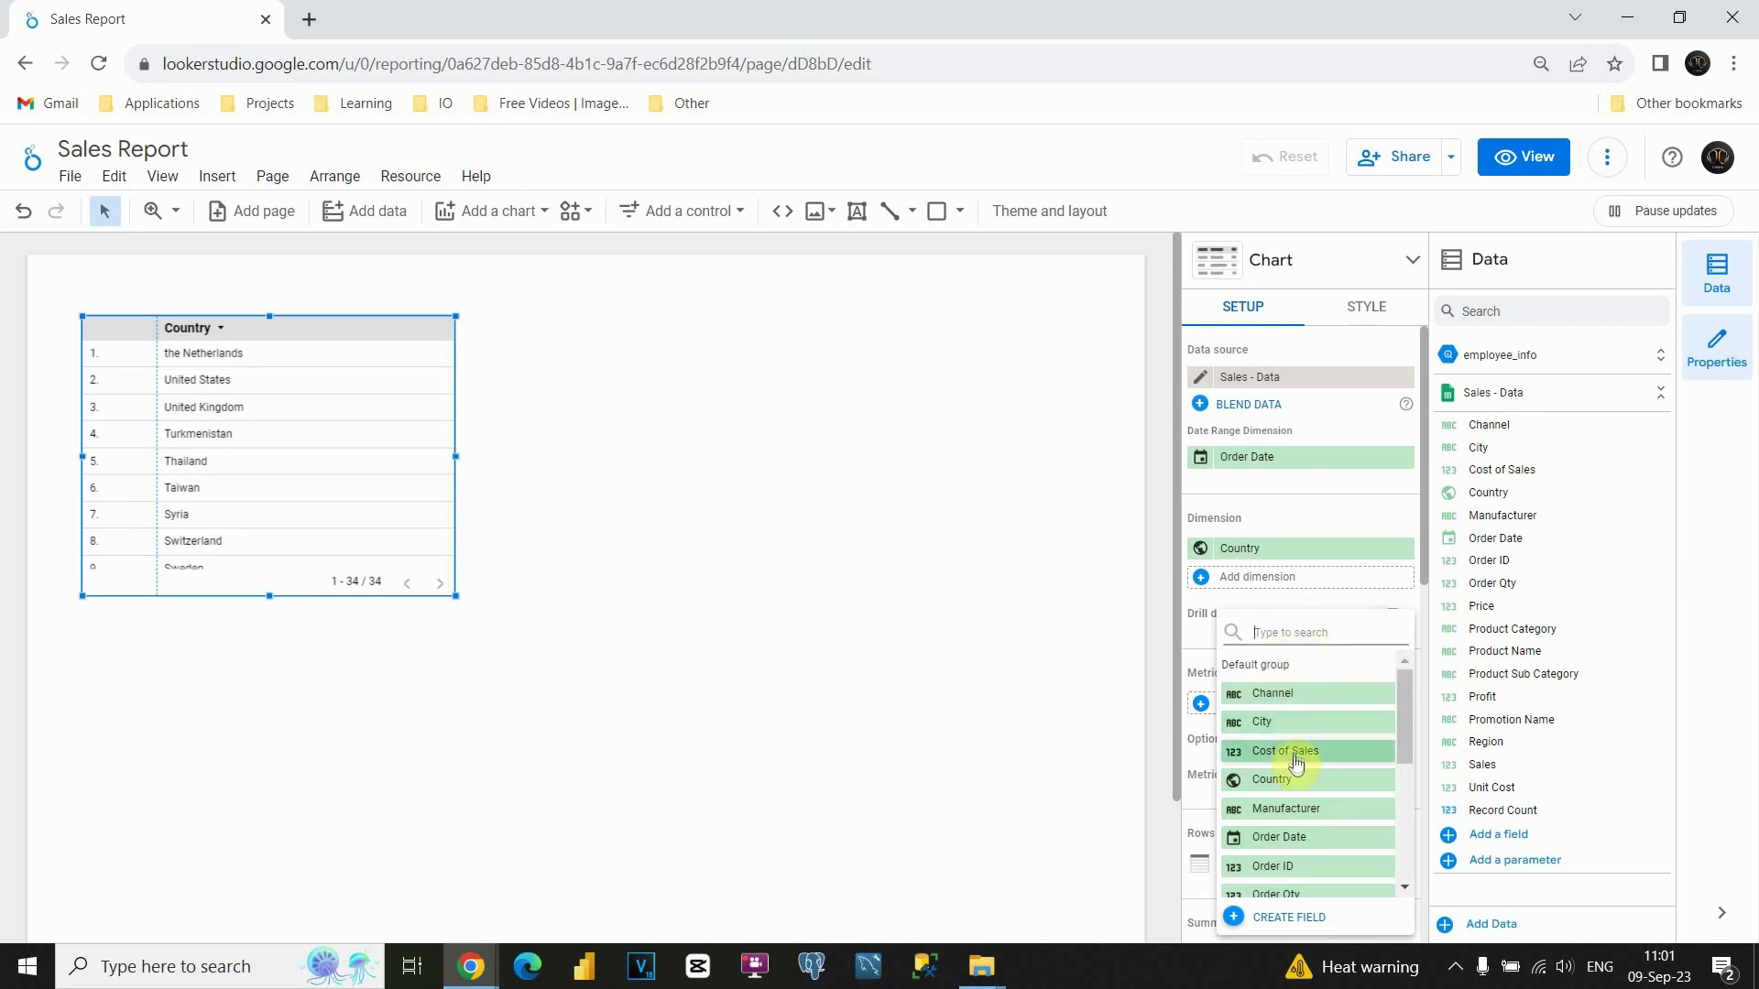
scroll(down, 3)
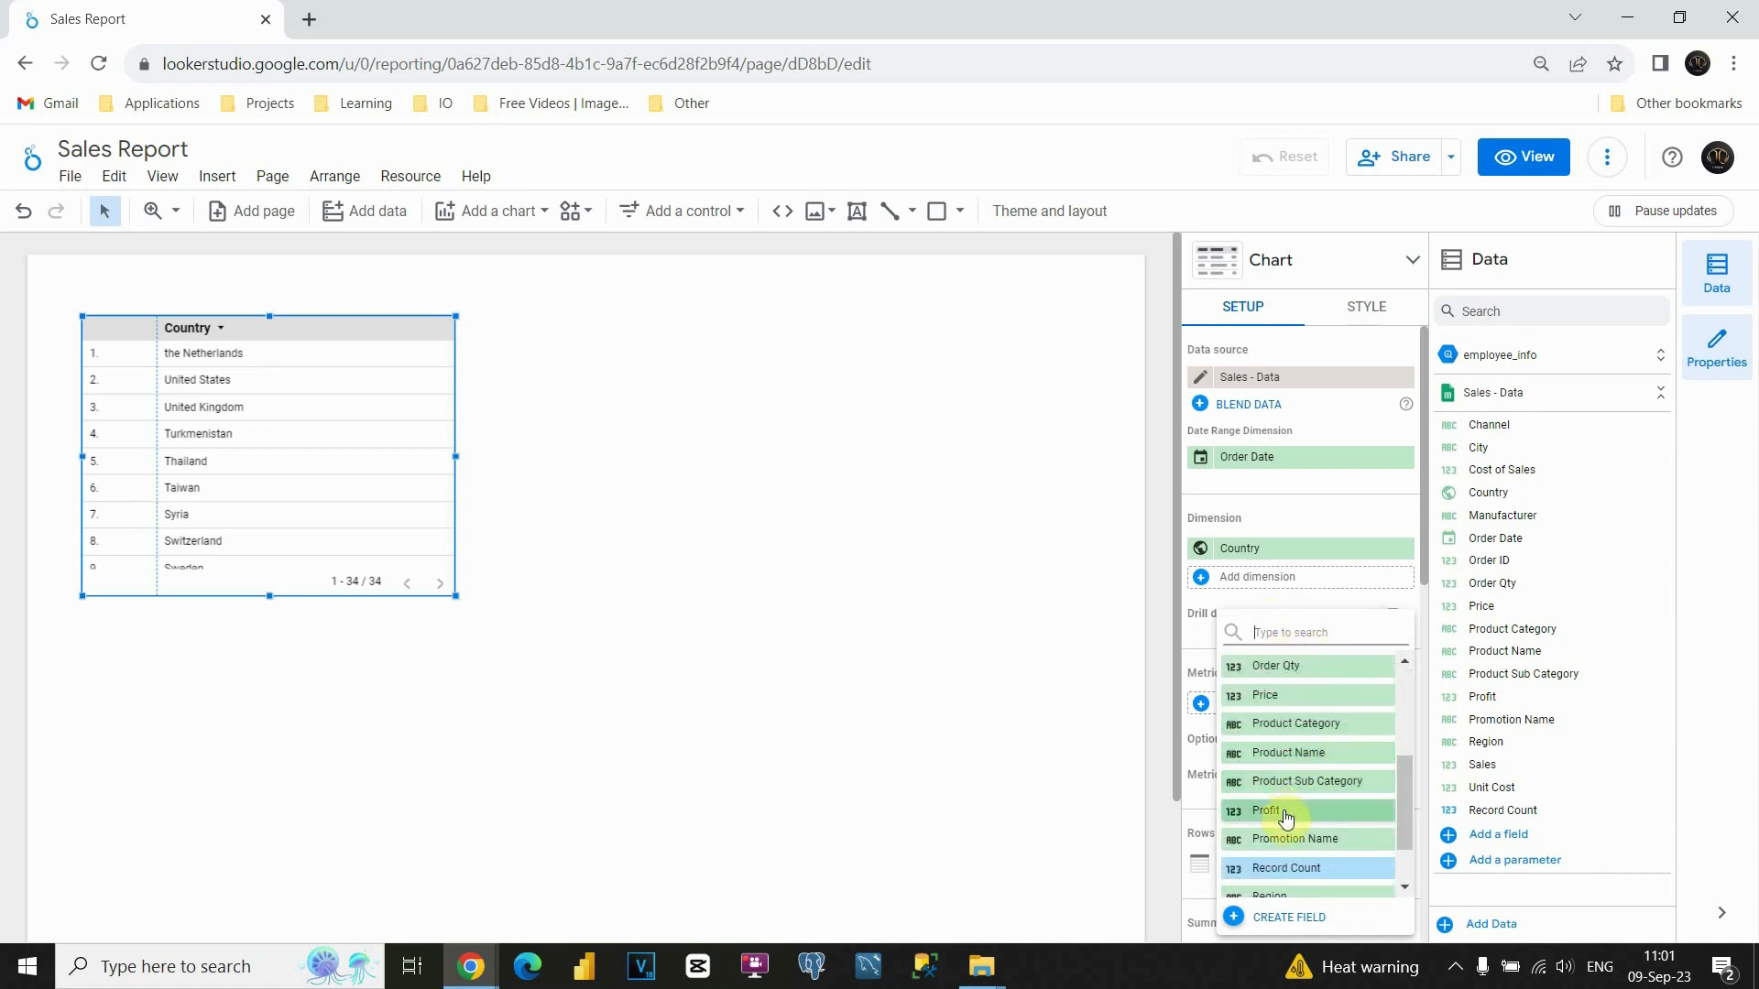
click(1265, 810)
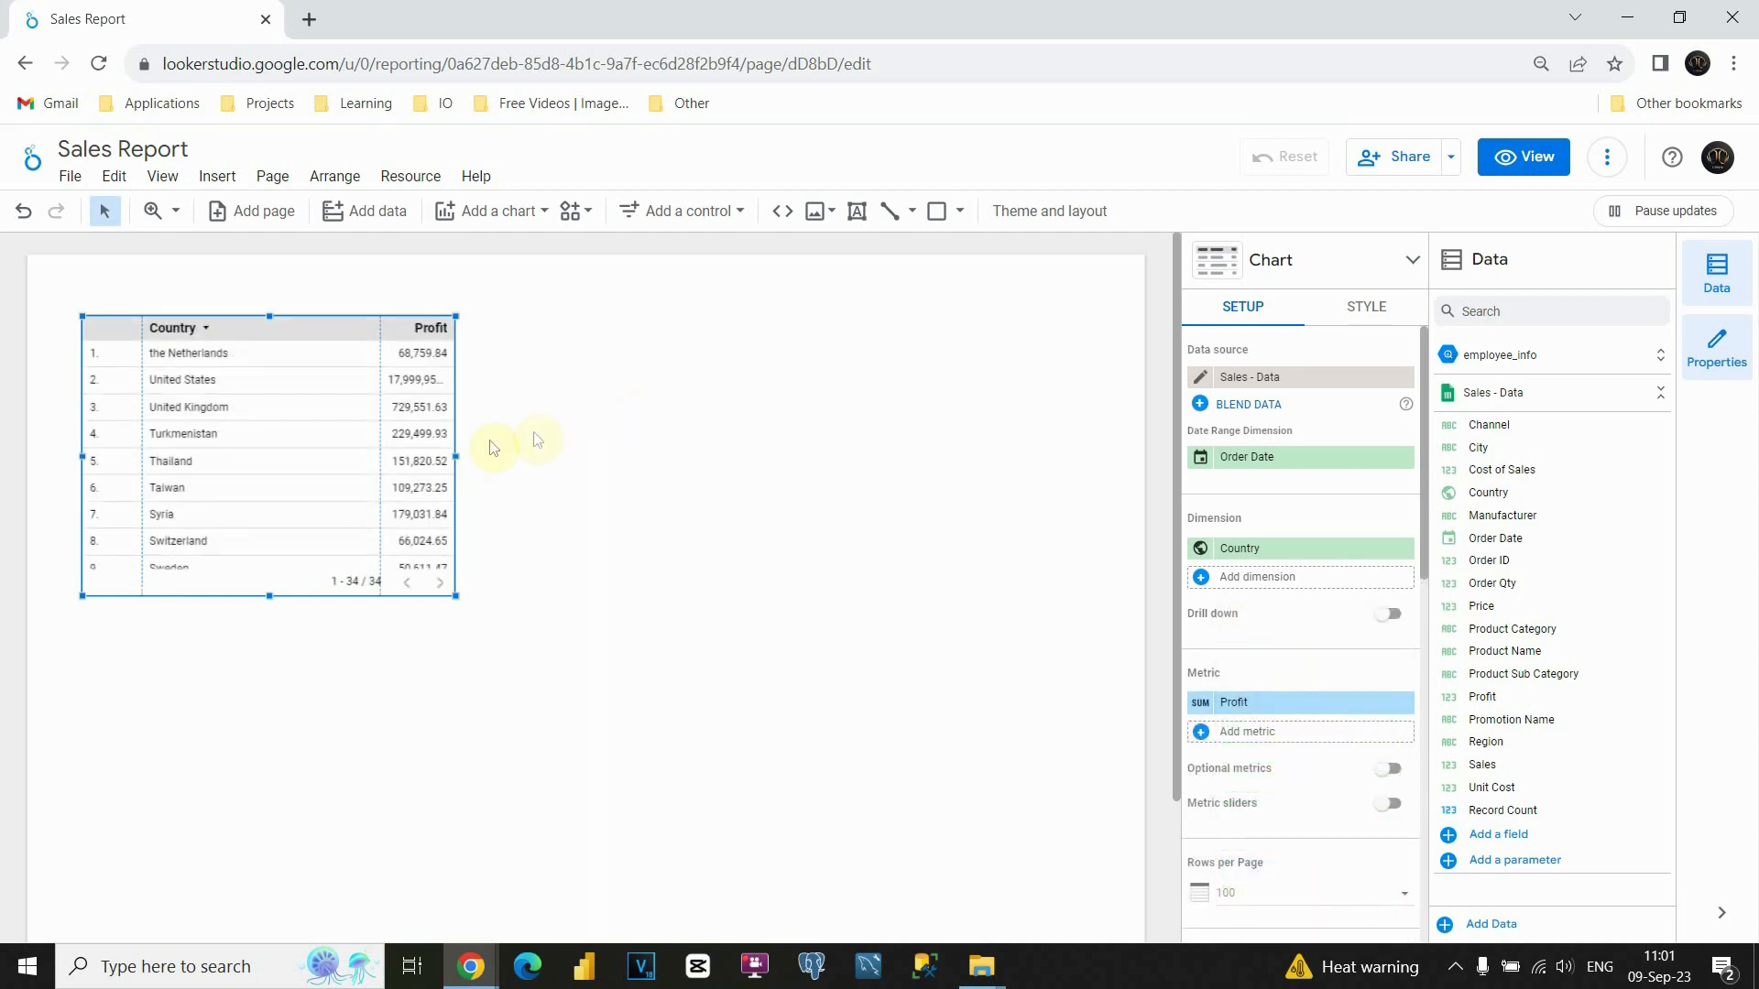
drag(458, 459, 491, 460)
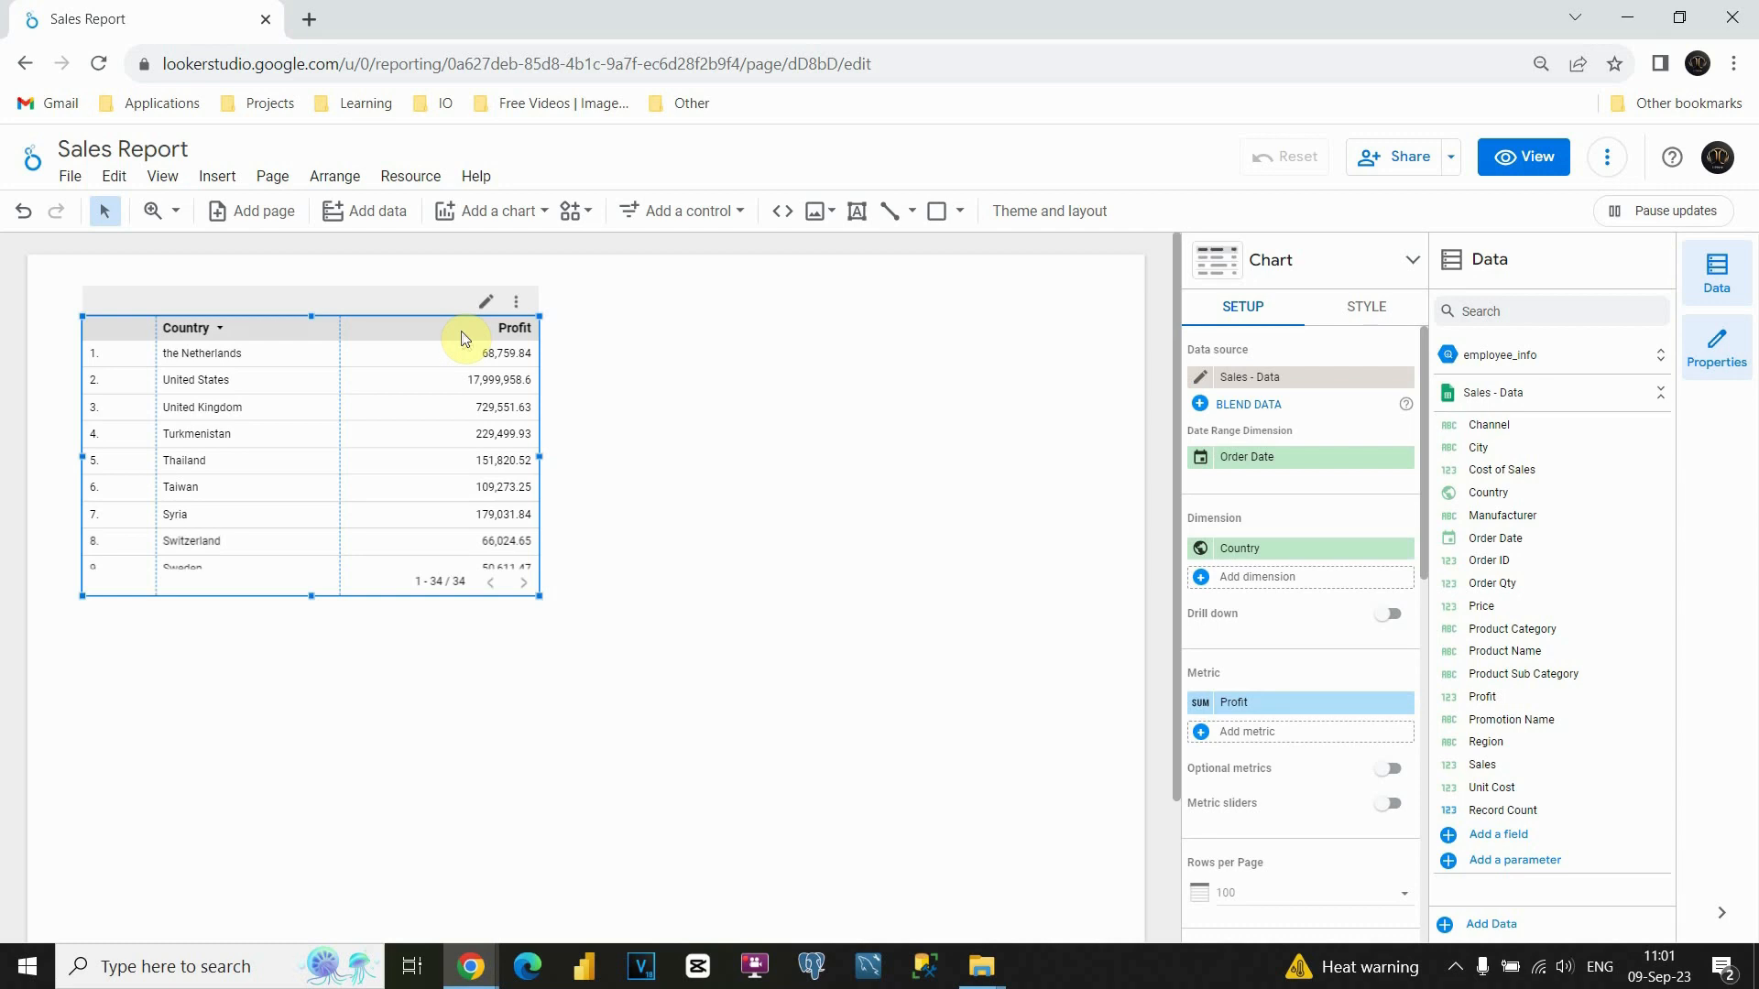
mouse_move(219, 542)
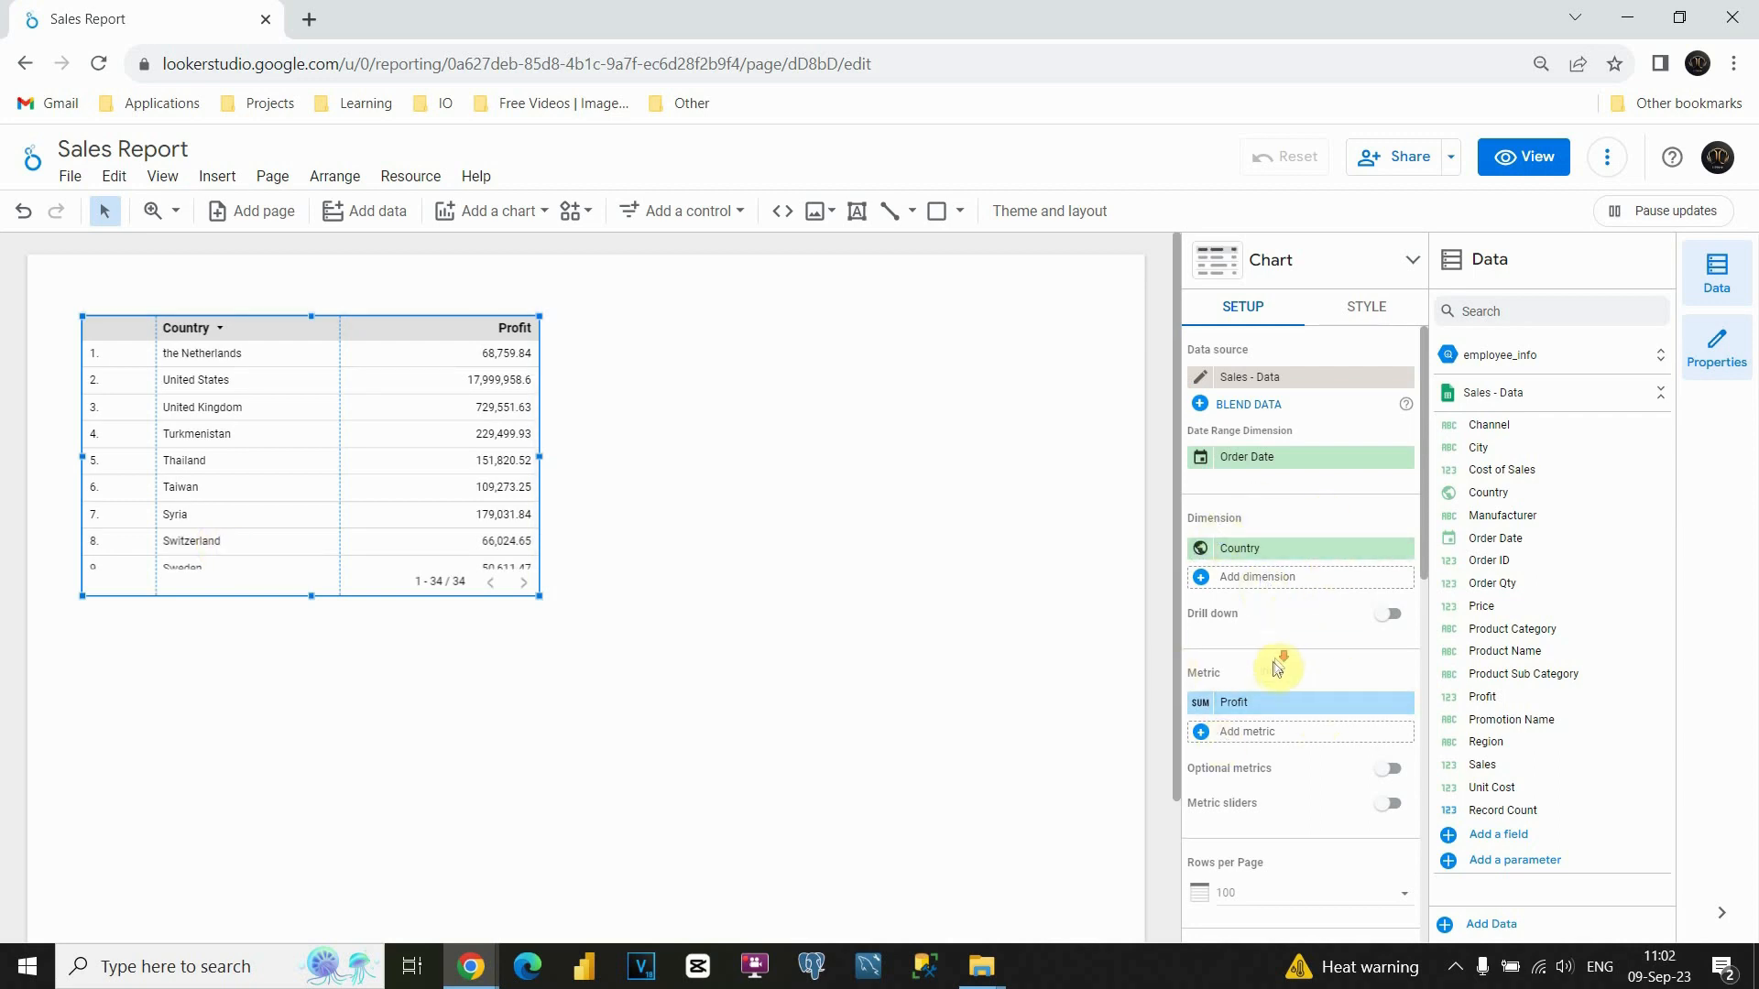
Set Rows per Page to 10 and enable the summary row for a Grand total
scroll(down, 3)
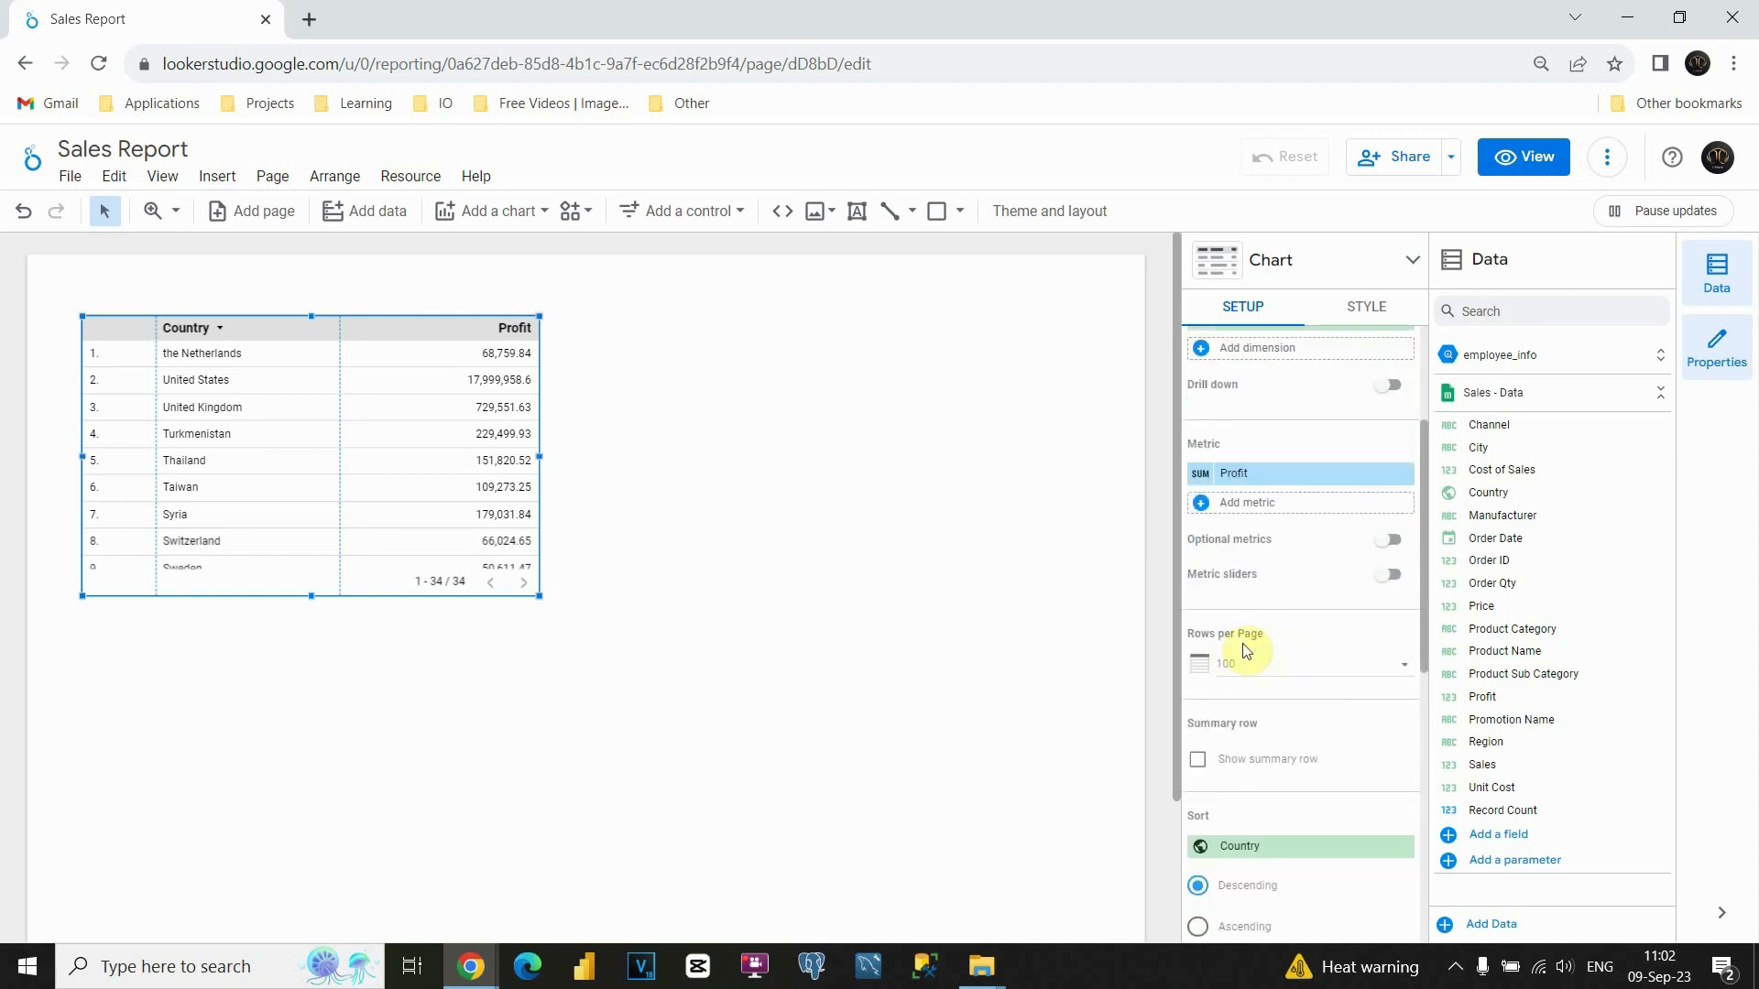
mouse_move(1282, 677)
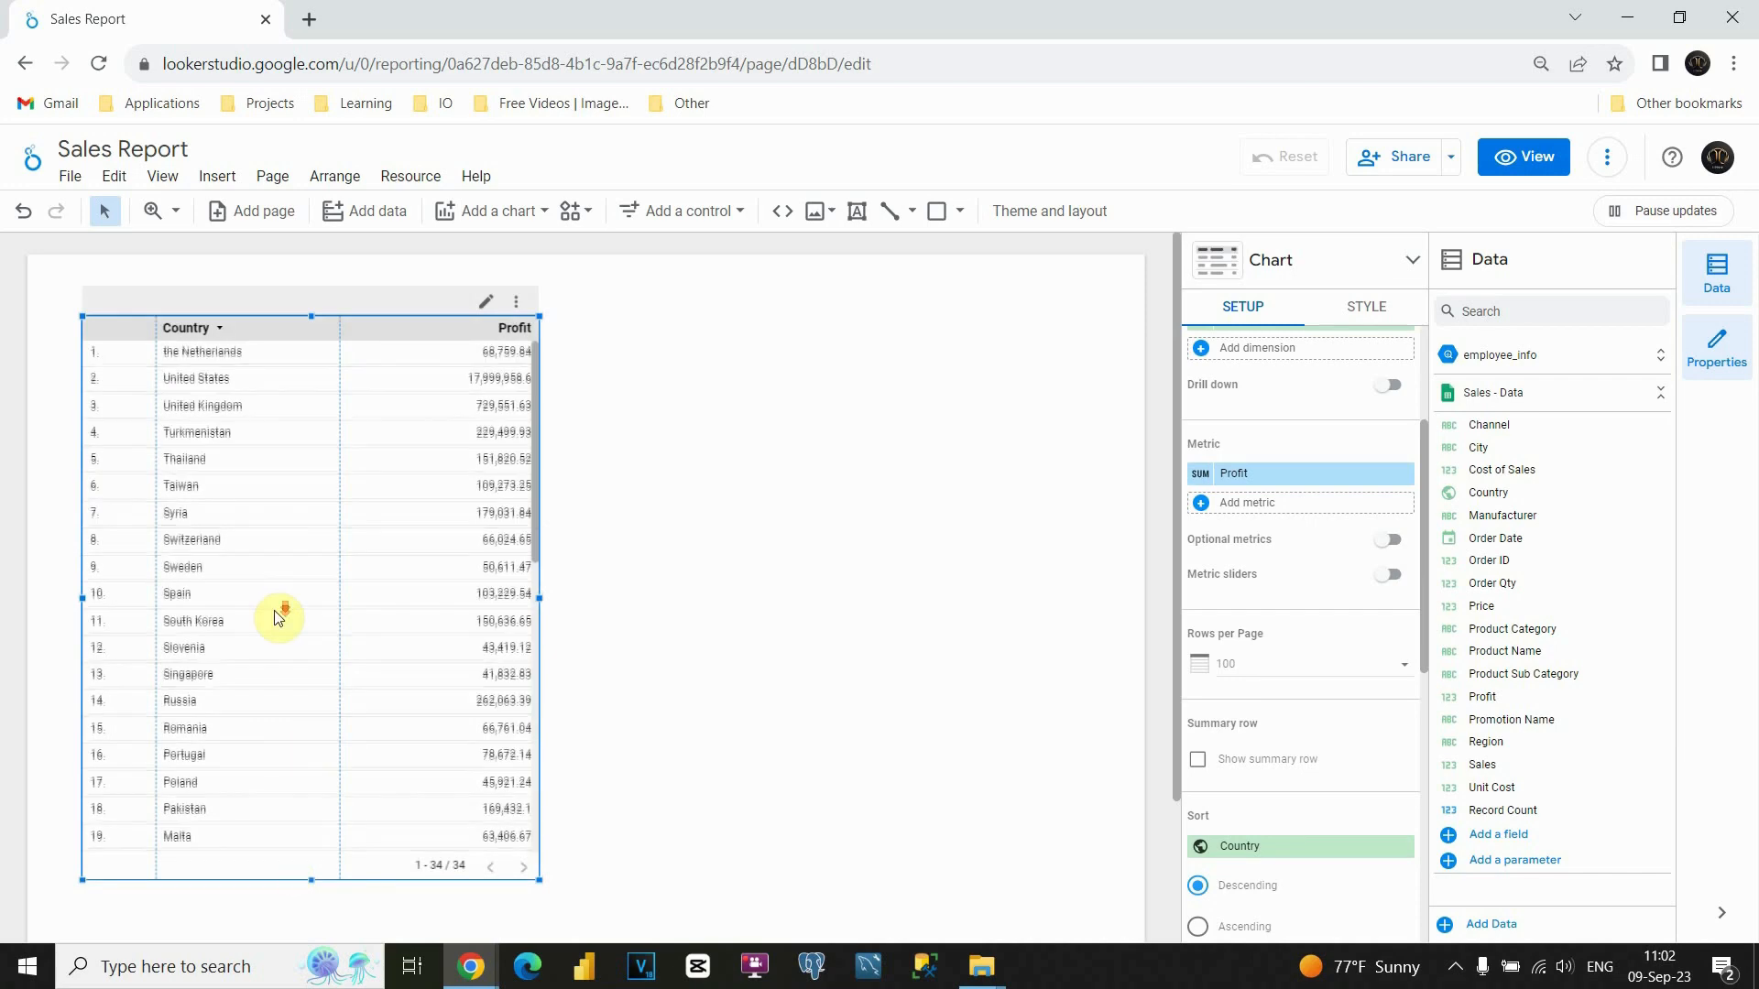
scroll(down, 3)
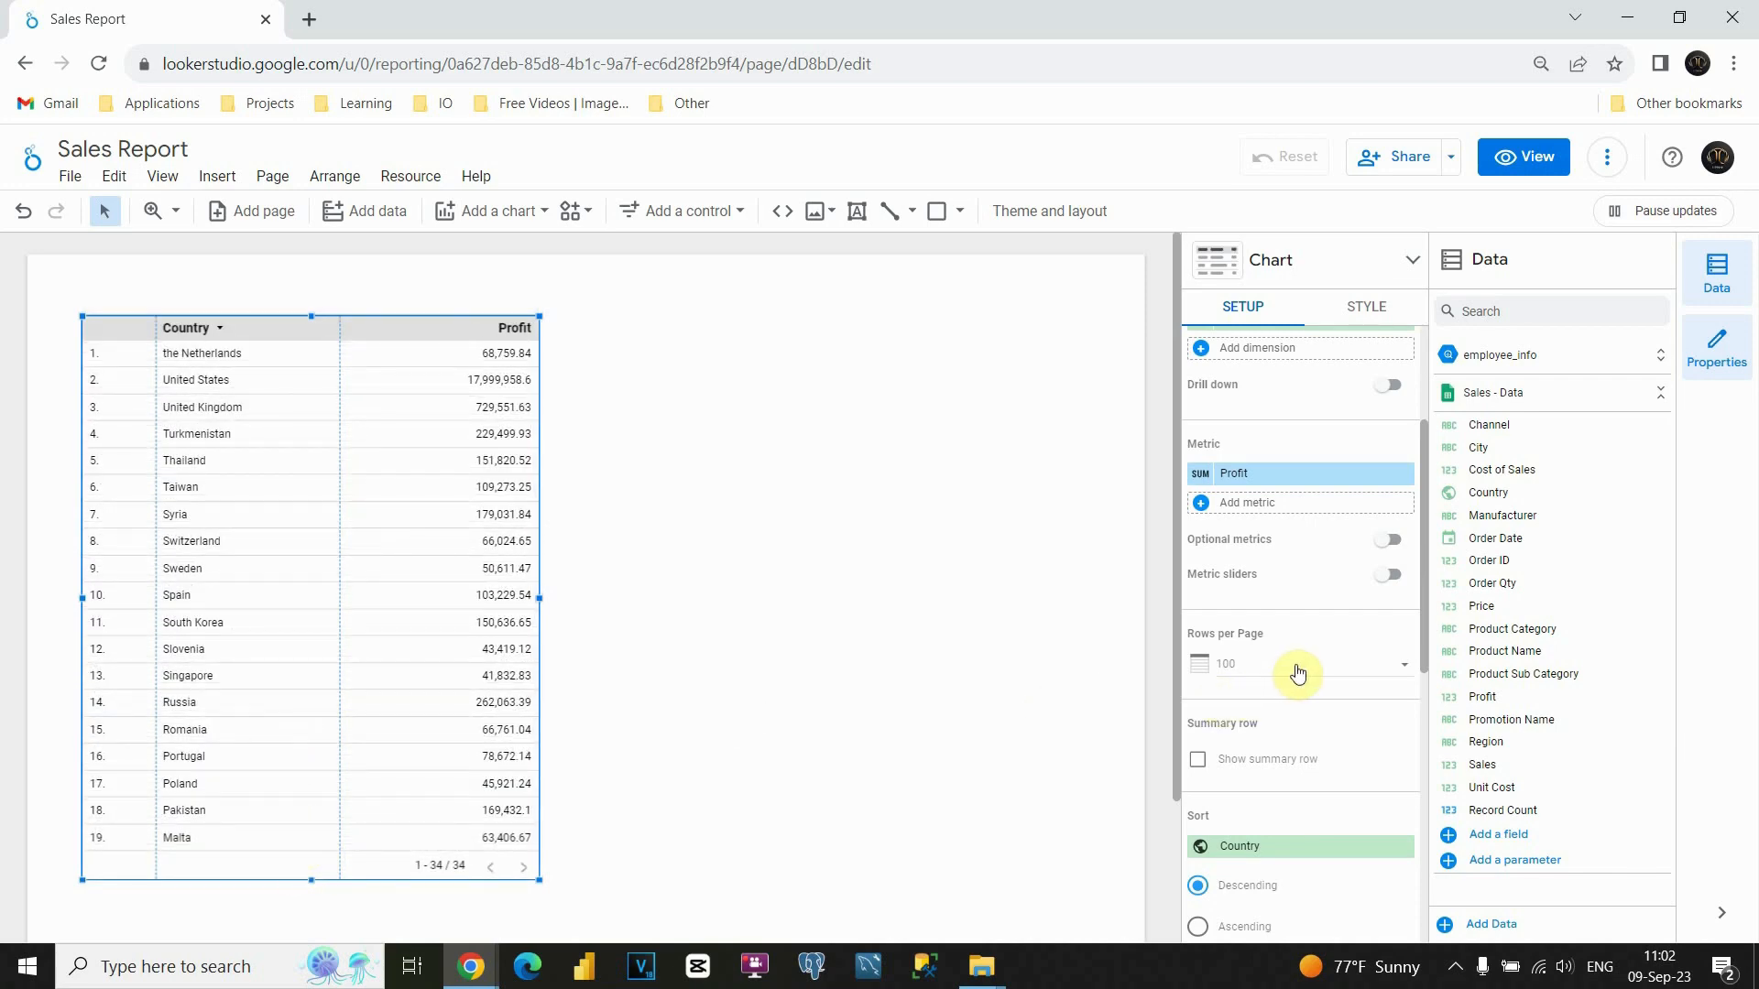
click(1299, 673)
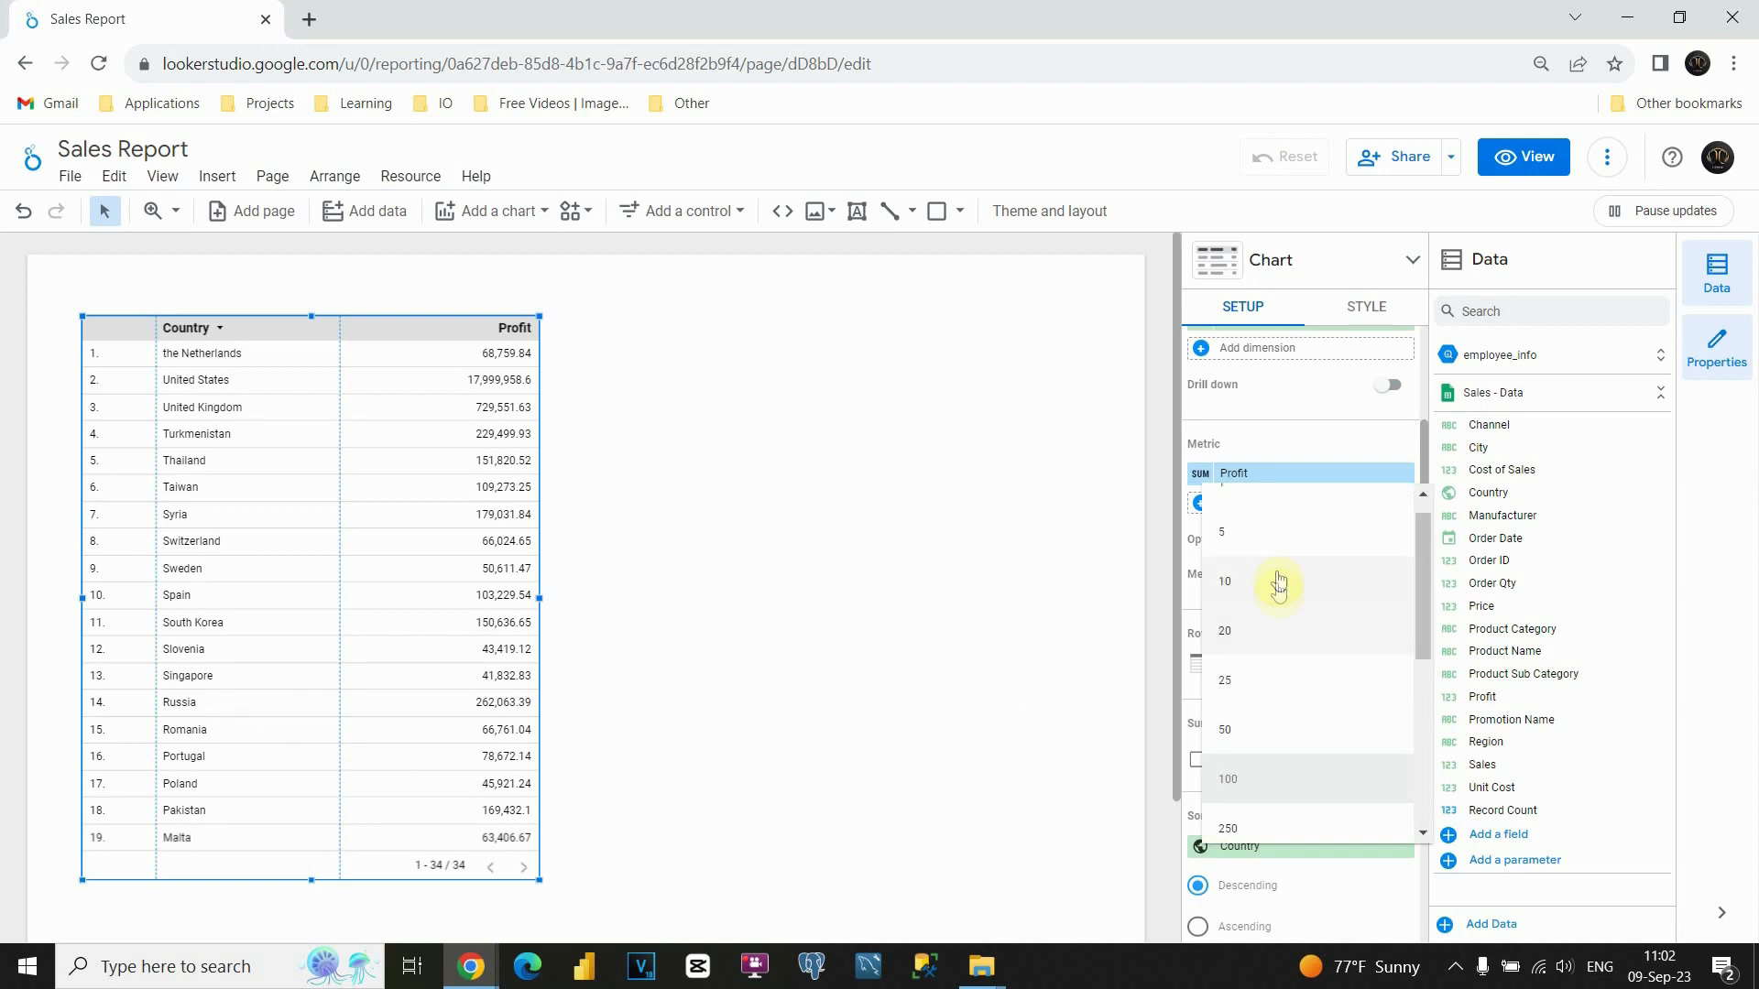
click(1224, 582)
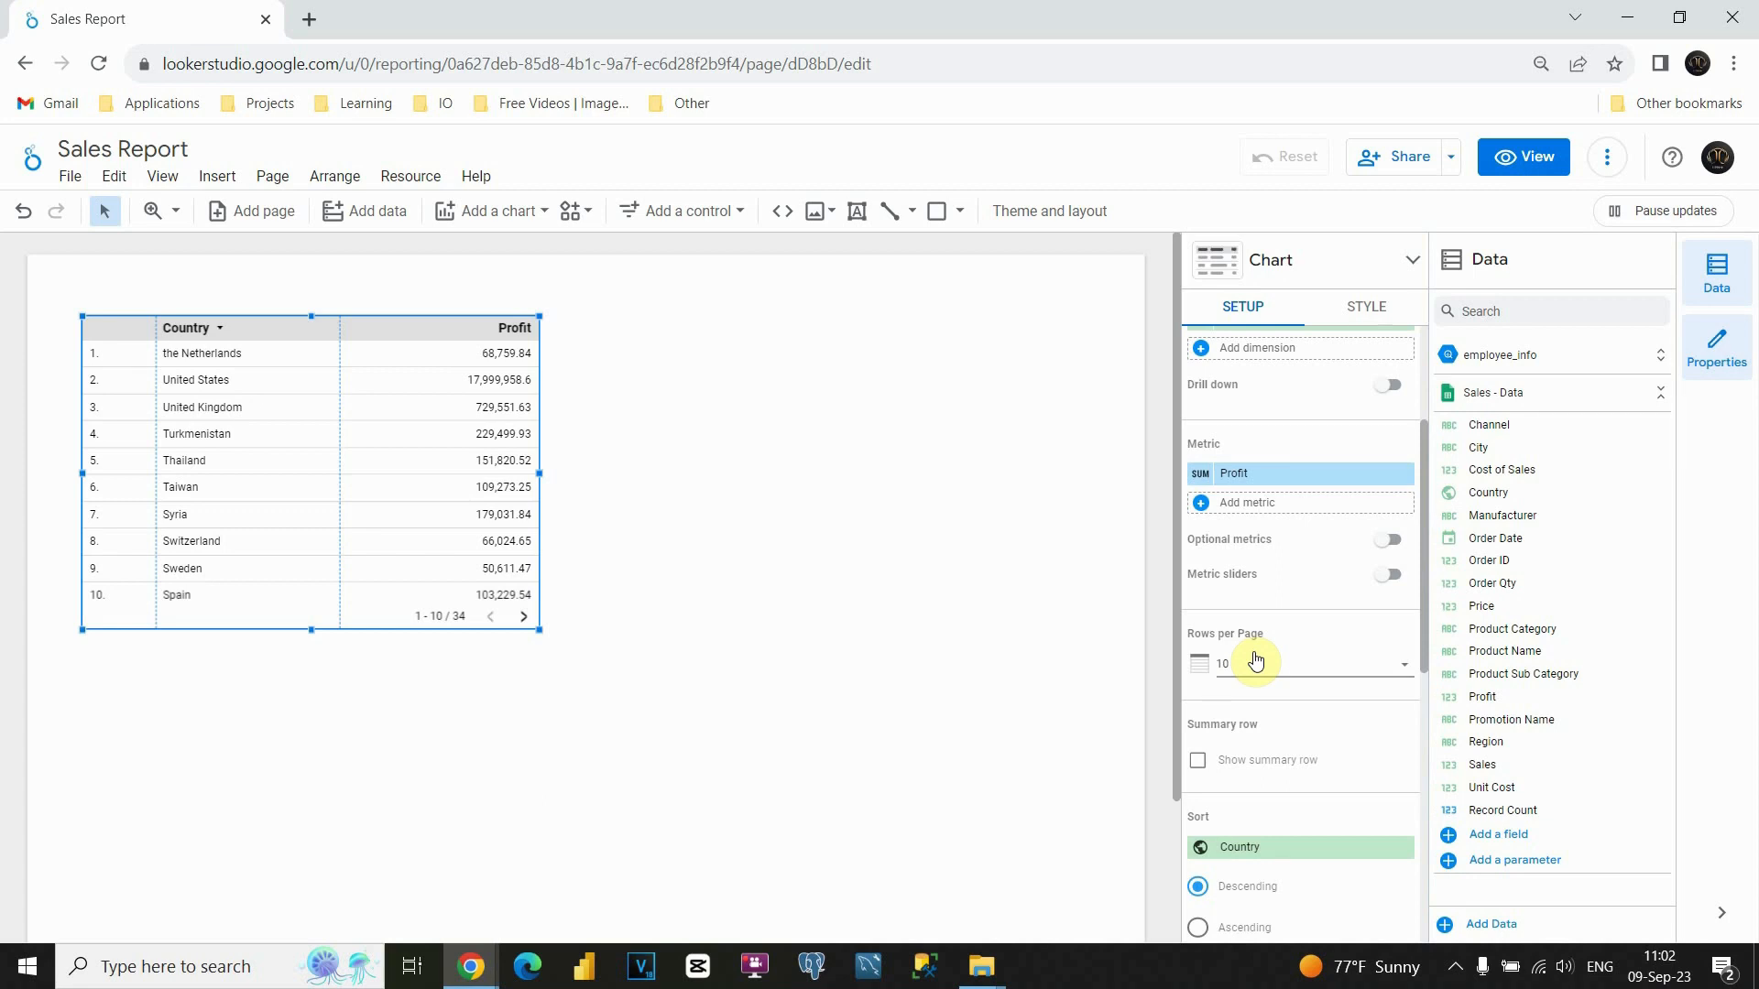
scroll(down, 3)
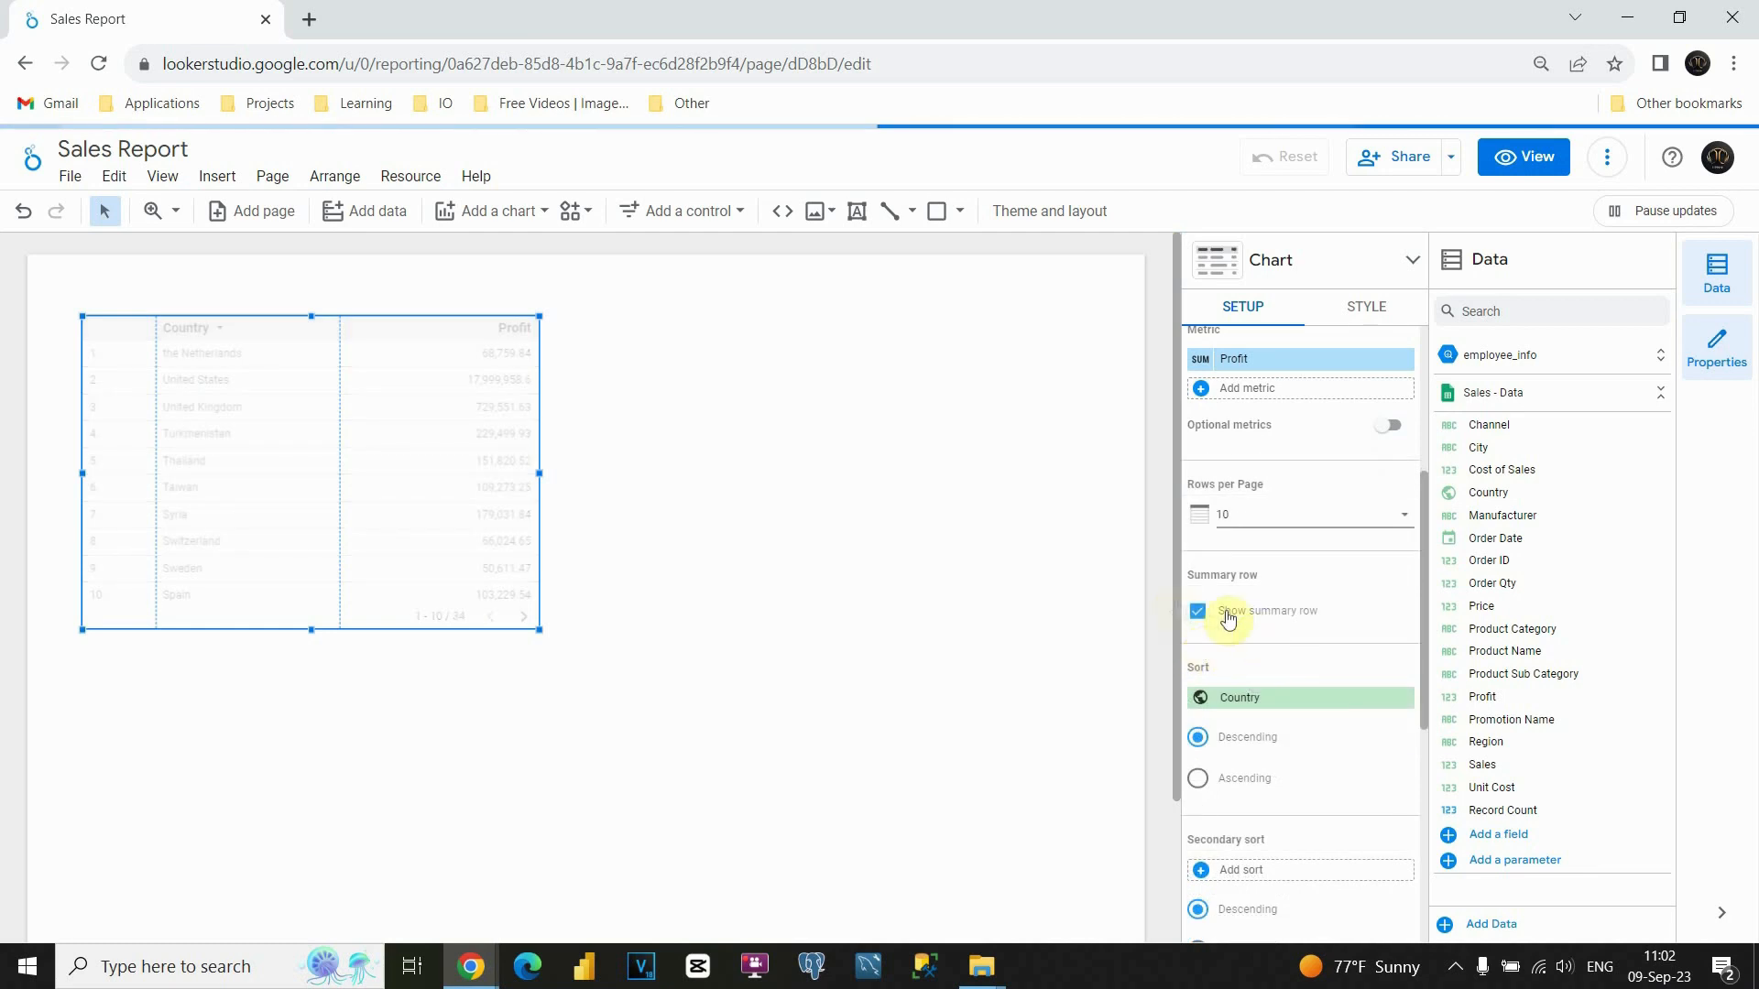
click(1198, 611)
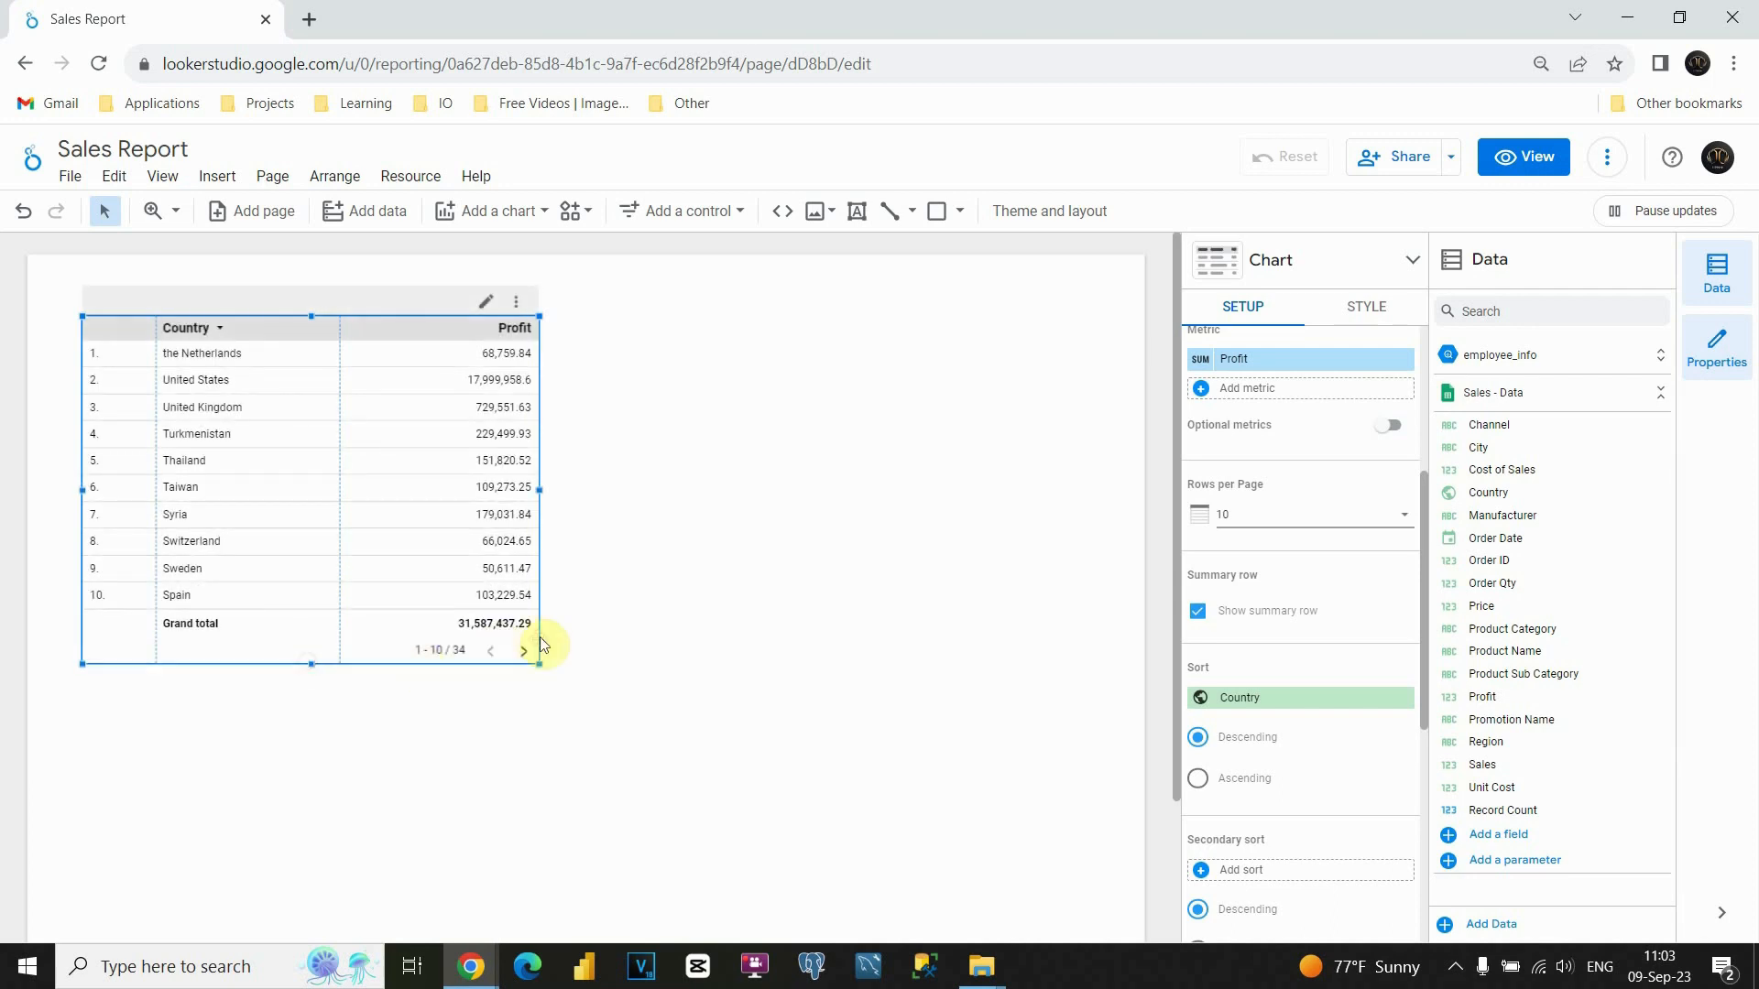
mouse_move(513, 628)
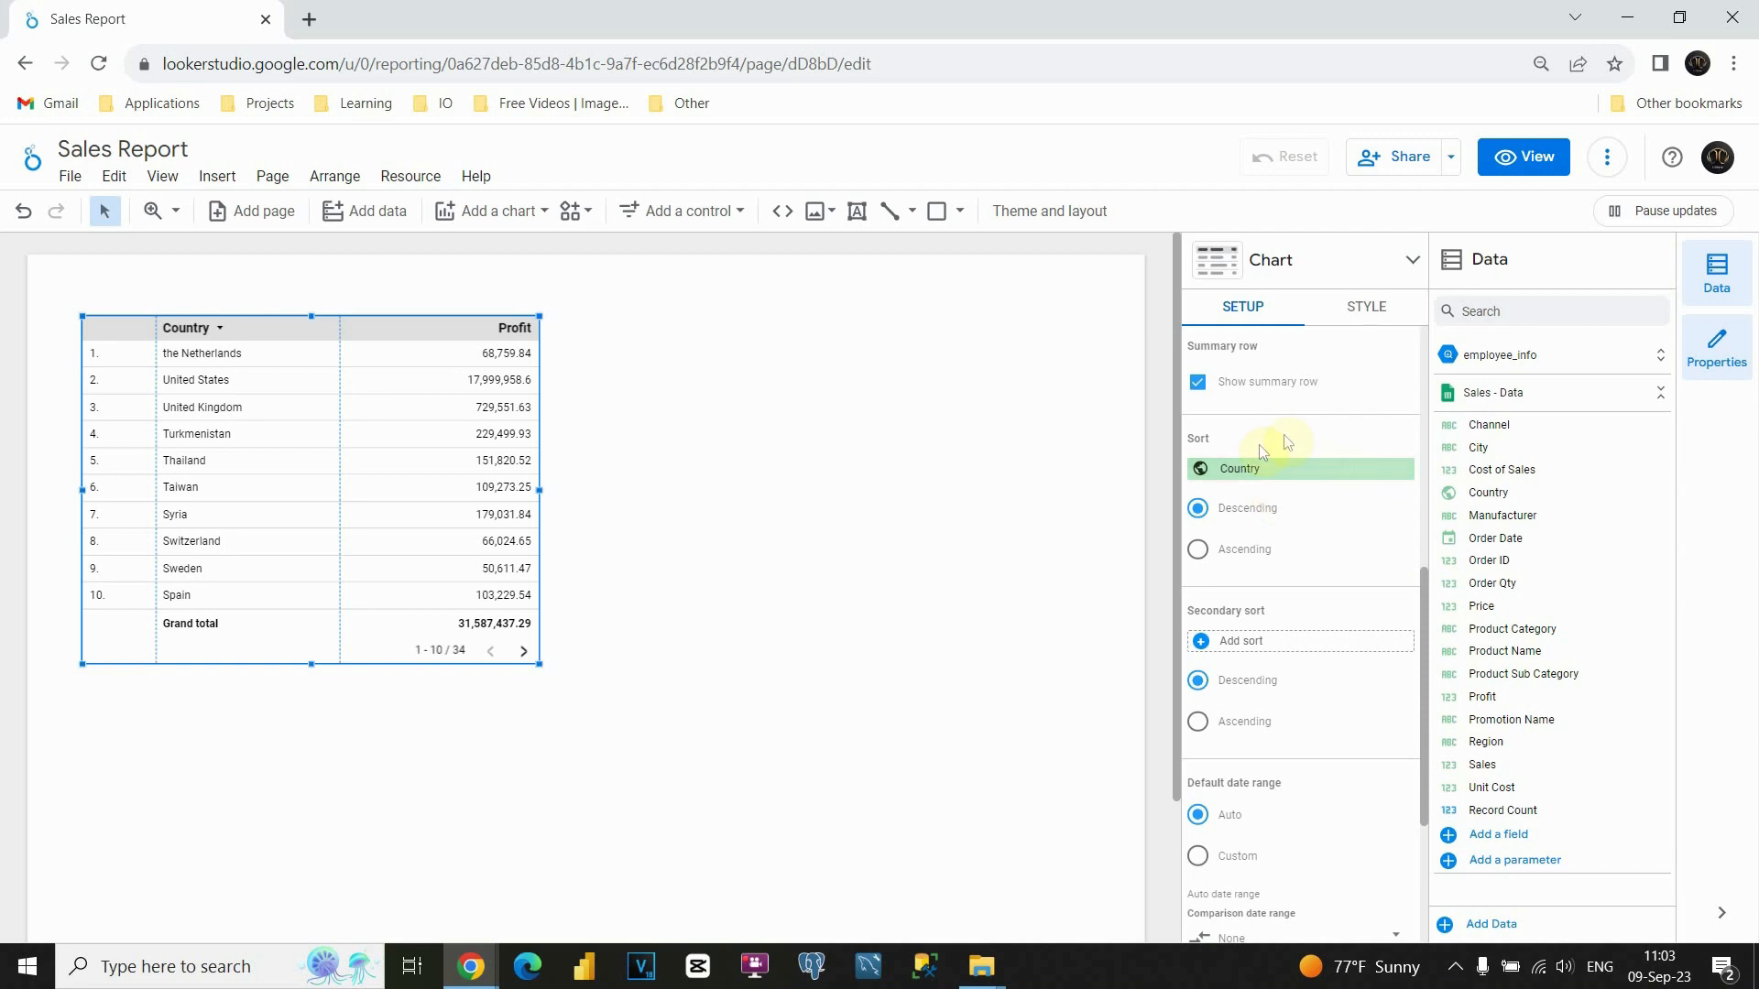
mouse_move(1297, 439)
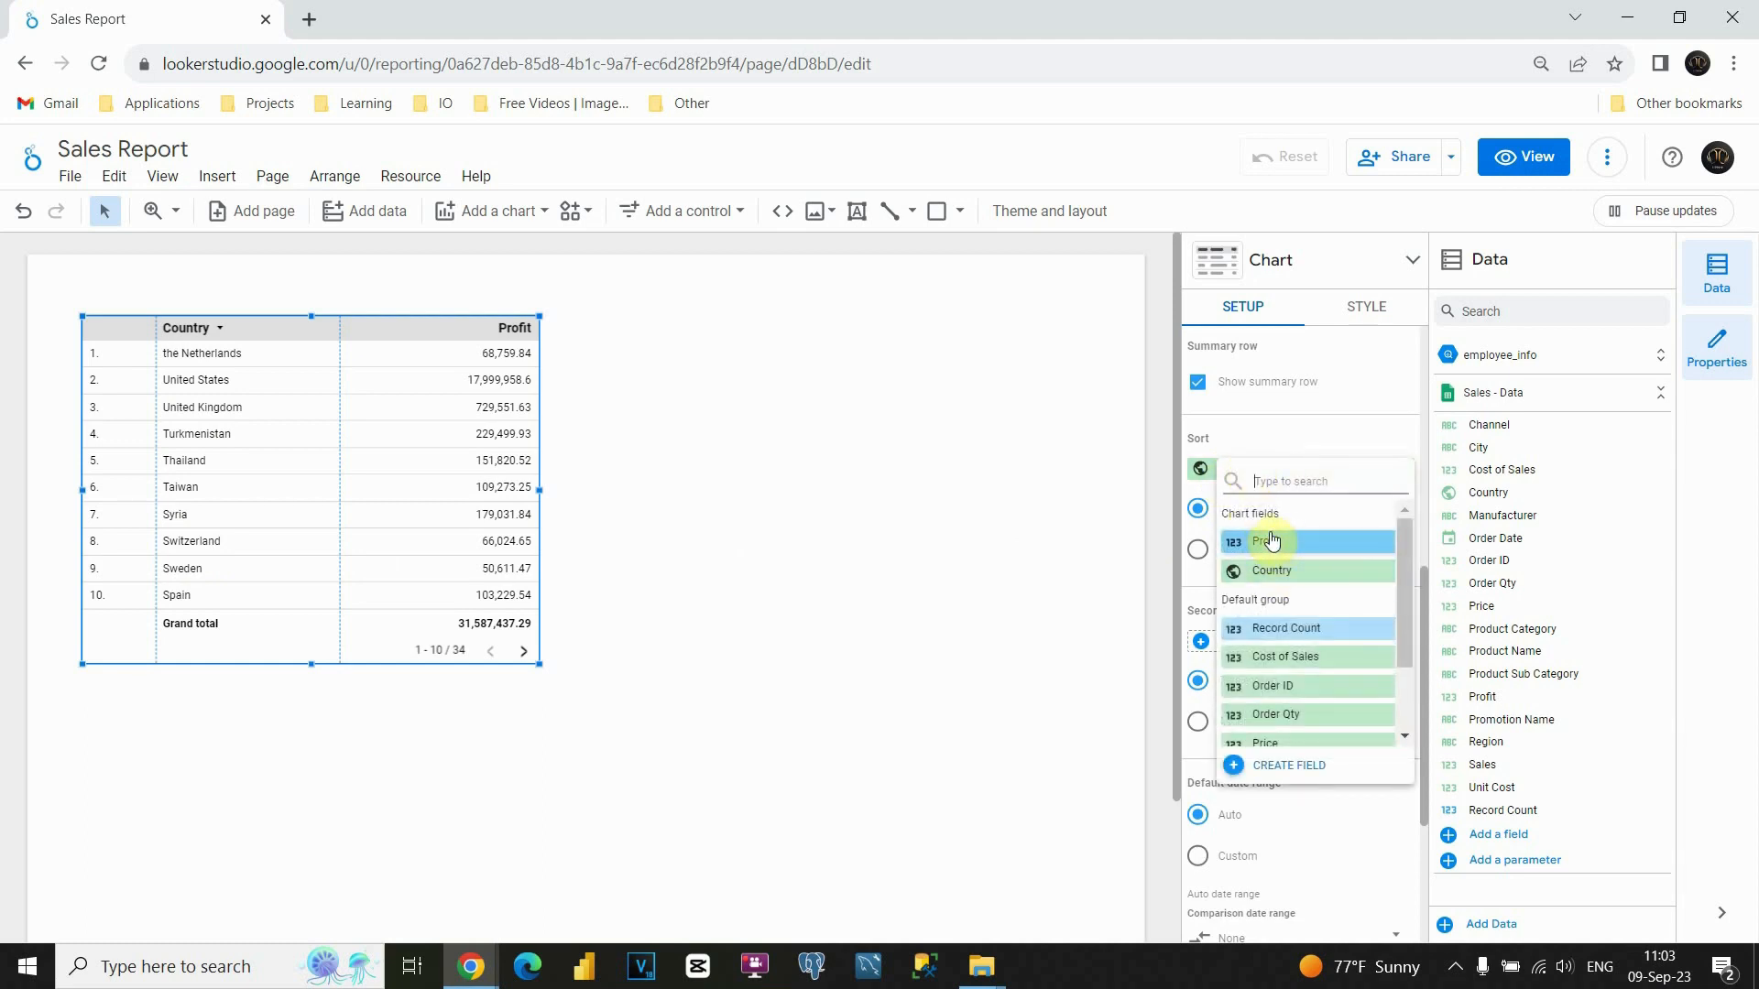
mouse_move(1301, 641)
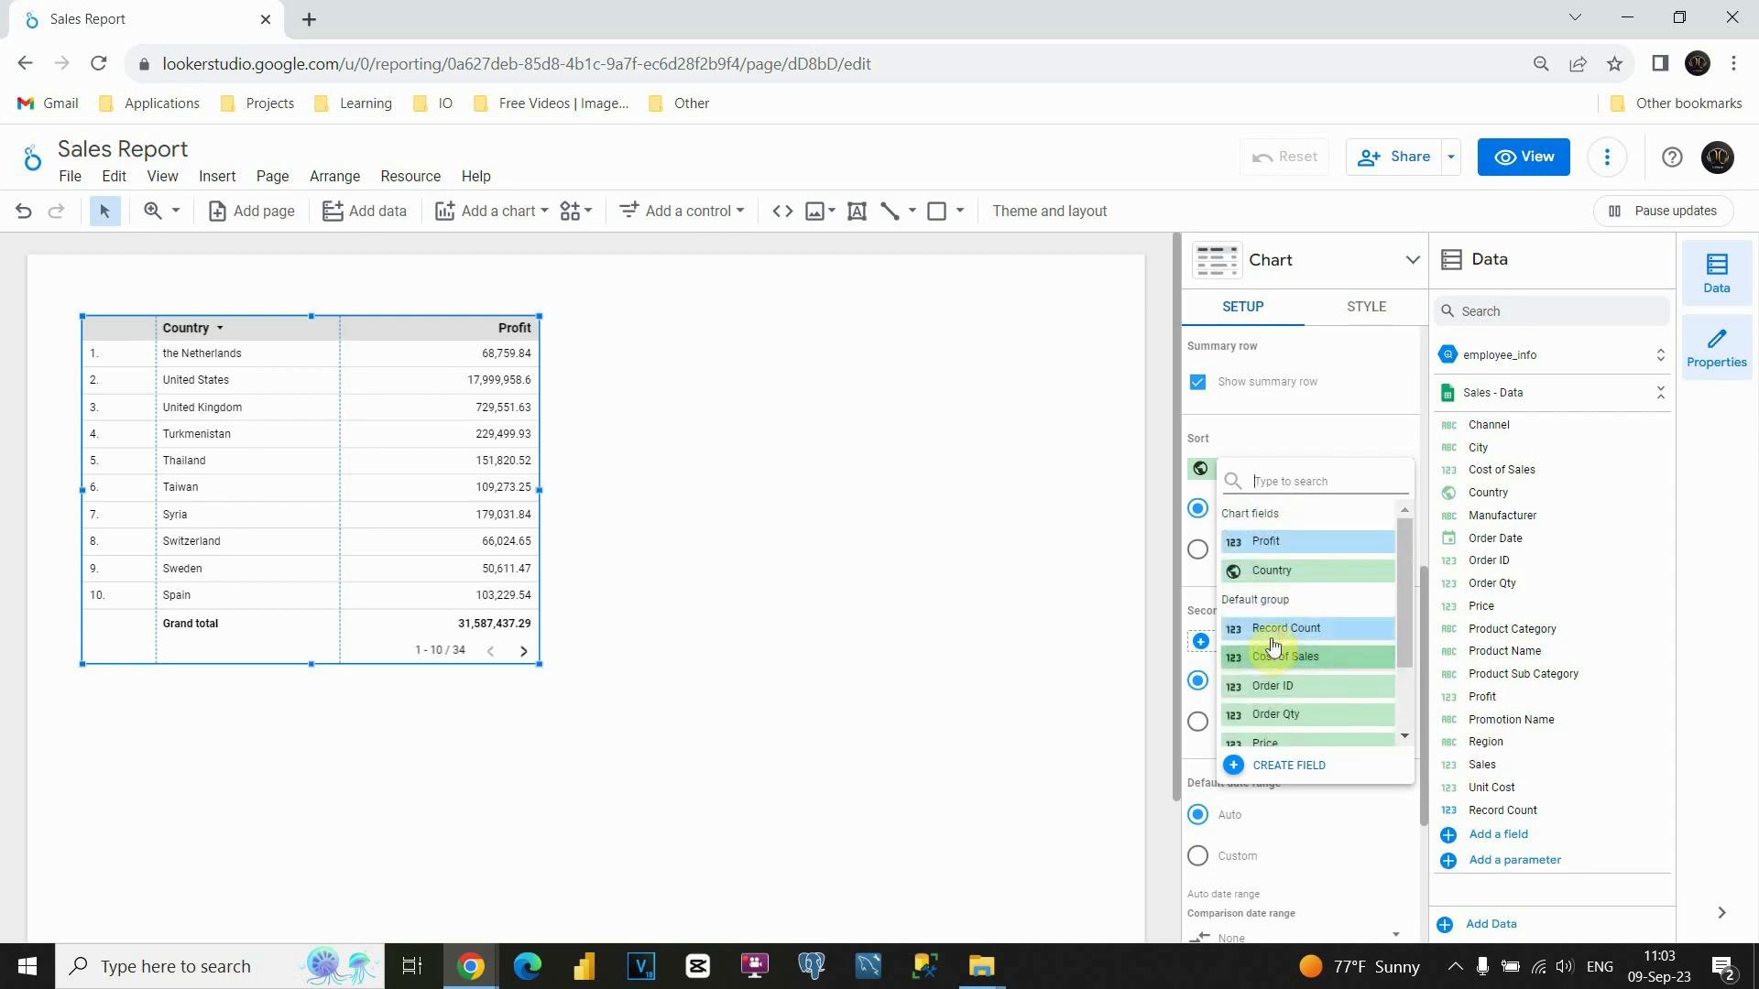
mouse_move(1346, 556)
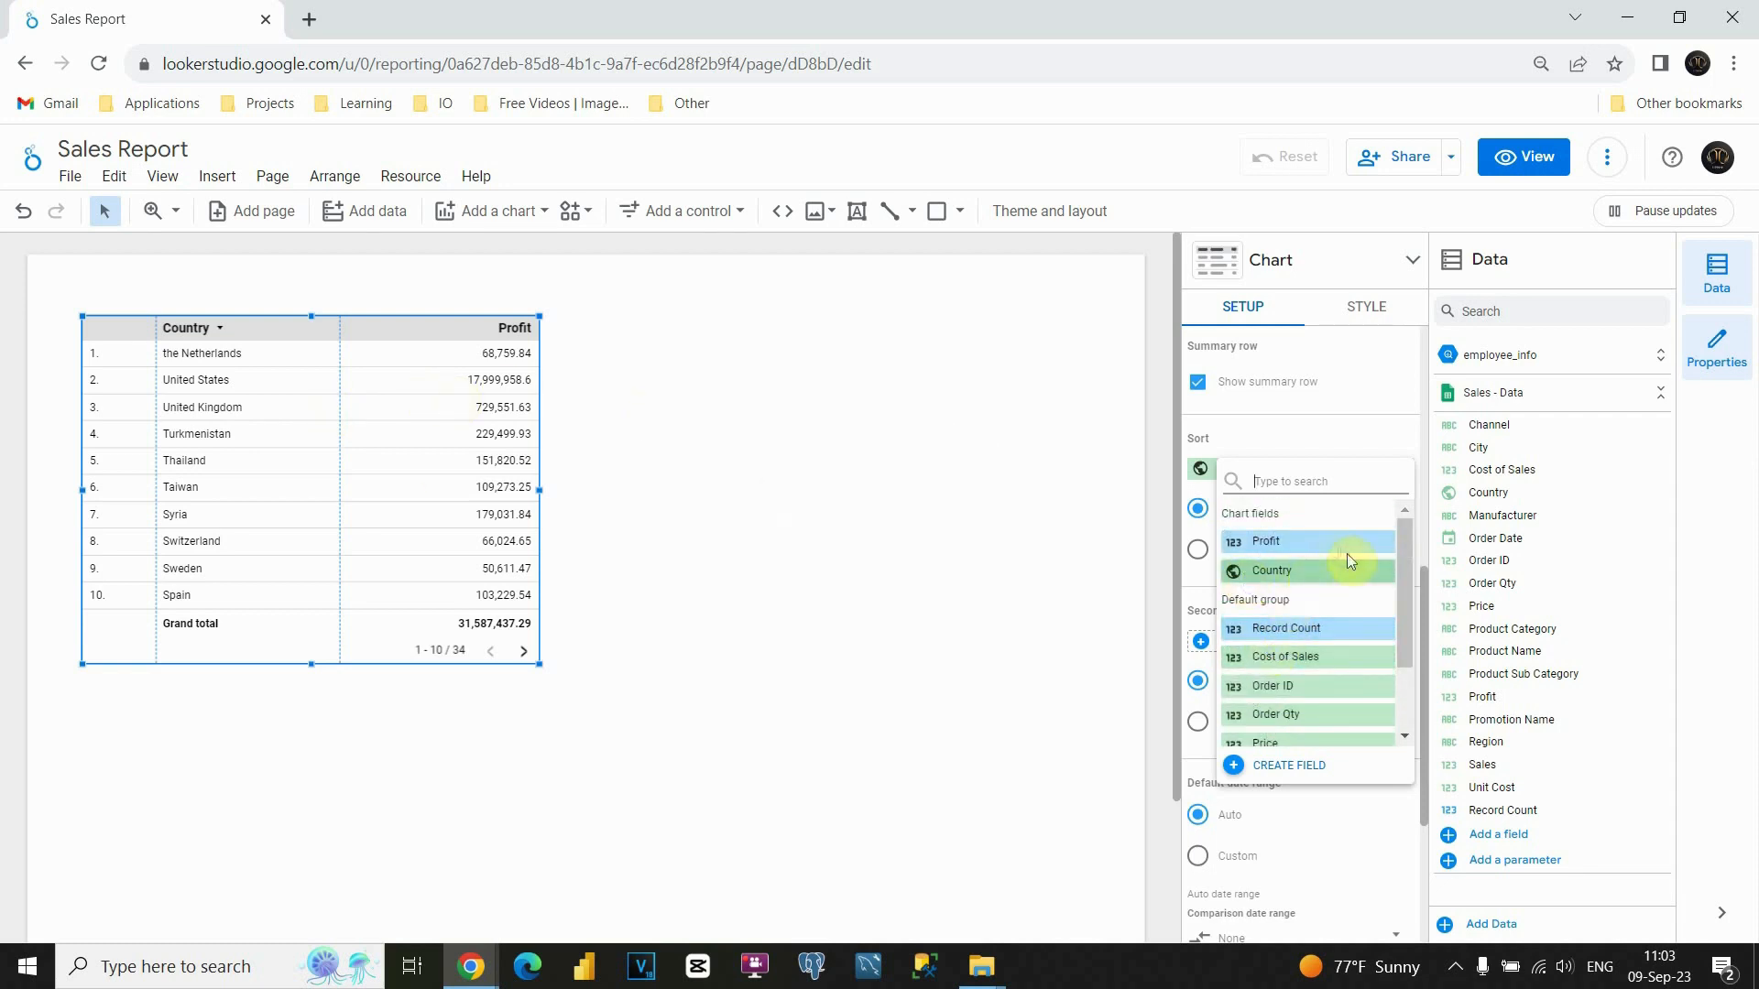
Sort the table by Profit, briefly ascending, ending in descending order
click(1264, 542)
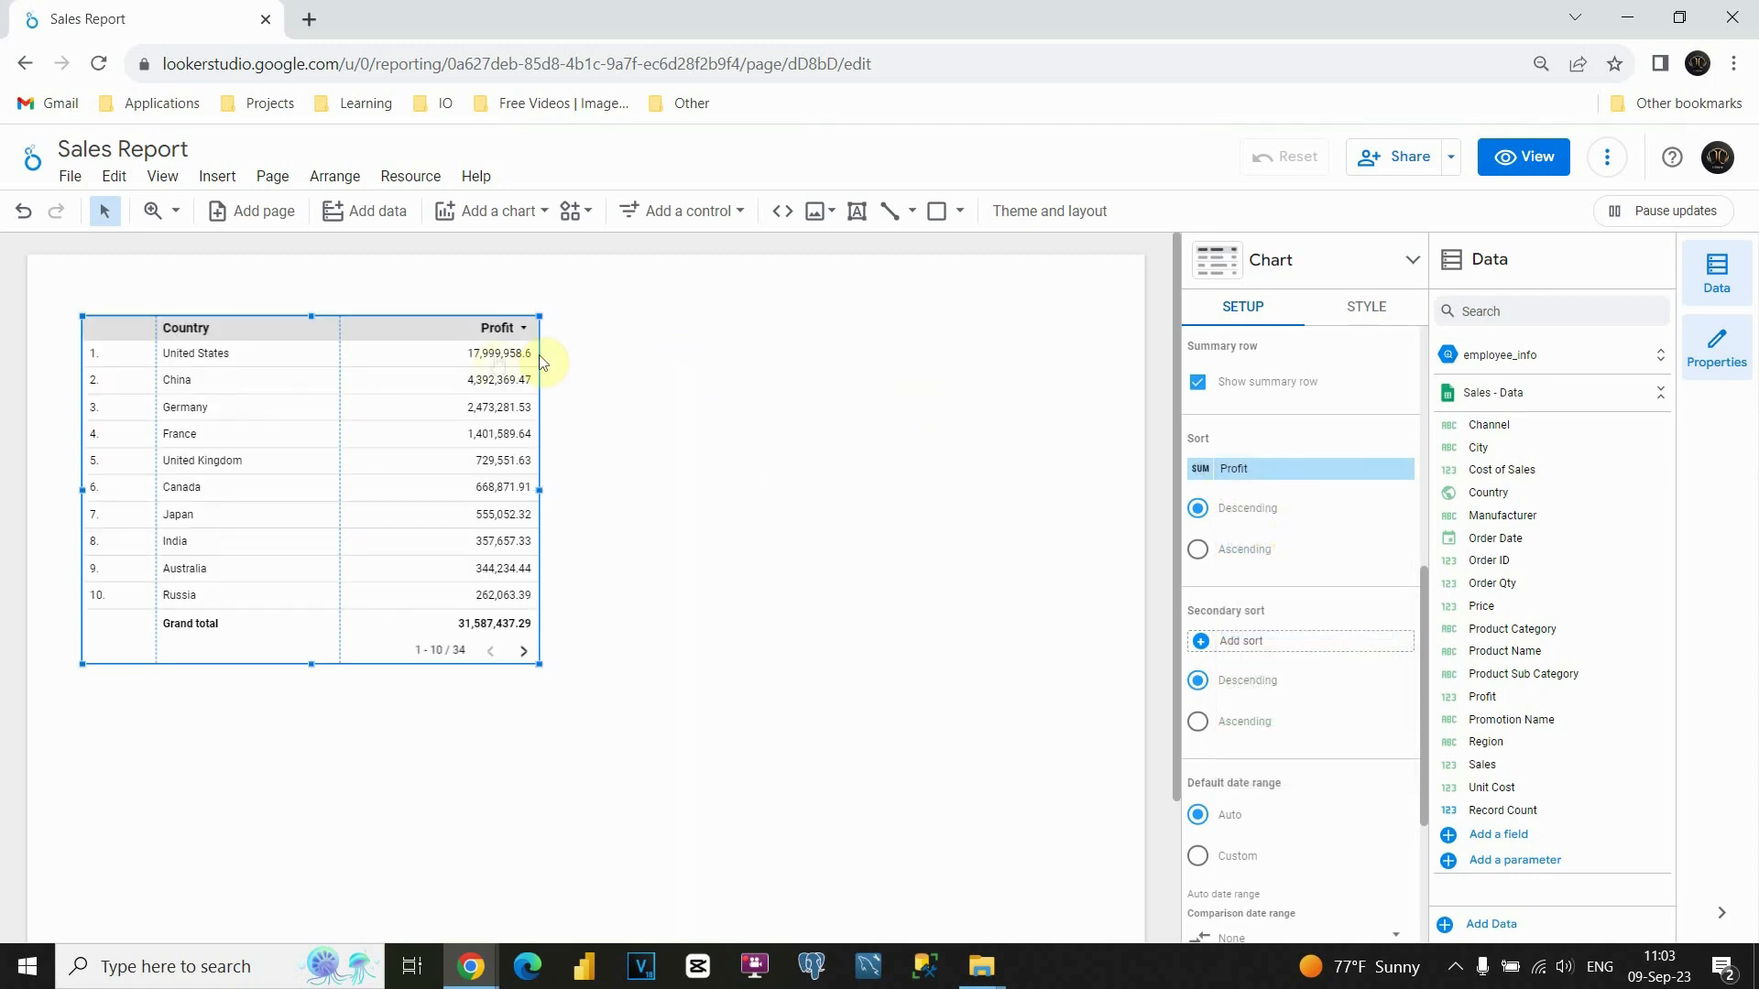
mouse_move(361, 339)
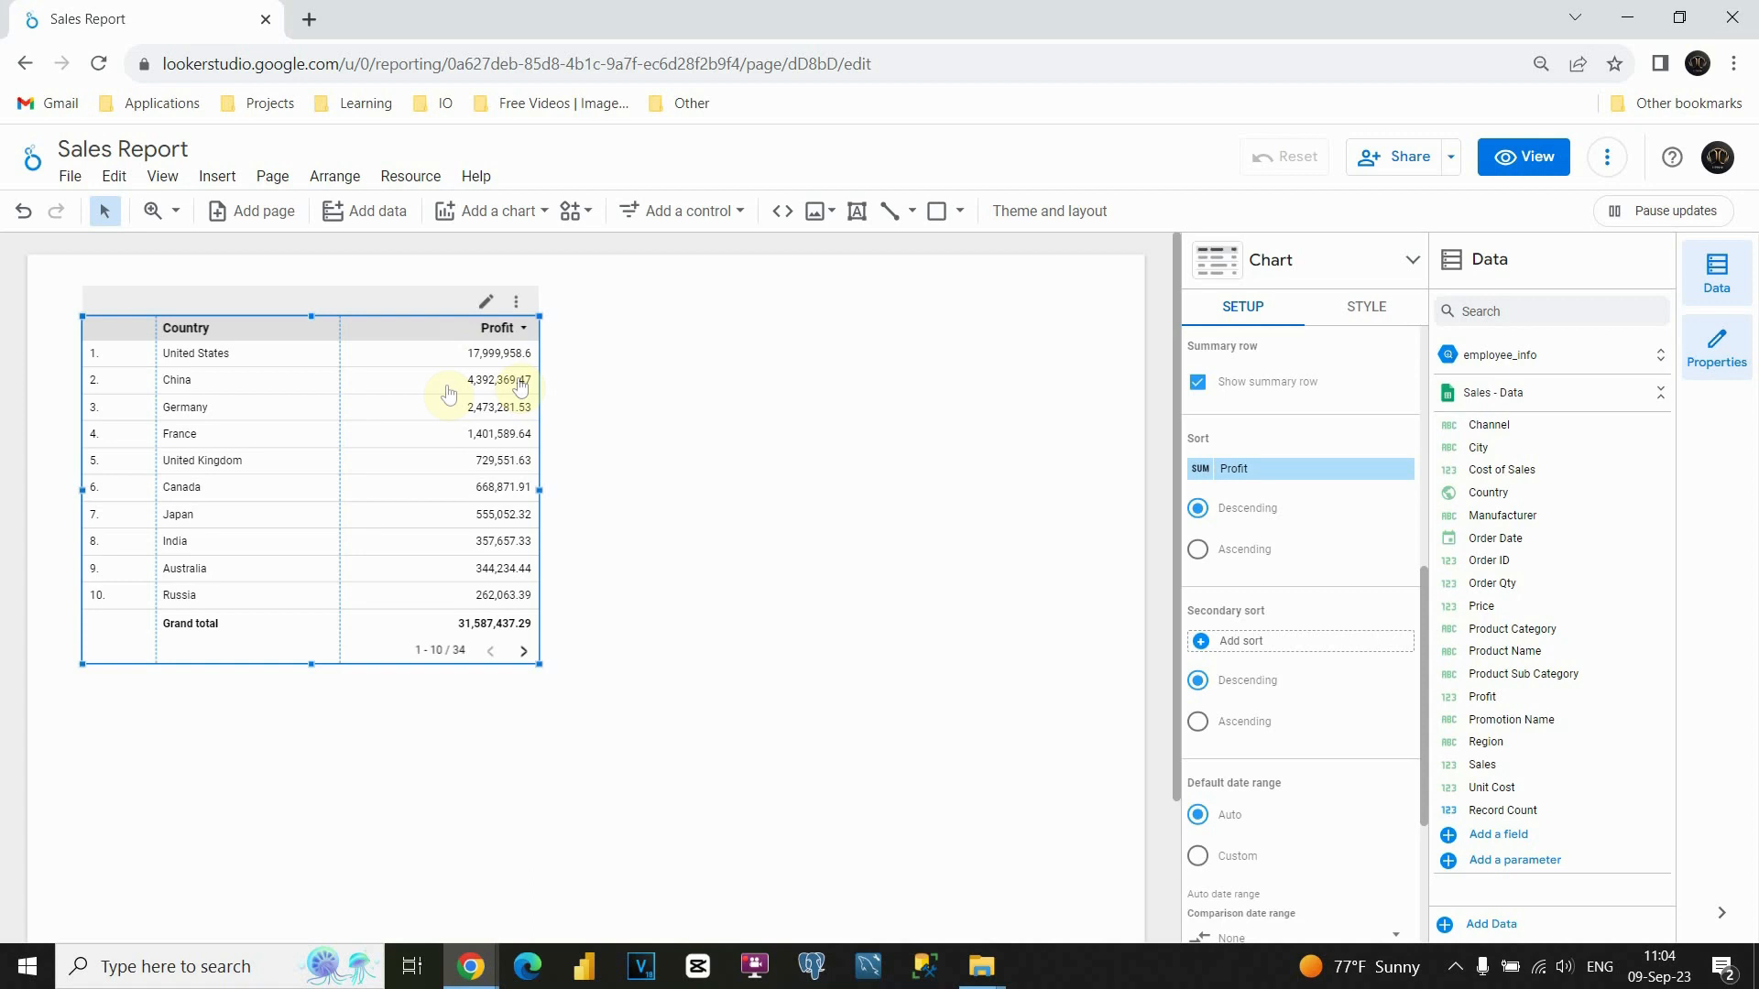
mouse_move(1081, 468)
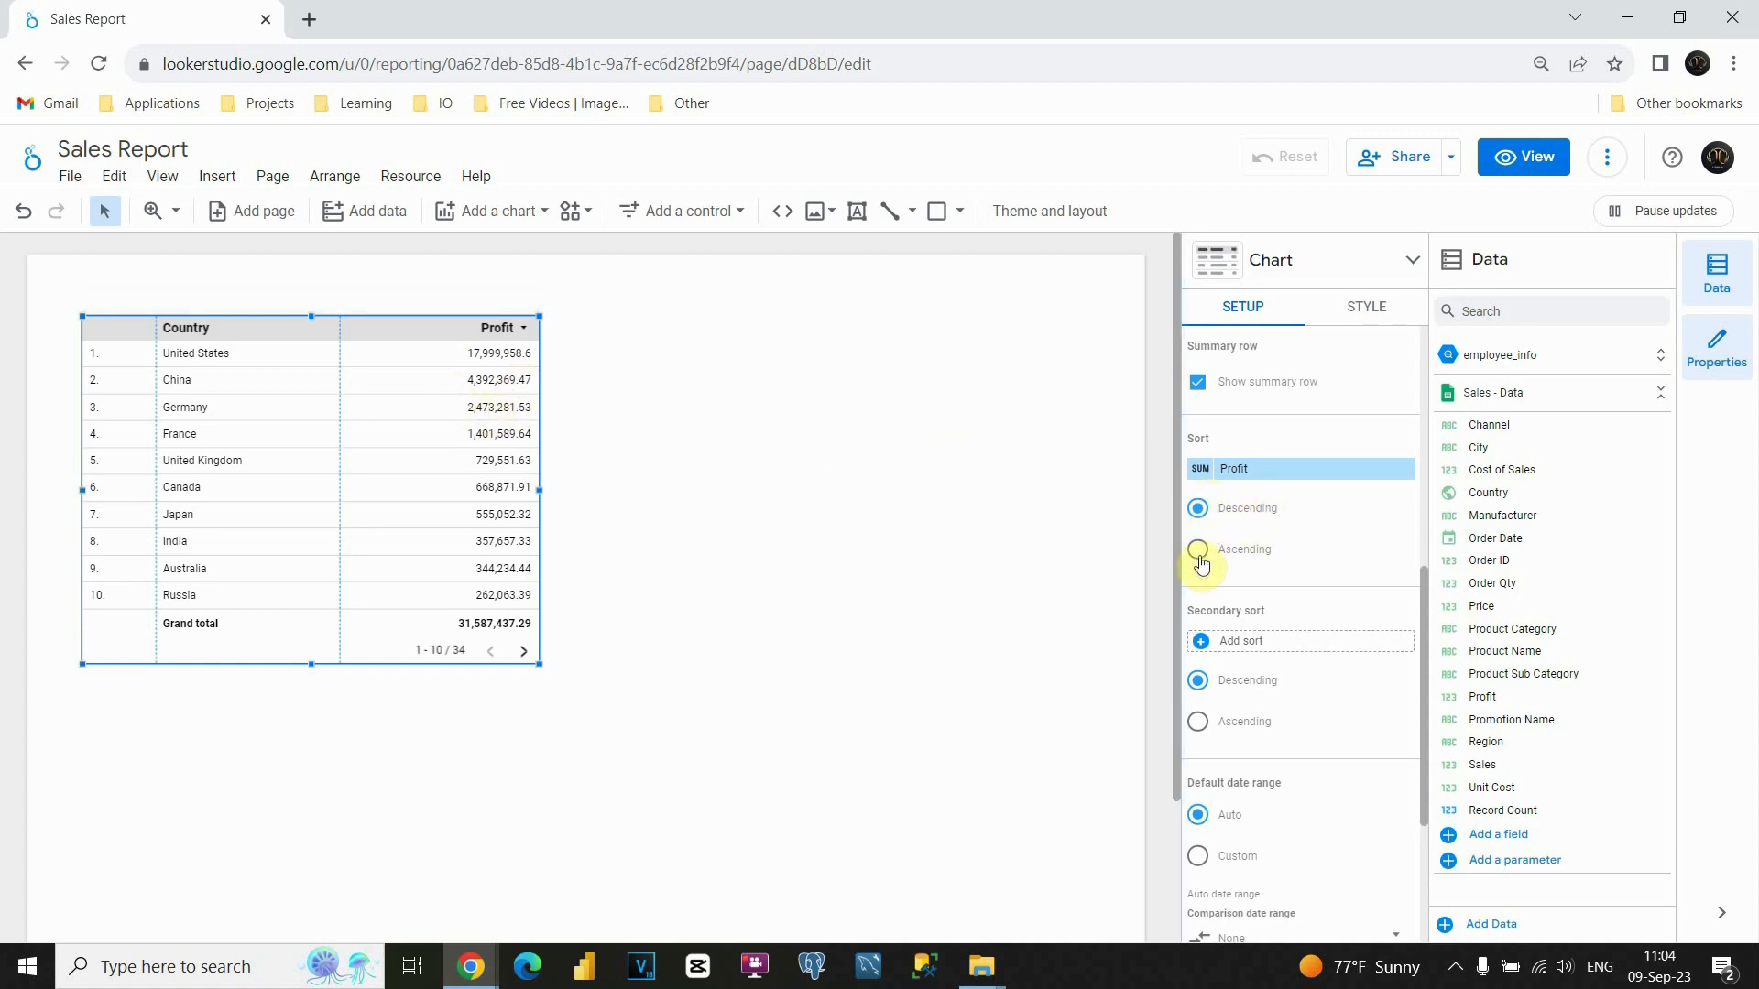
click(1197, 549)
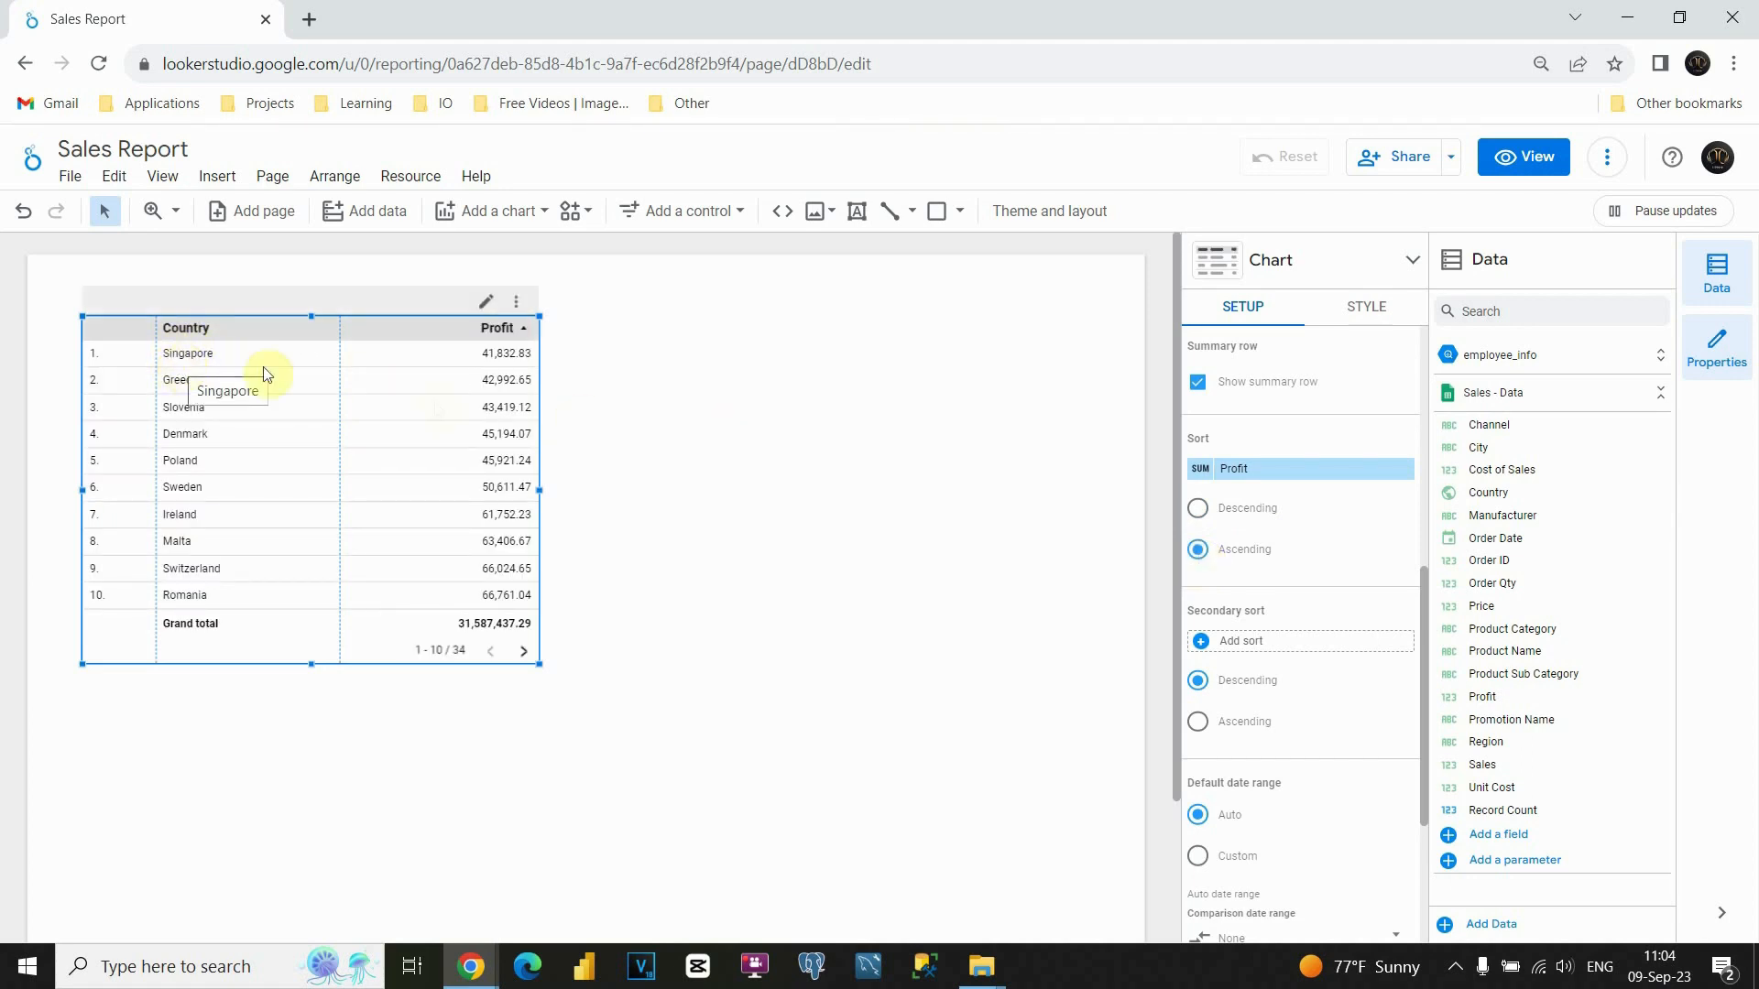
mouse_move(470, 409)
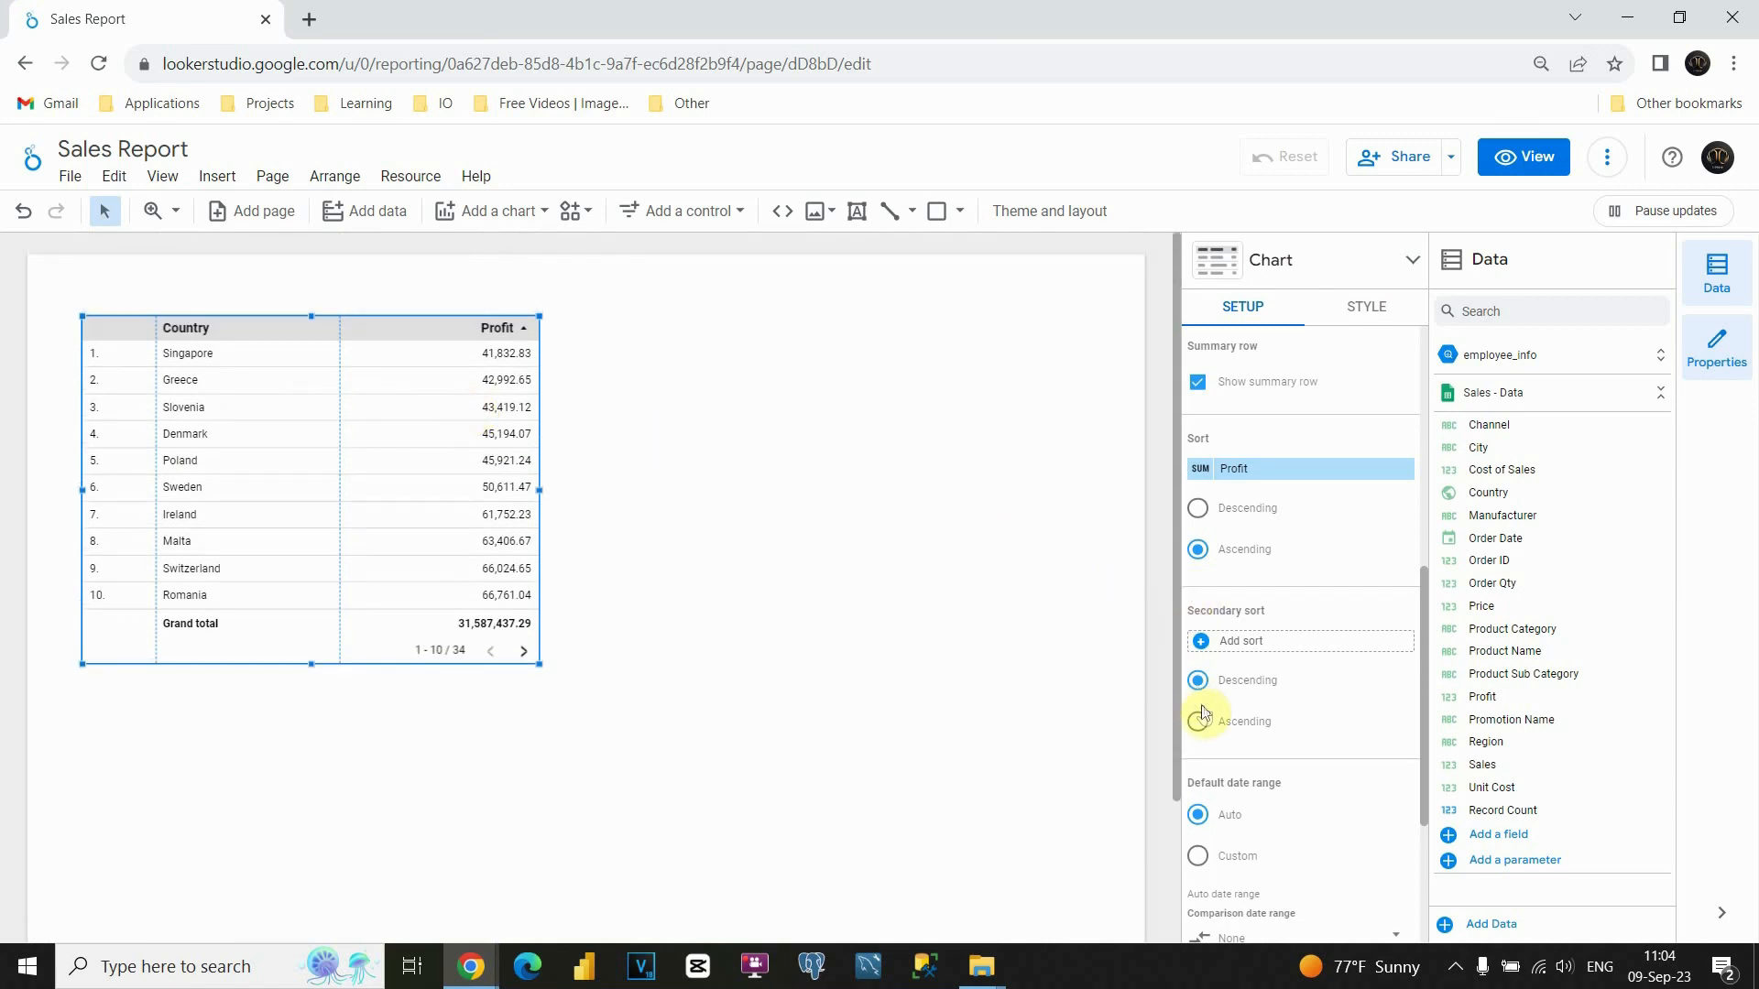
click(1197, 508)
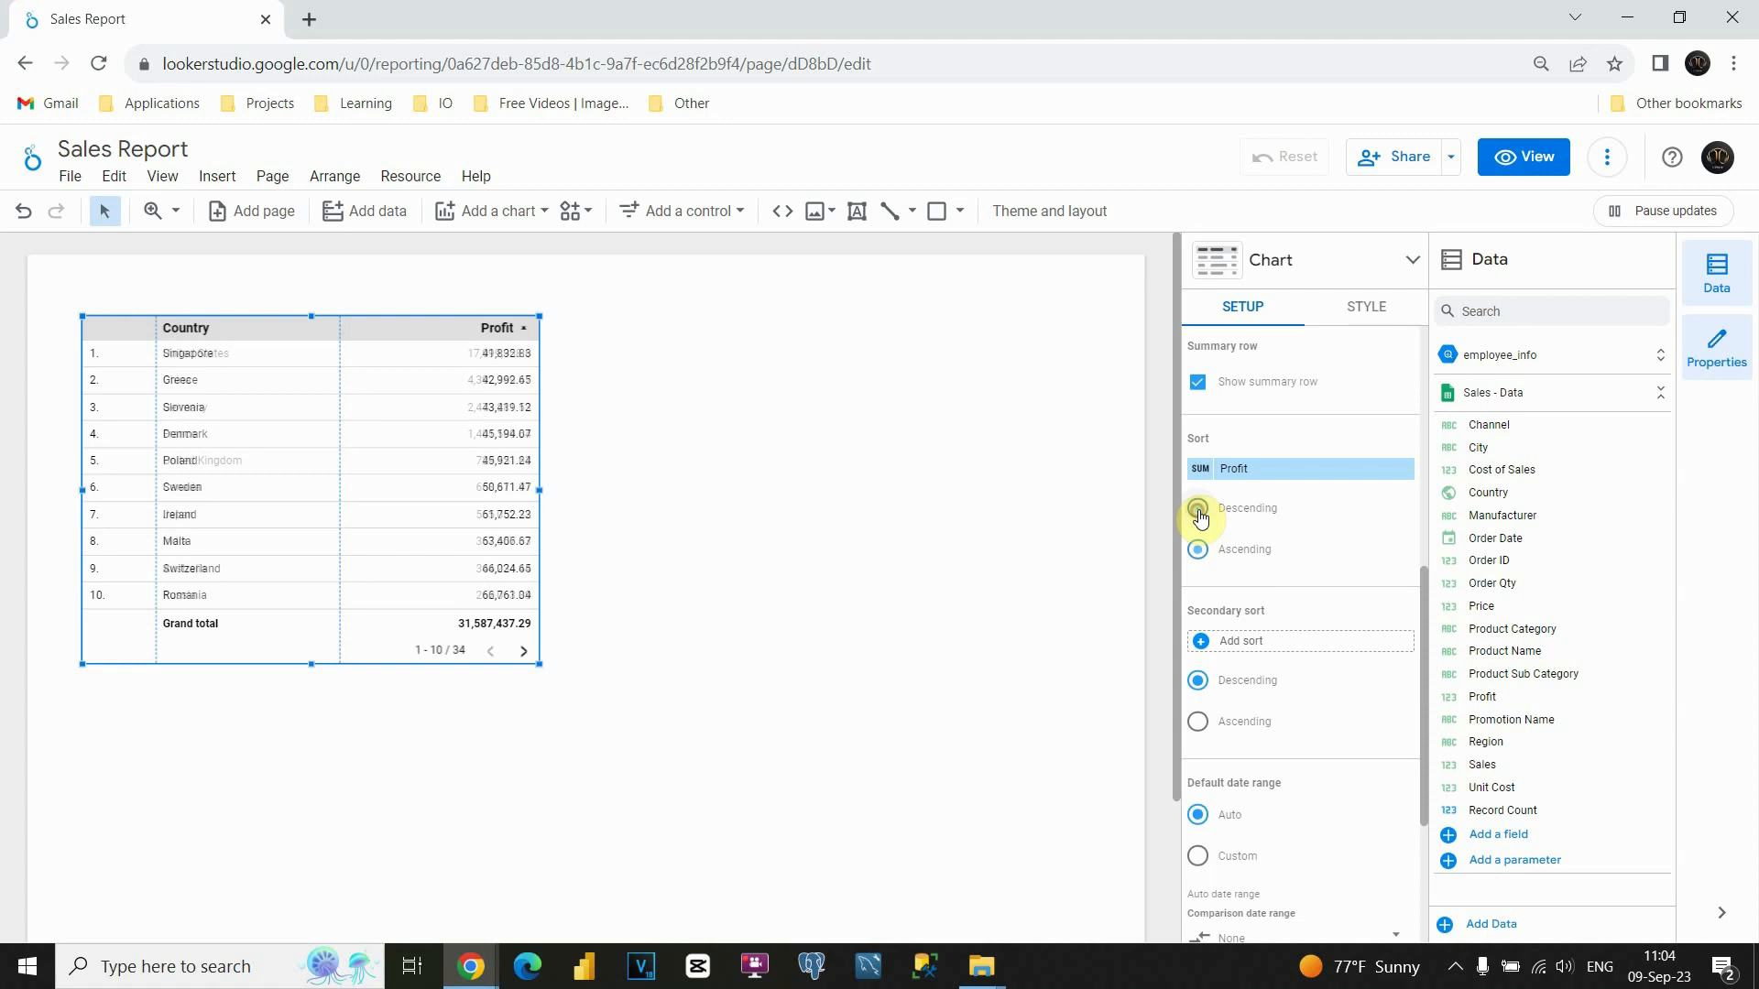
click(1197, 508)
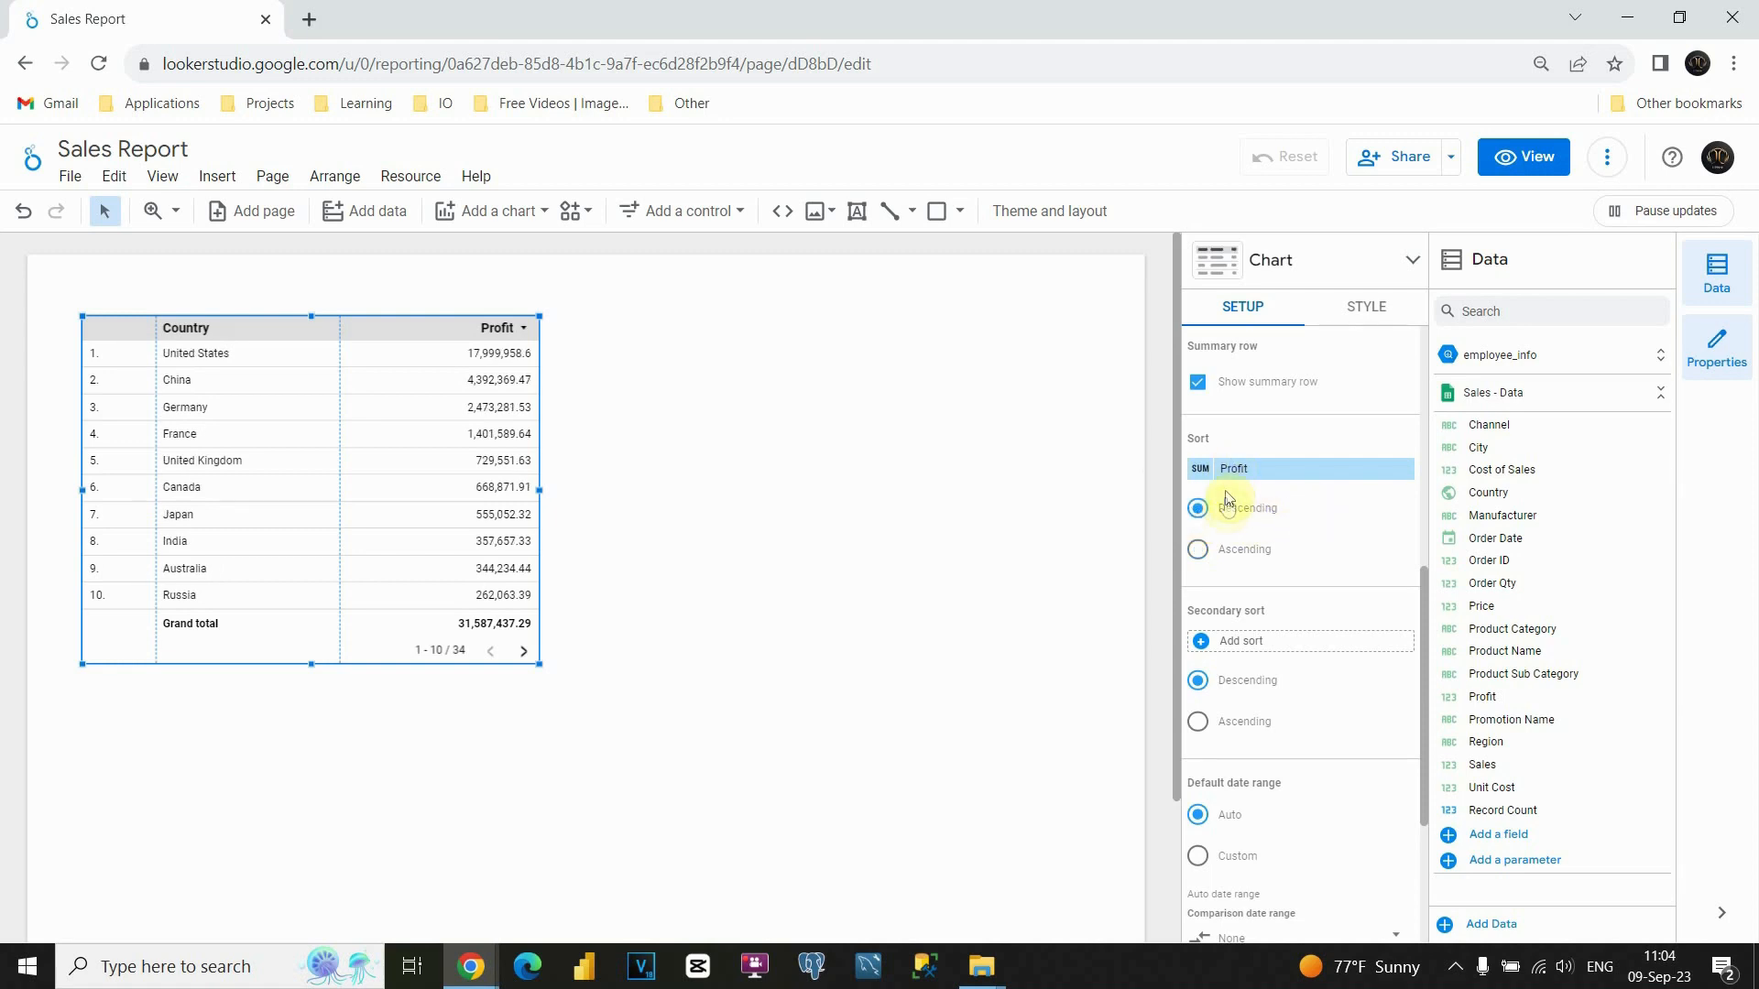
scroll(down, 3)
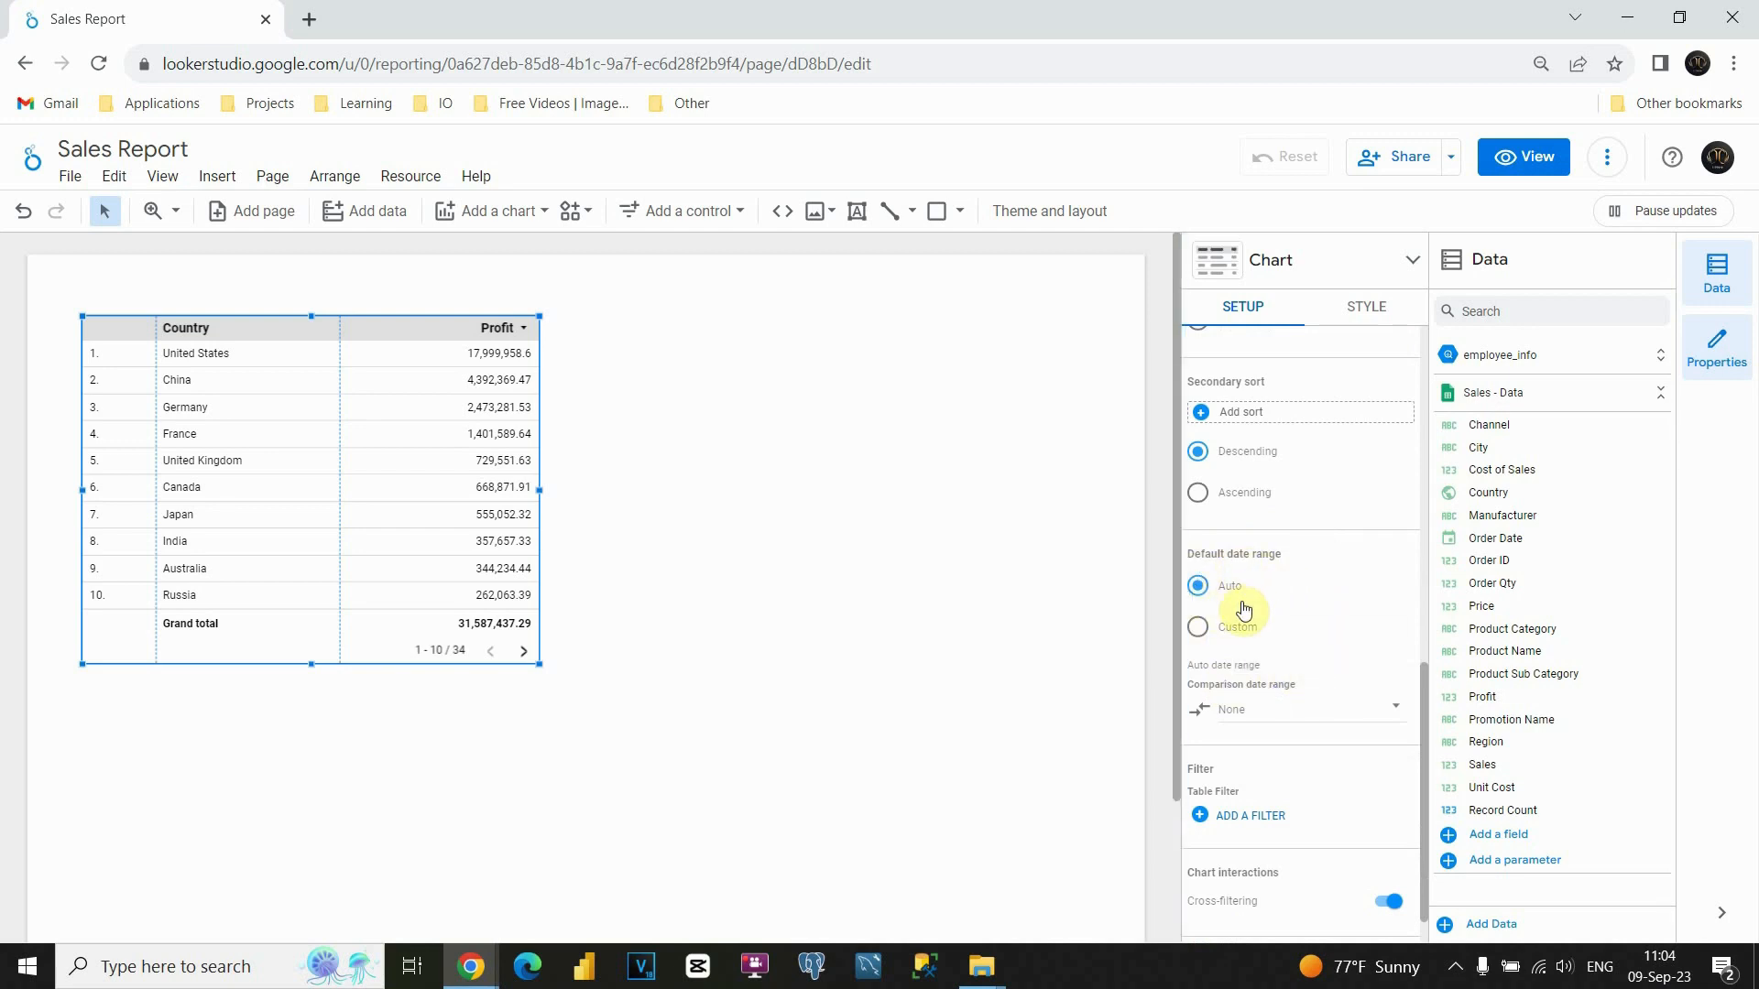
mouse_move(1249, 620)
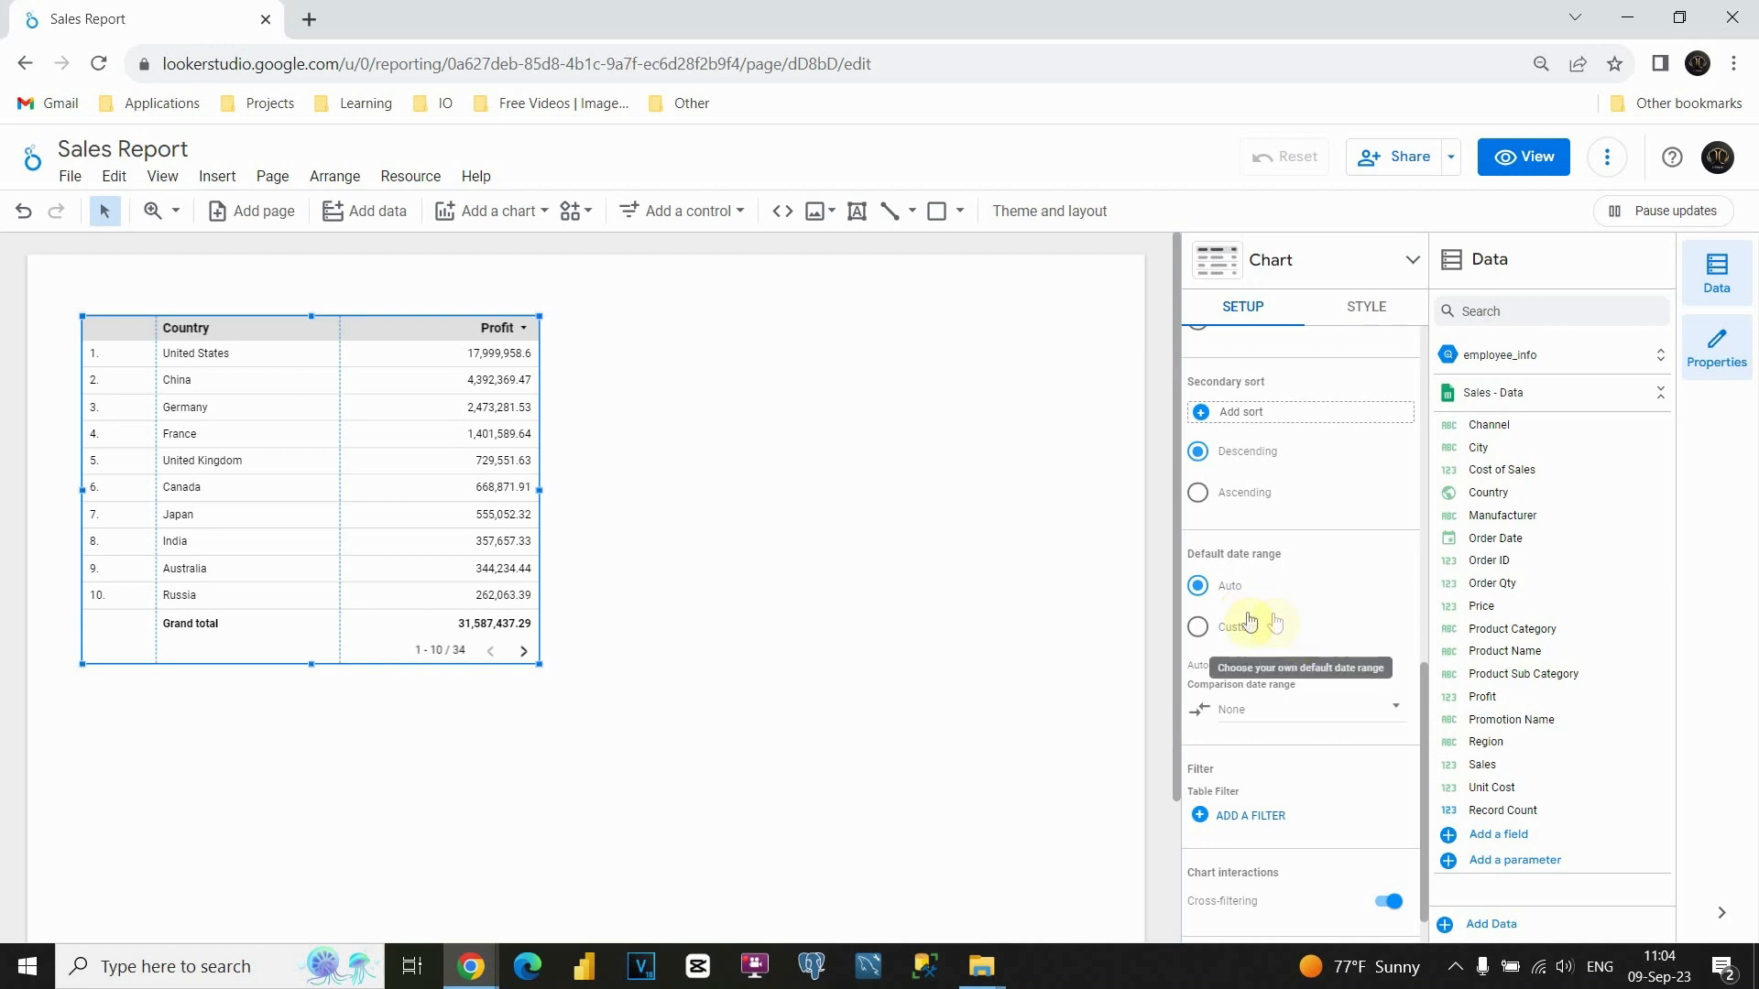